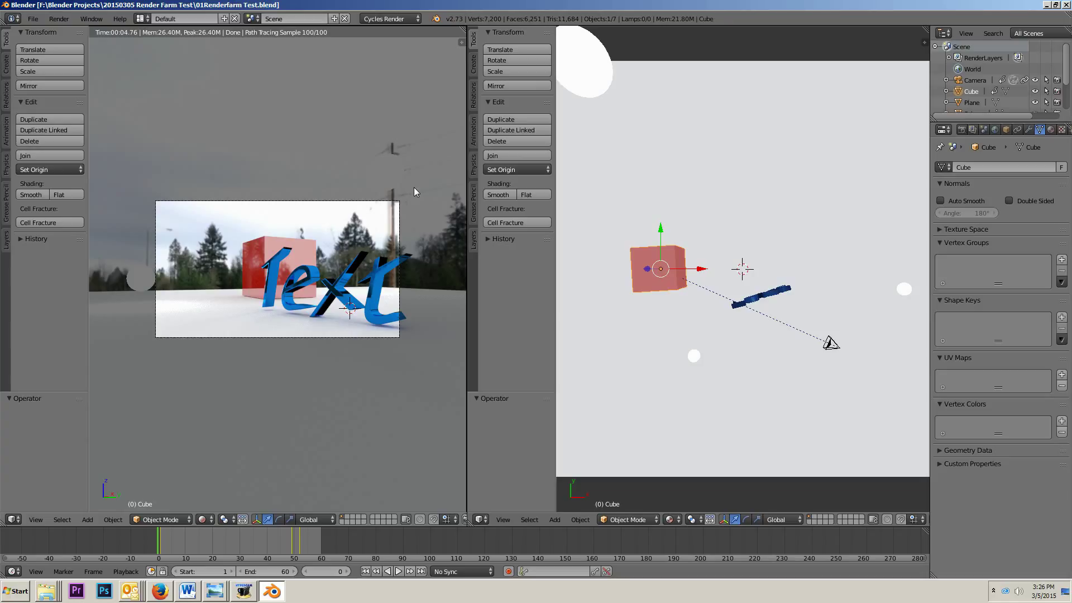
{"action": "mouse_move", "coordinate": [360, 215]}
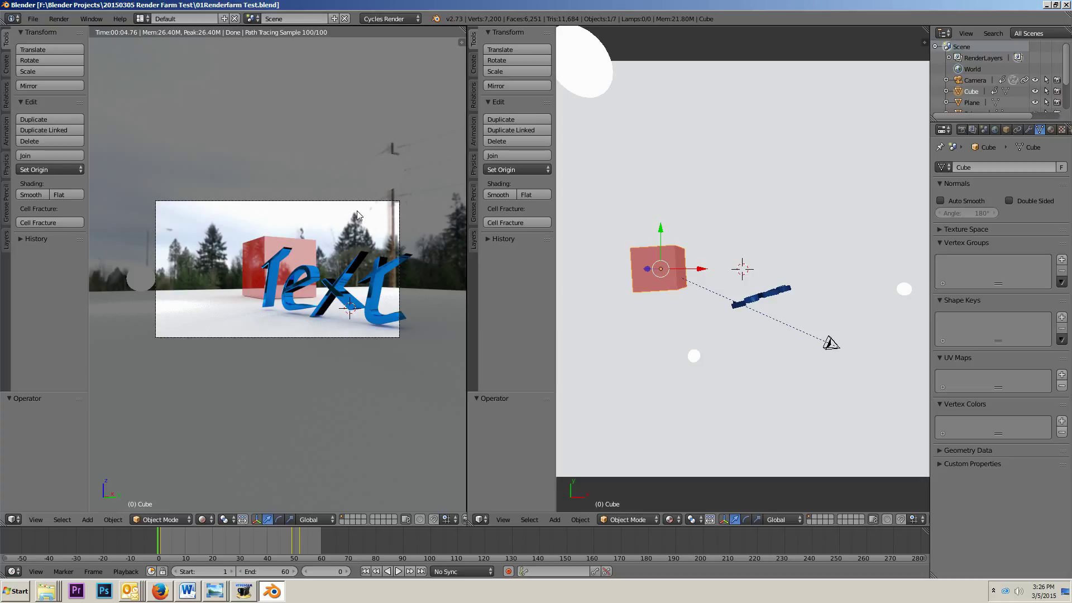
{"action": "mouse_move", "coordinate": [343, 255]}
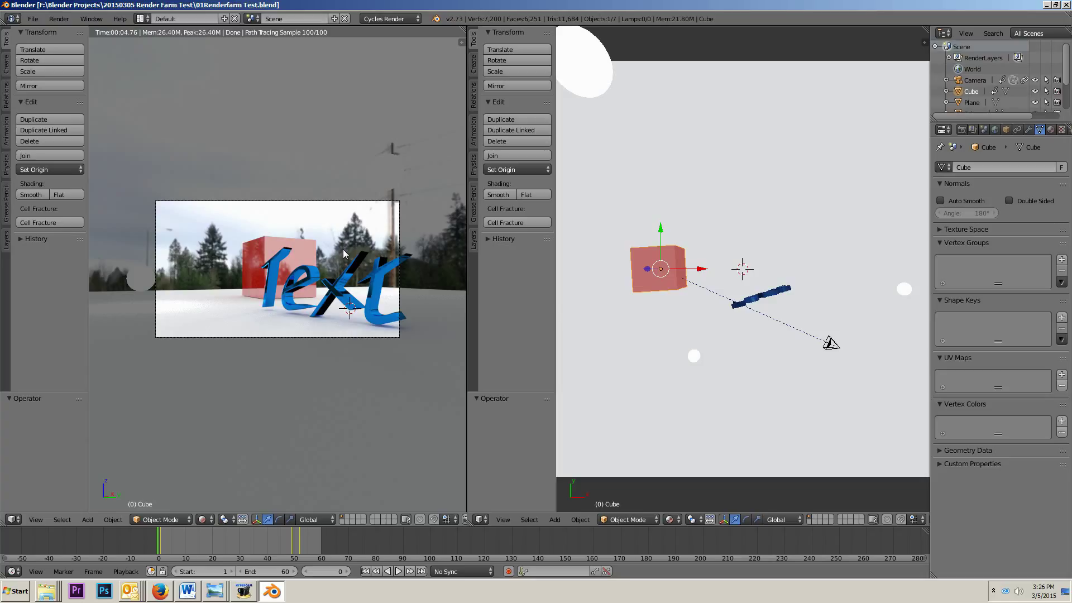
{"action": "mouse_move", "coordinate": [363, 291]}
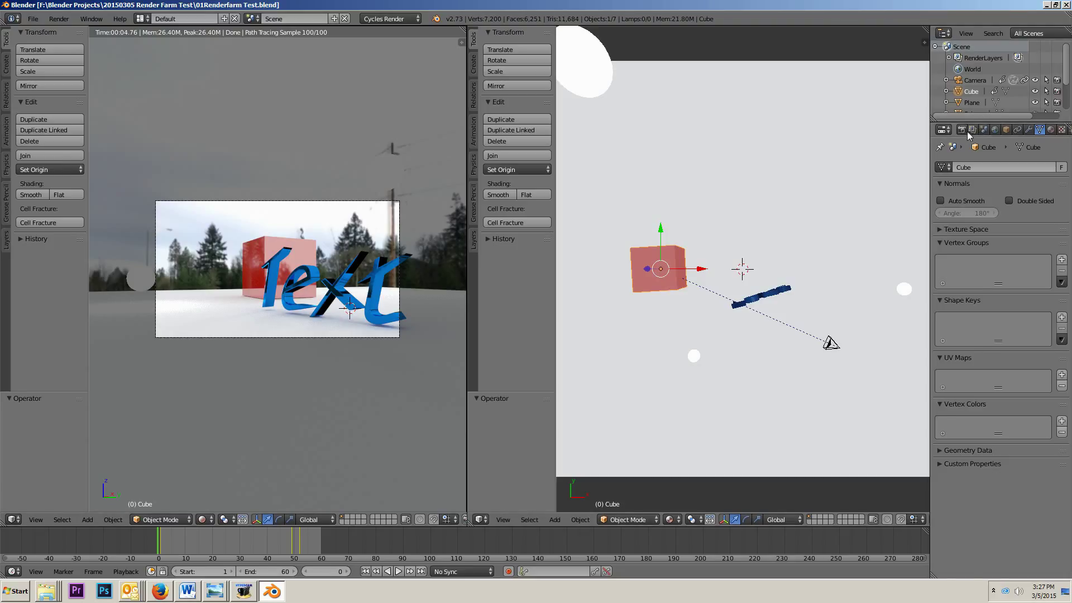
Step: Show the scene's Render properties with resolution, frame range and output path
{"action": "left_click", "coordinate": [943, 129]}
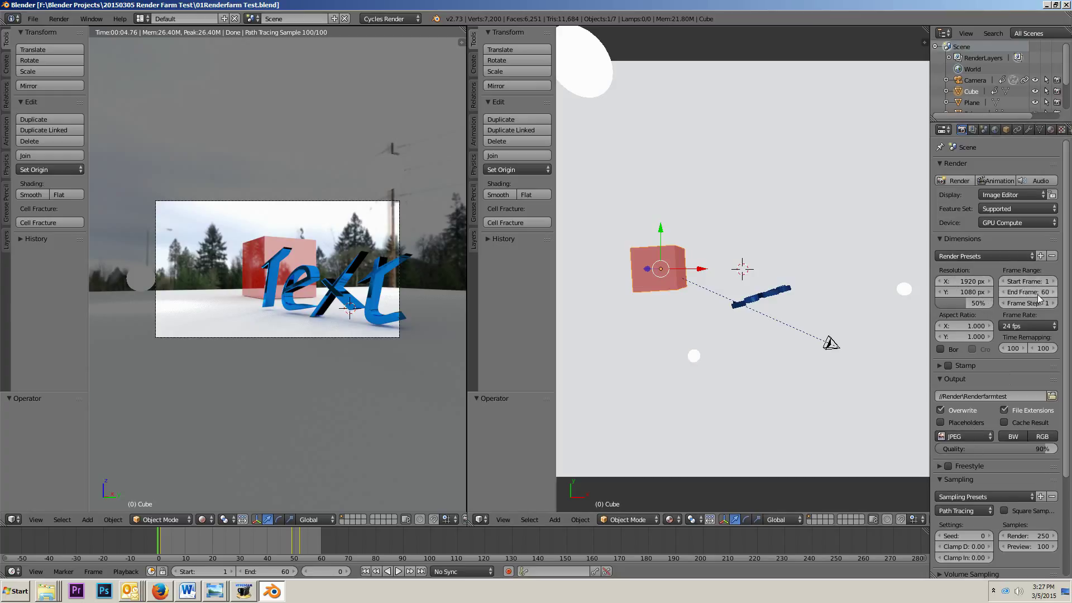
{"action": "mouse_move", "coordinate": [1025, 292]}
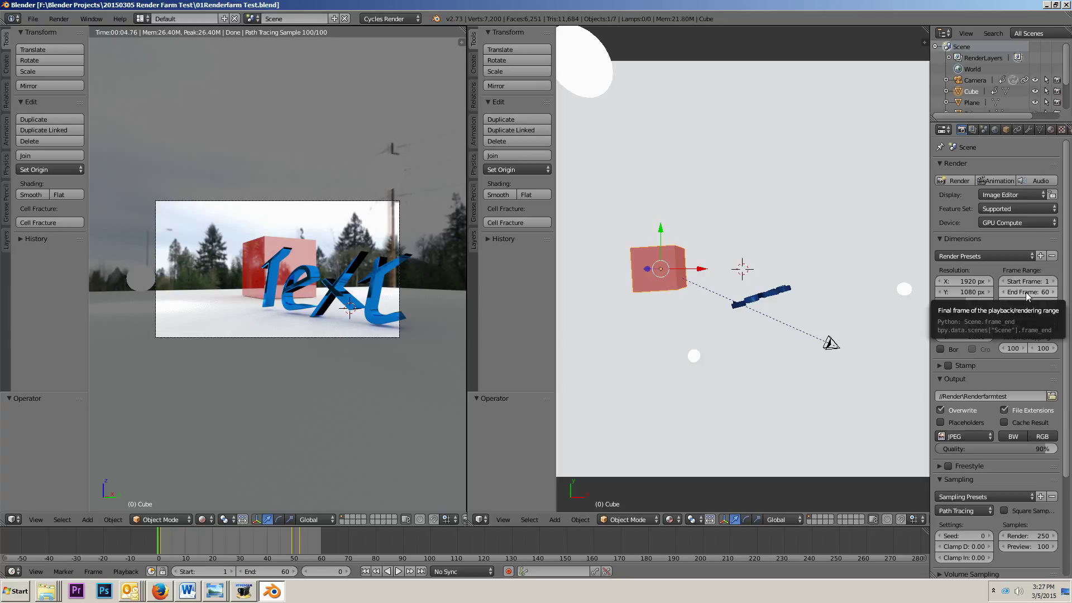
{"action": "mouse_move", "coordinate": [1024, 291]}
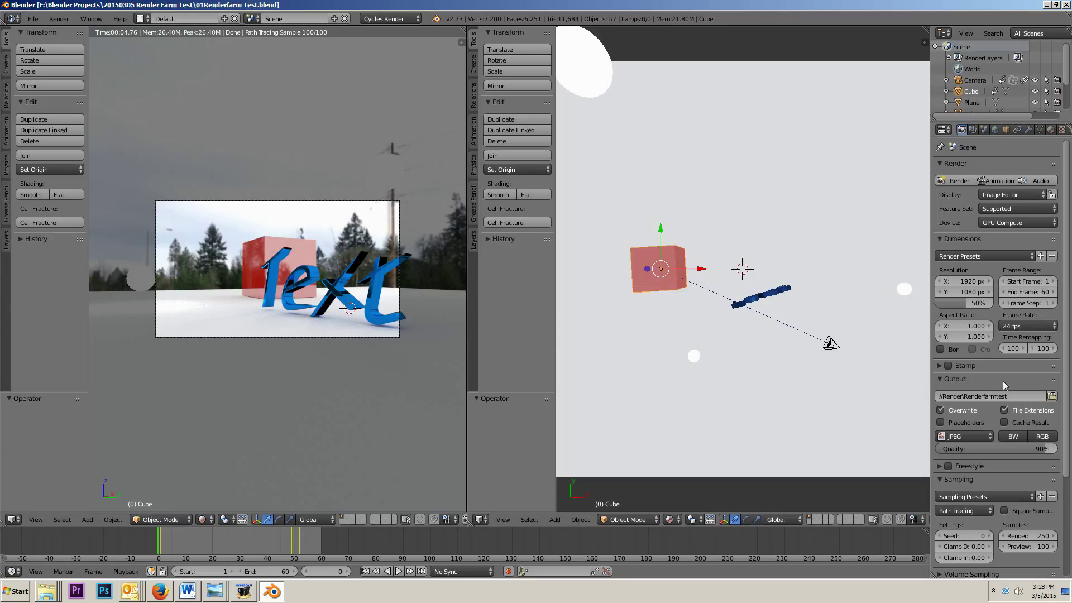
{"action": "mouse_move", "coordinate": [994, 395]}
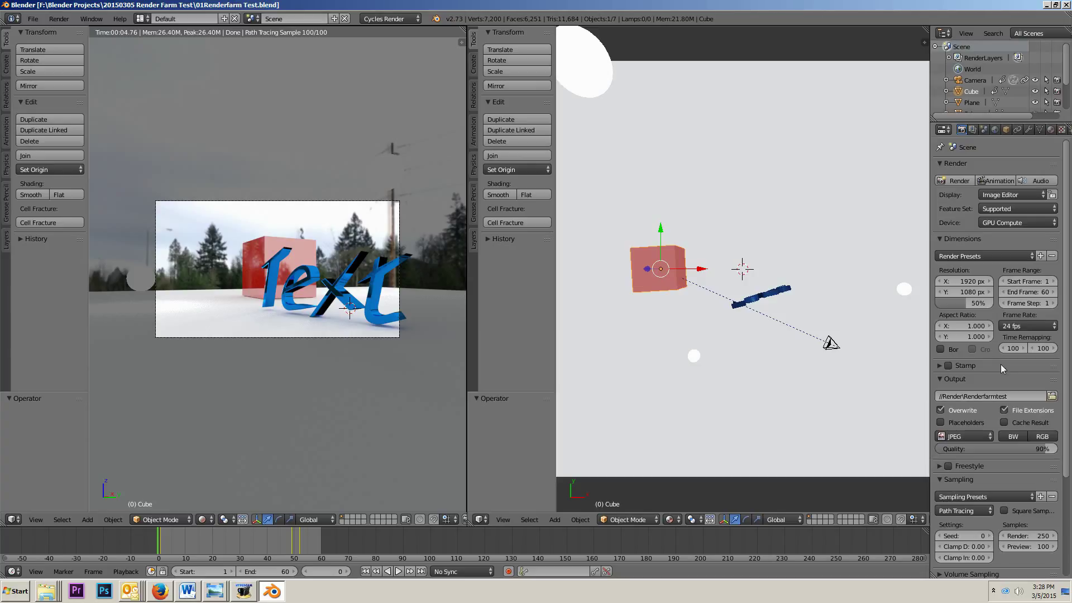
{"action": "mouse_move", "coordinate": [997, 371]}
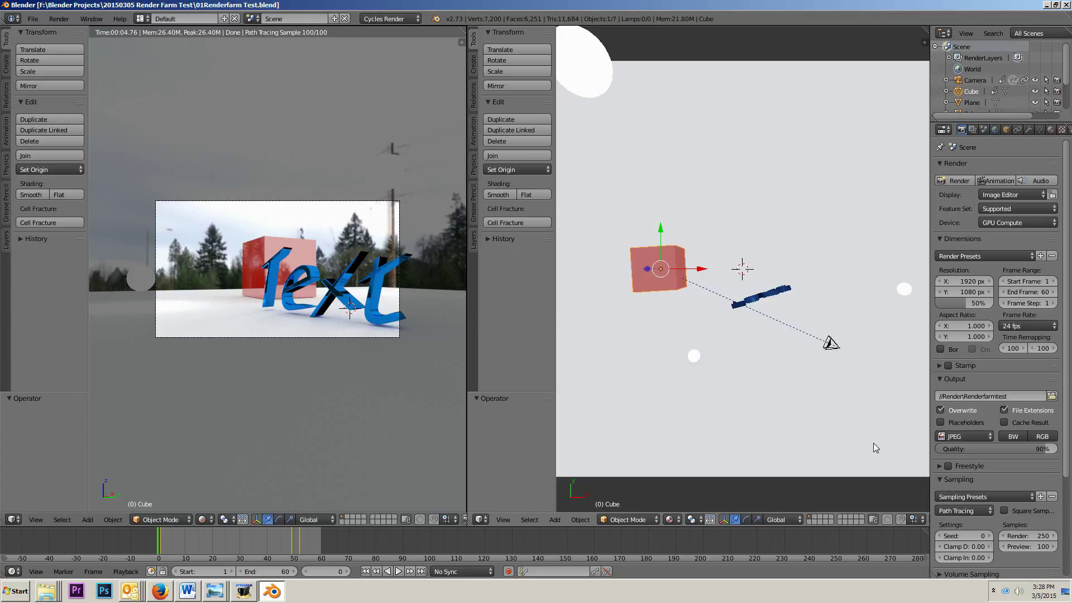
{"action": "mouse_move", "coordinate": [844, 241]}
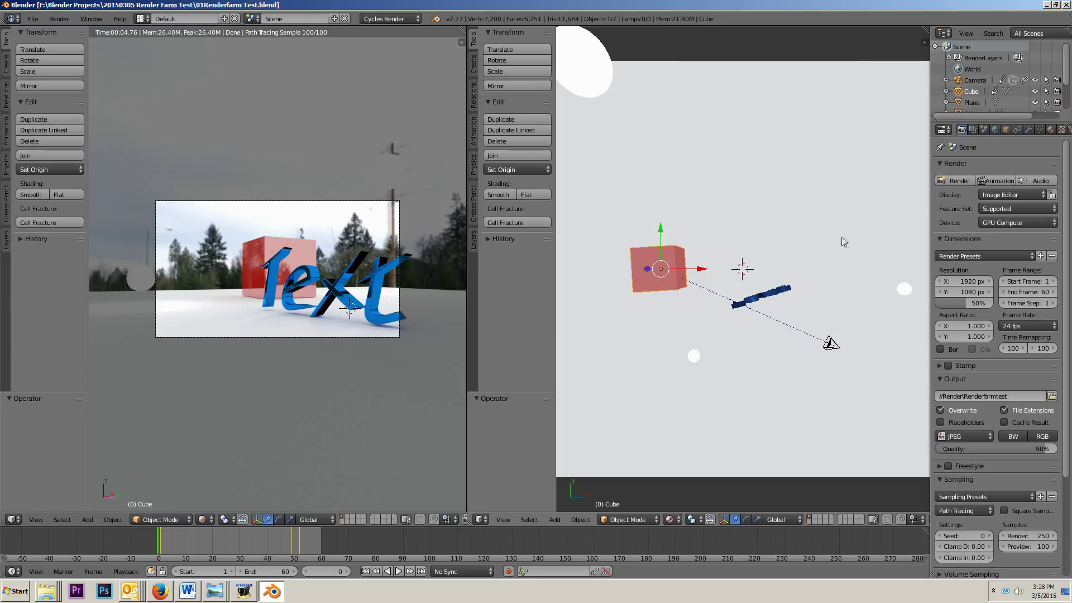
{"action": "mouse_move", "coordinate": [844, 241]}
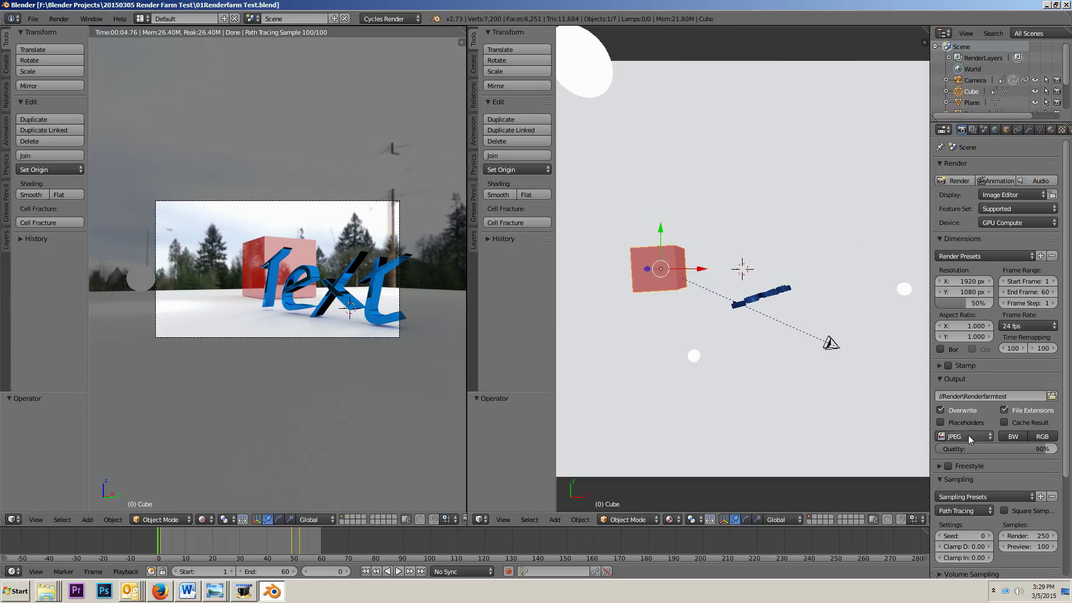
{"action": "mouse_move", "coordinate": [253, 313]}
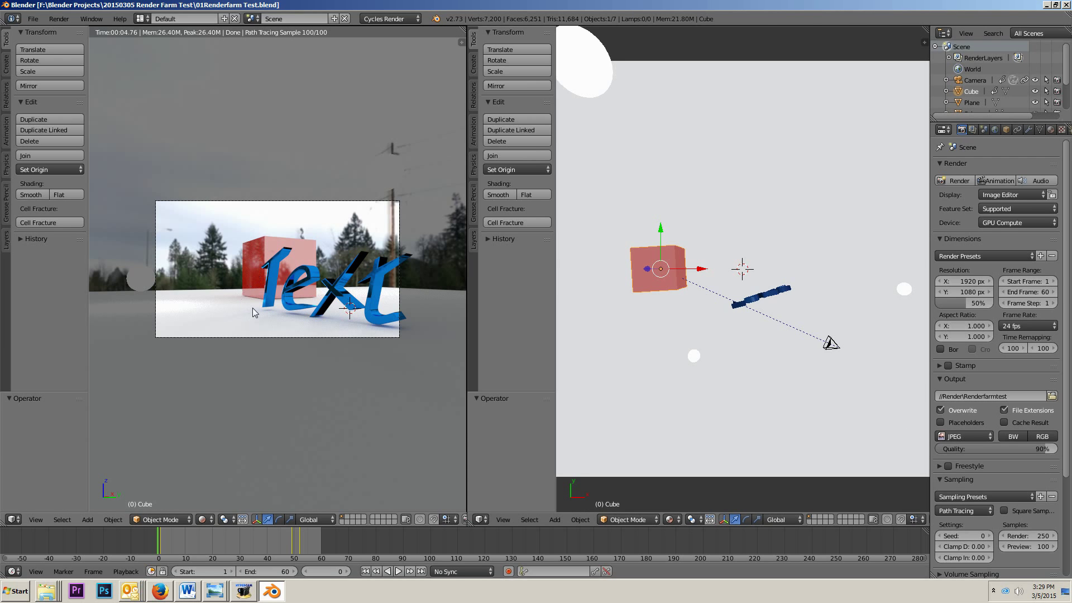
{"action": "mouse_move", "coordinate": [187, 533]}
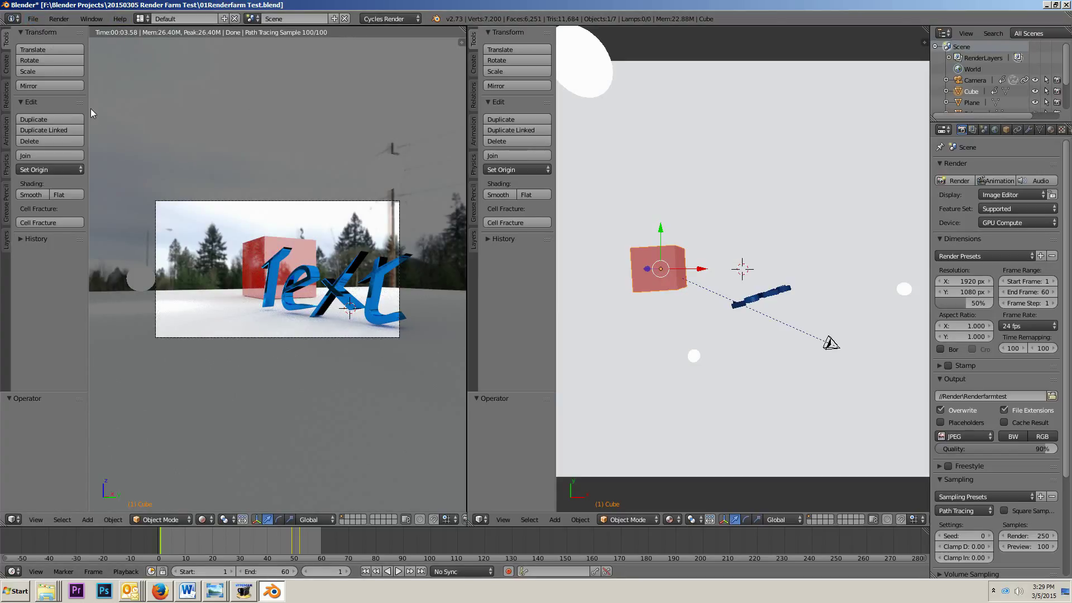
{"action": "mouse_move", "coordinate": [50, 49]}
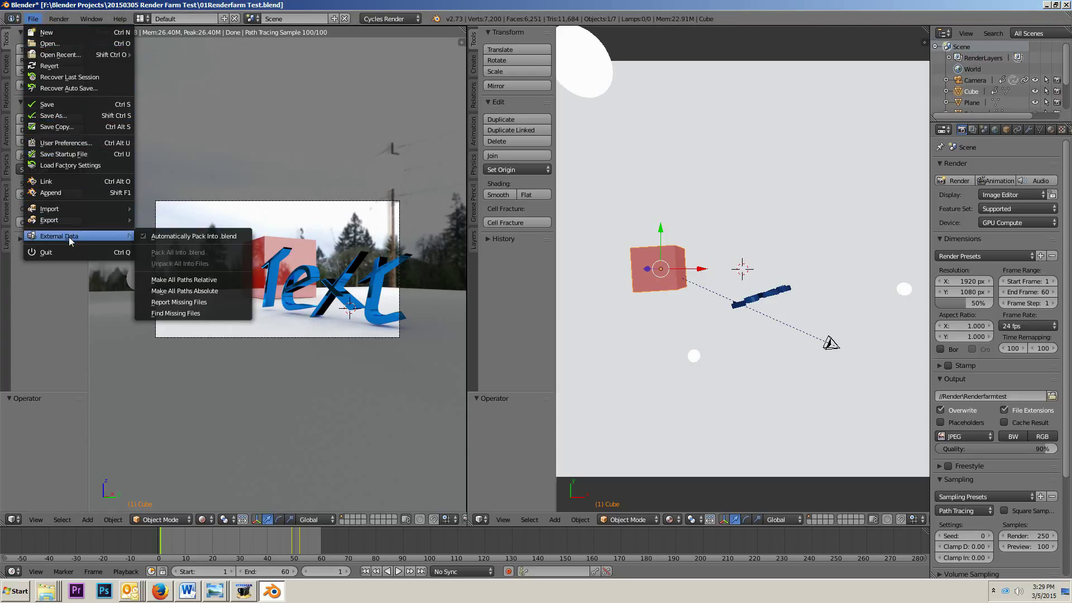
{"action": "mouse_move", "coordinate": [164, 257]}
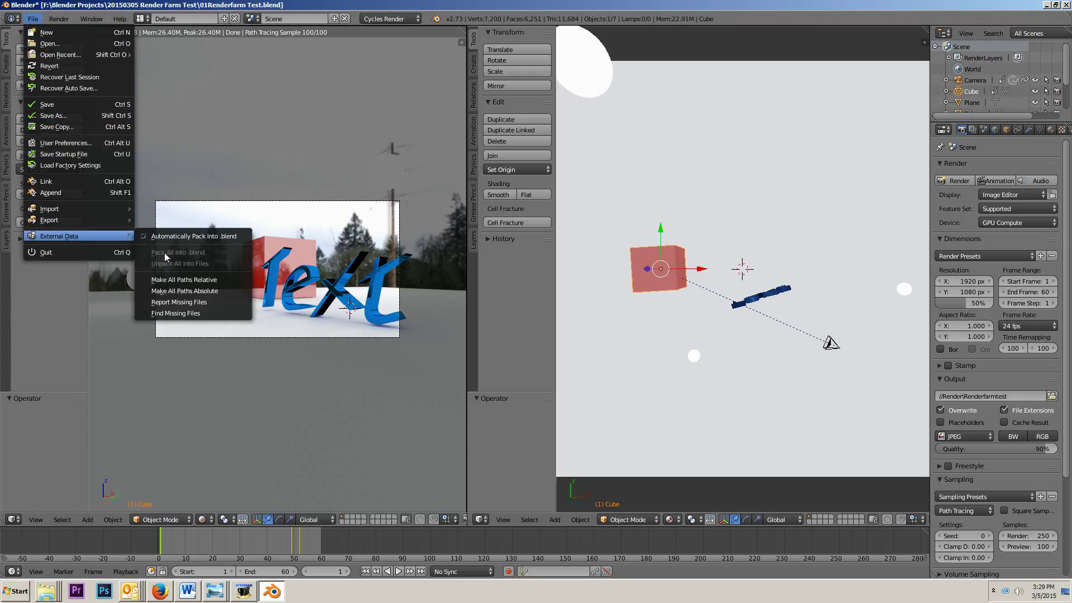
{"action": "mouse_move", "coordinate": [178, 252]}
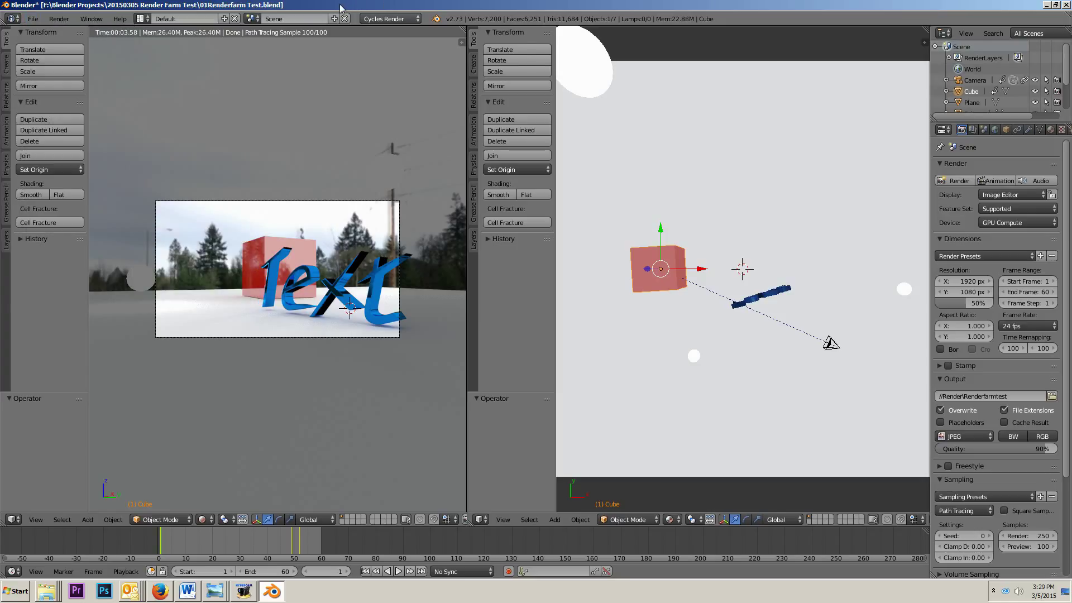
{"action": "mouse_move", "coordinate": [314, 285]}
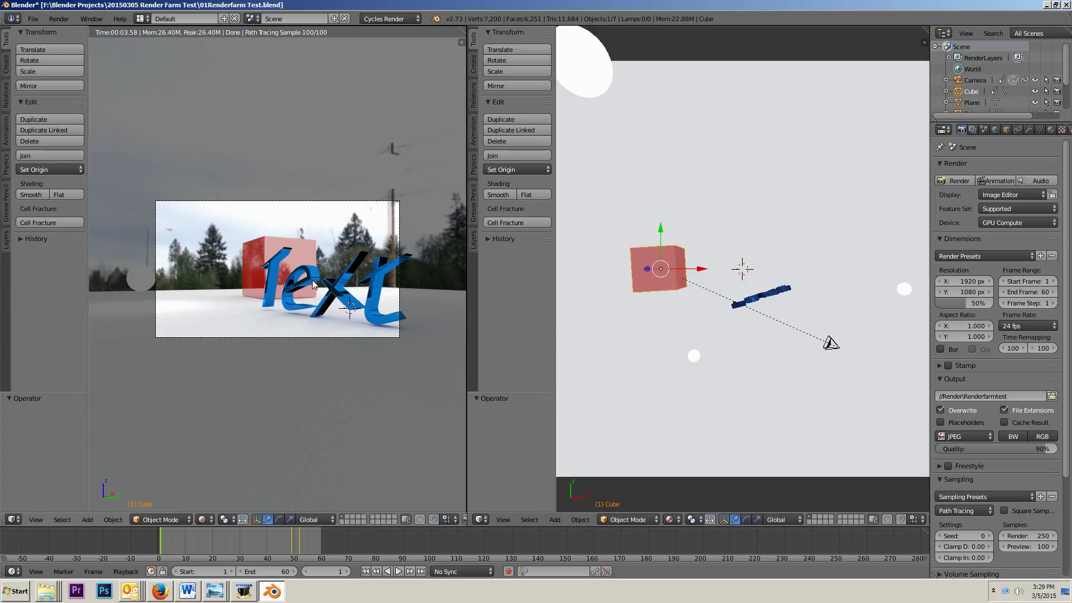
{"action": "mouse_move", "coordinate": [312, 282]}
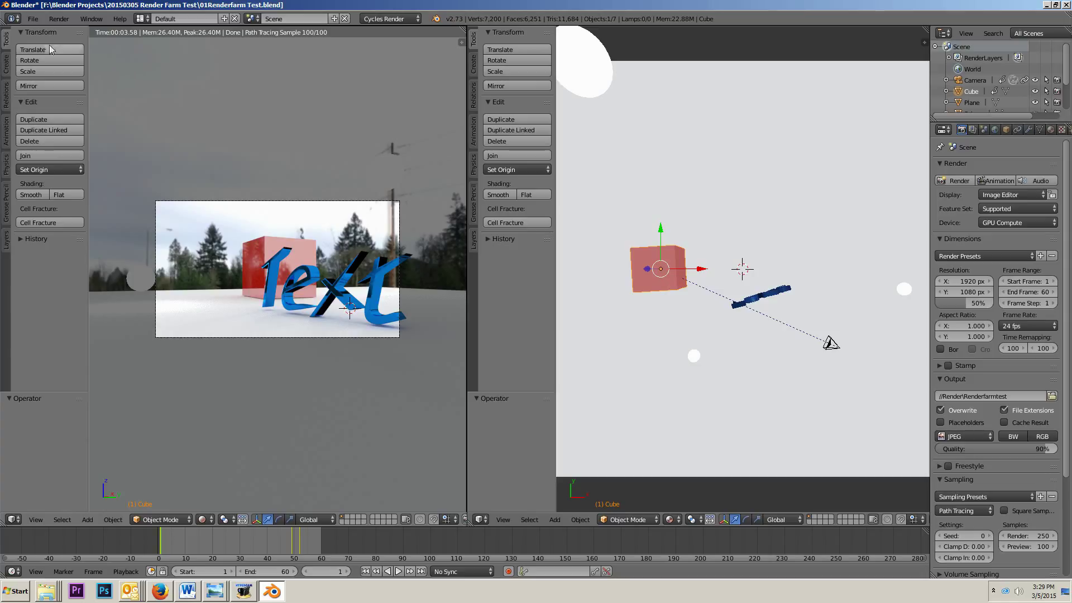
{"action": "mouse_move", "coordinate": [150, 144]}
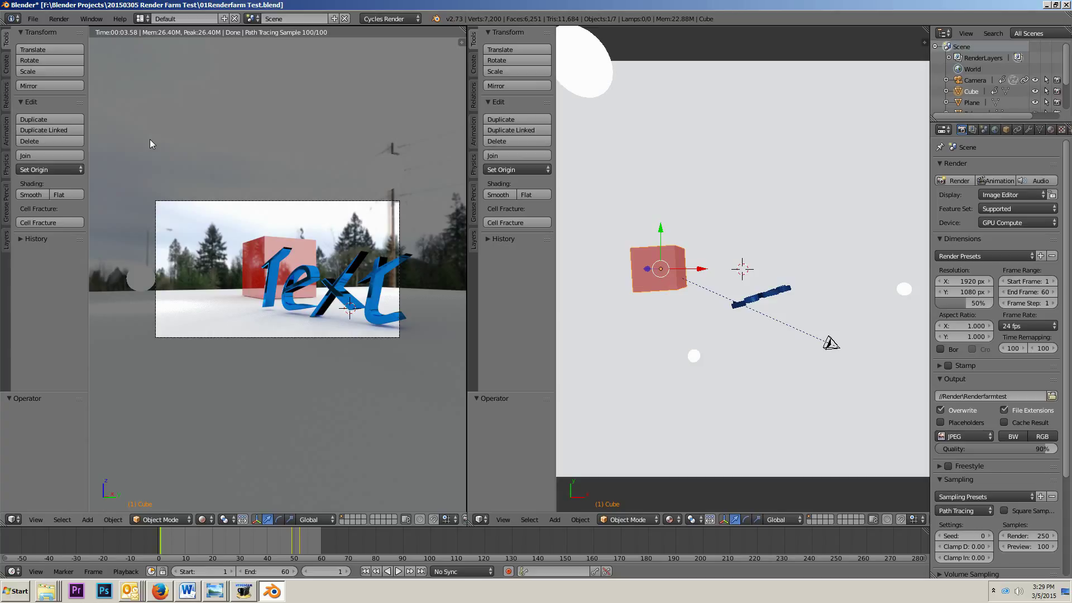
{"action": "mouse_move", "coordinate": [160, 195]}
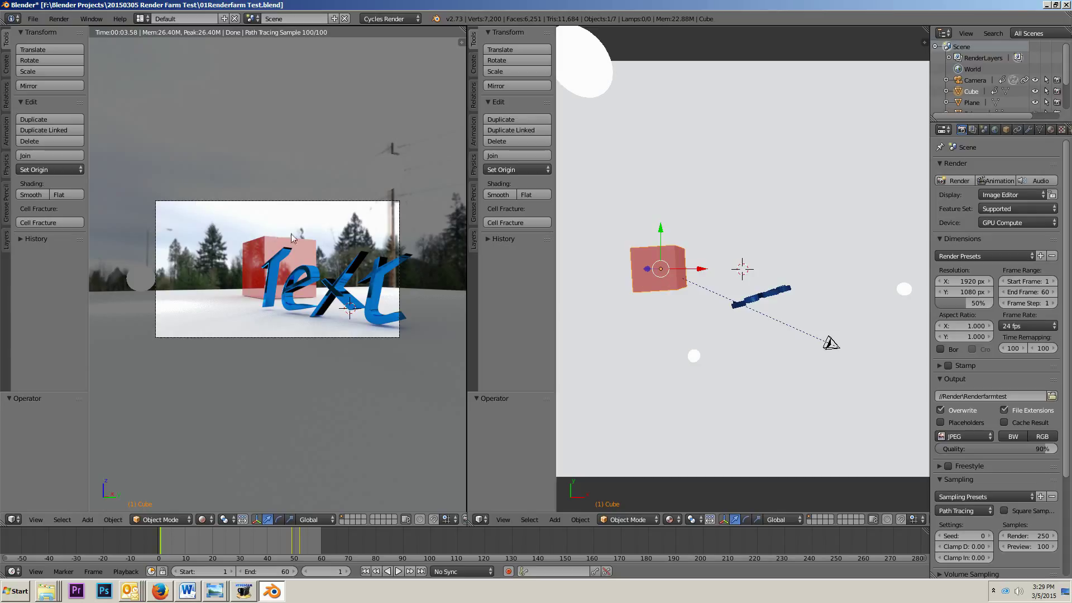
{"action": "mouse_move", "coordinate": [351, 236]}
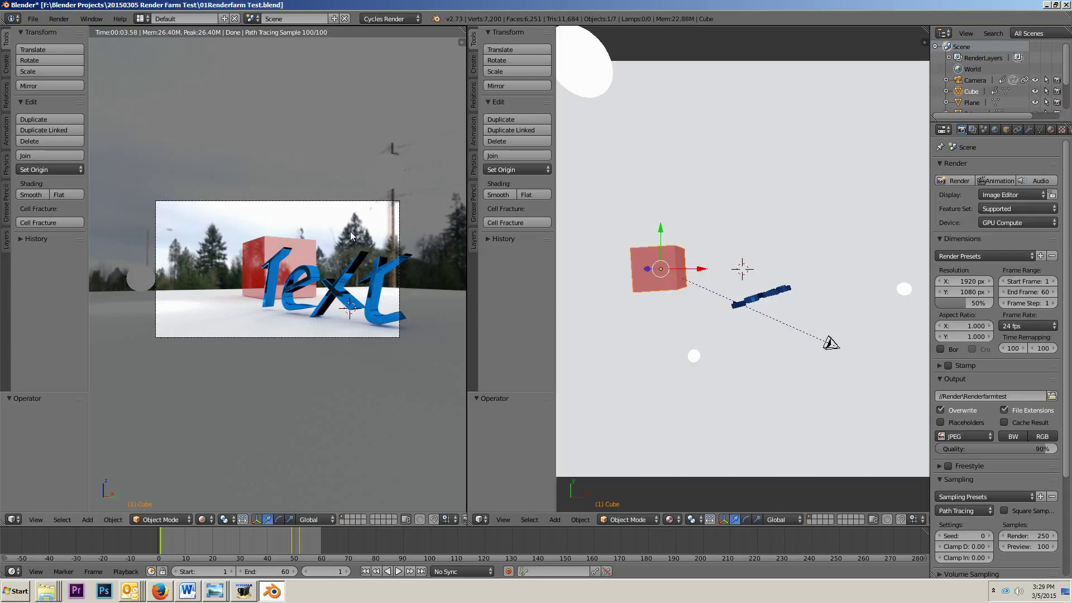
{"action": "mouse_move", "coordinate": [940, 354]}
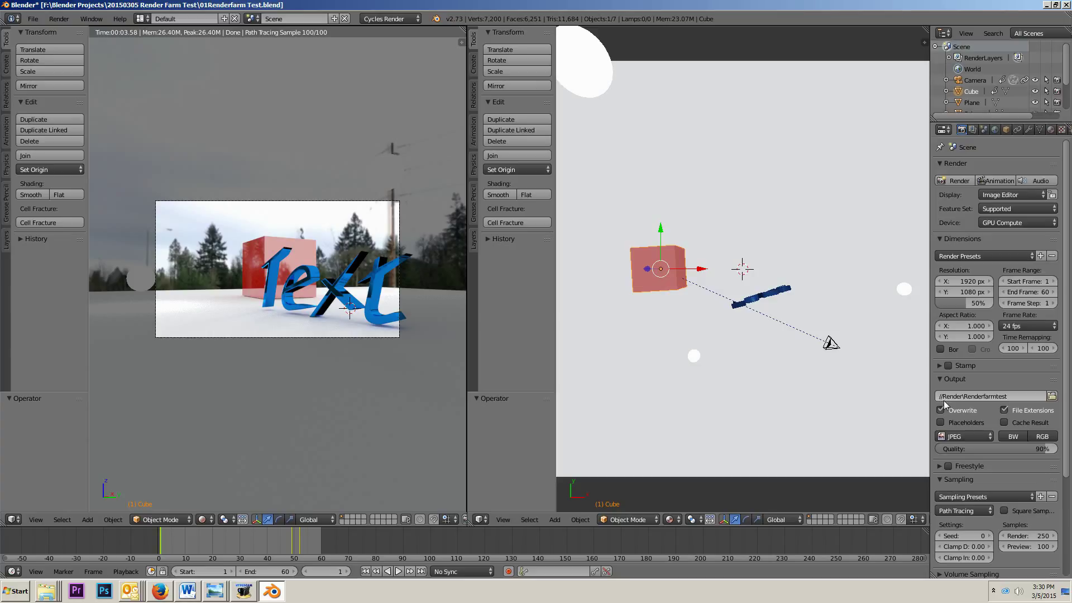
Step: Save the 01Renderfarm Test .blend with its current render settings
{"action": "left_click", "coordinate": [940, 410]}
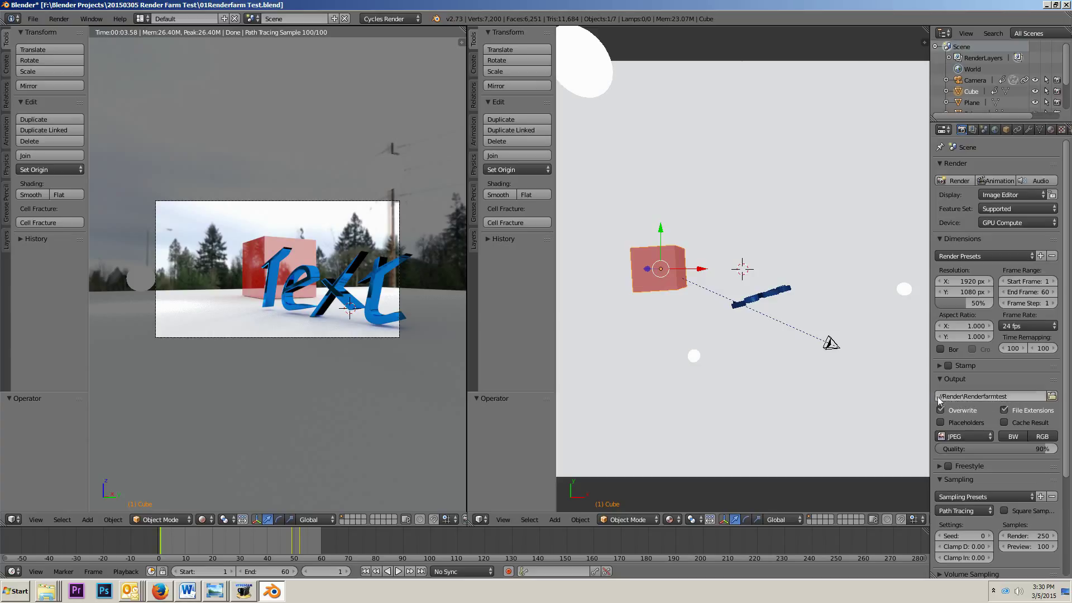
{"action": "mouse_move", "coordinate": [389, 19]}
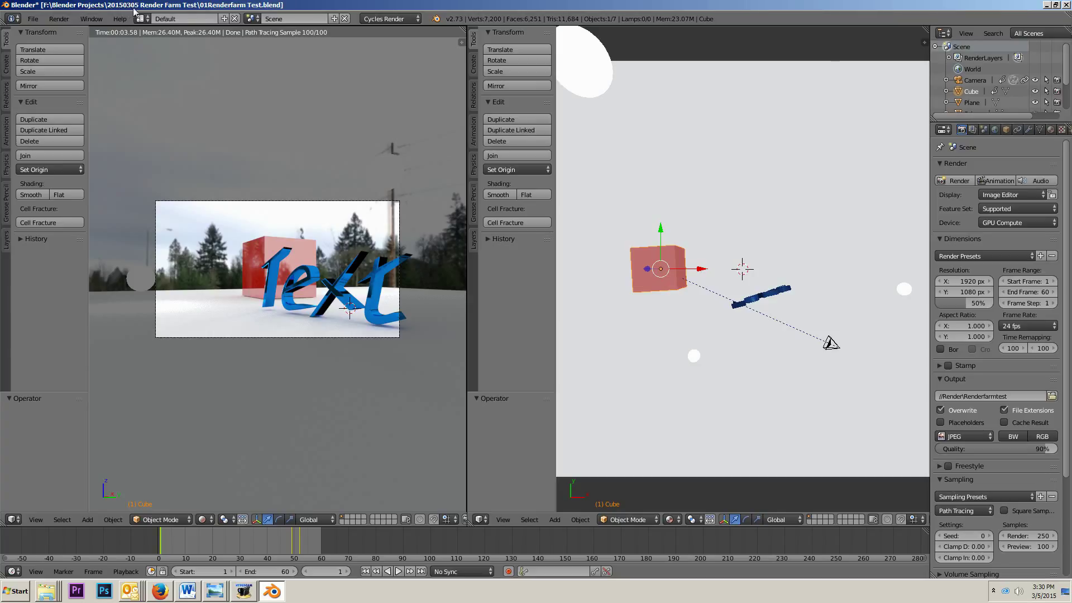
{"action": "mouse_move", "coordinate": [195, 8]}
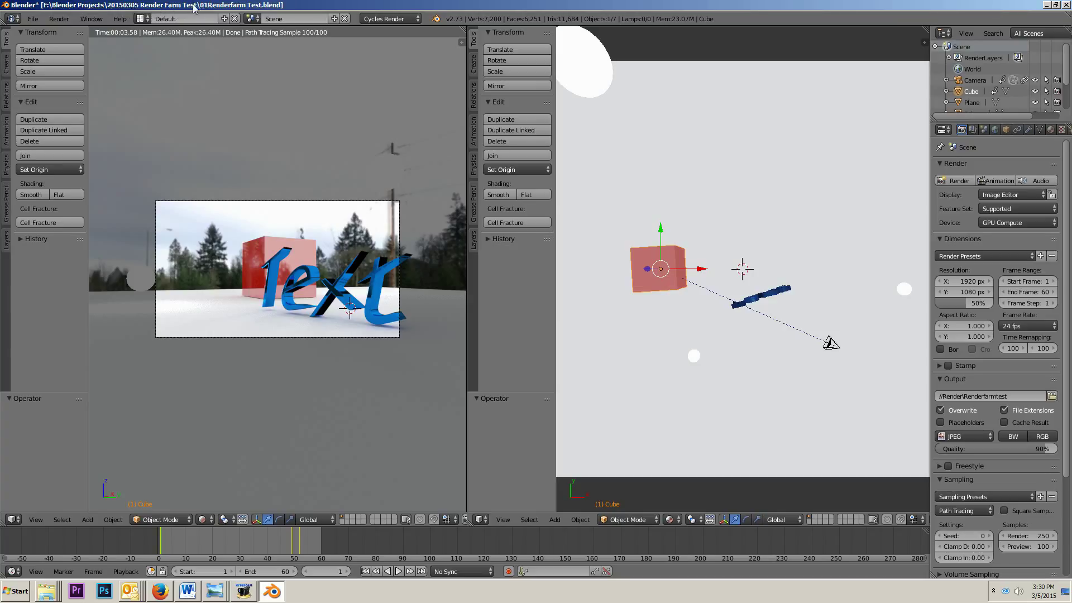
{"action": "mouse_move", "coordinate": [263, 9]}
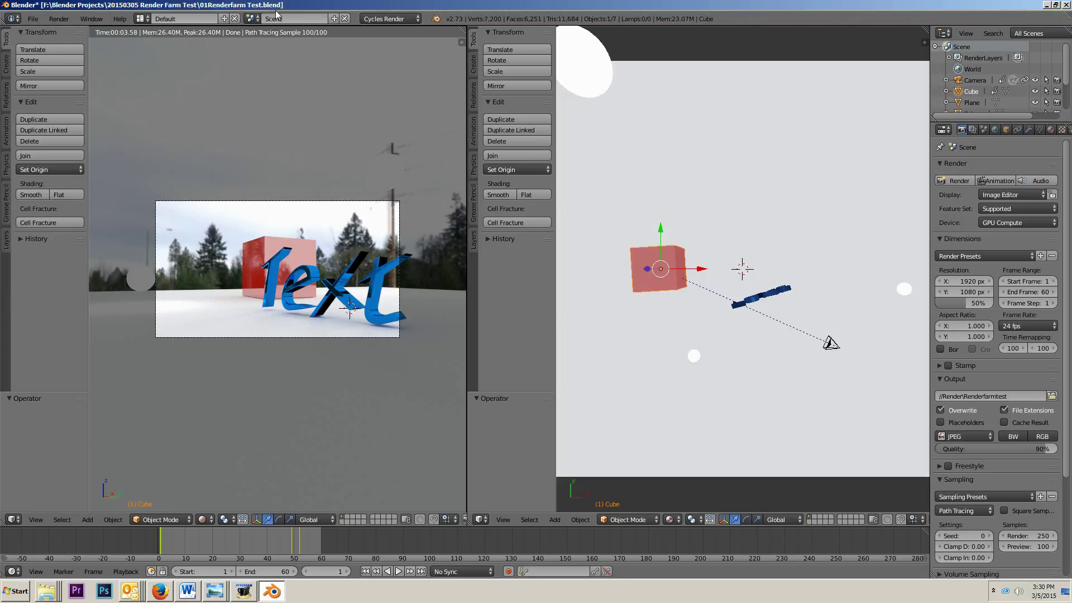
{"action": "mouse_move", "coordinate": [119, 19]}
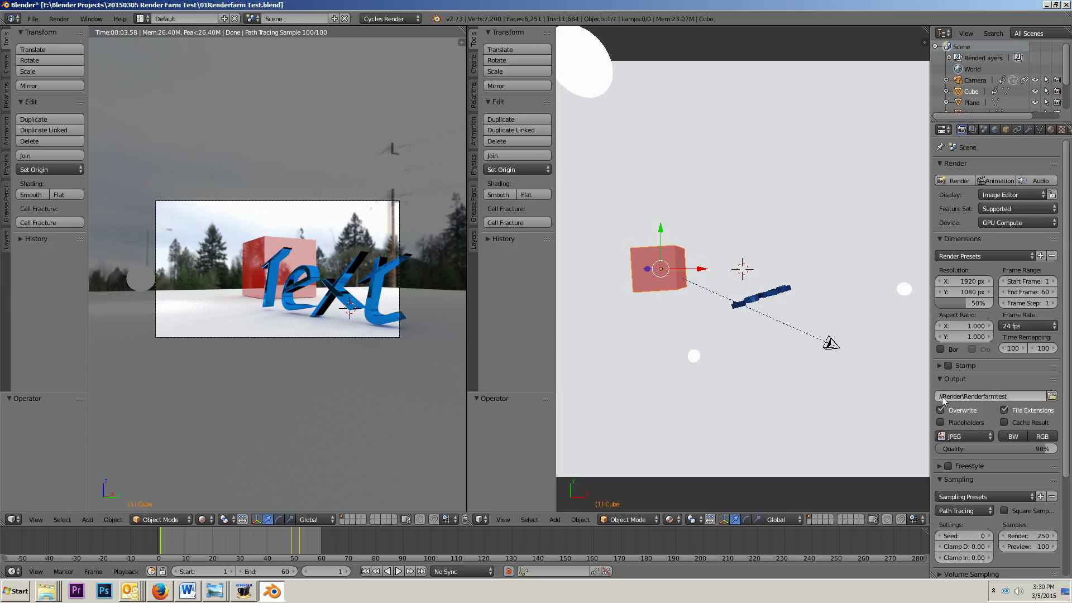
Step: Disable Overwrite and enable Placeholders in the Output settings
{"action": "left_click", "coordinate": [941, 410]}
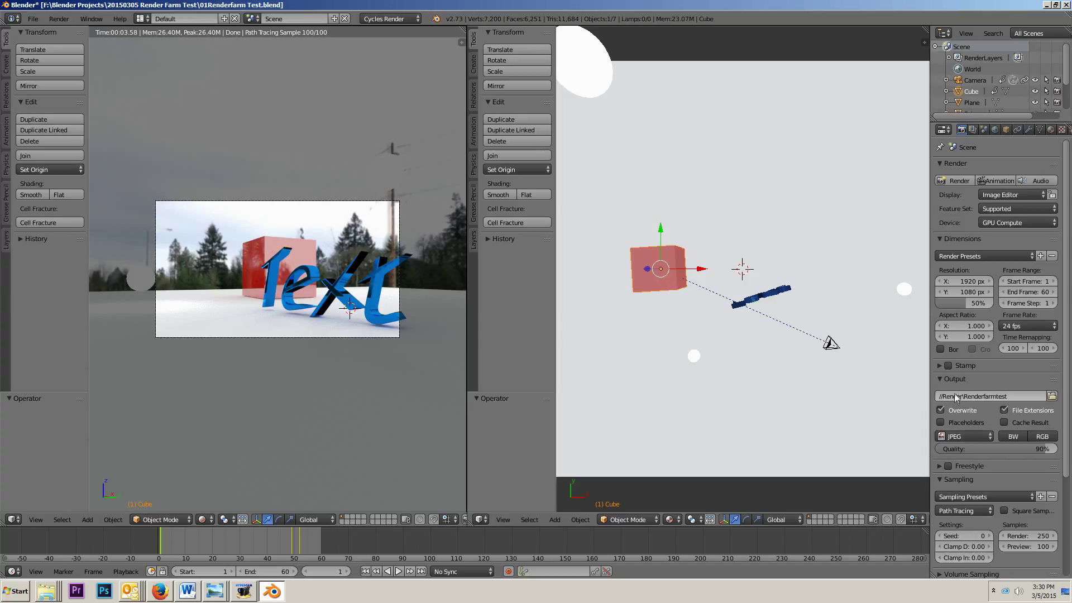
{"action": "mouse_move", "coordinate": [963, 410]}
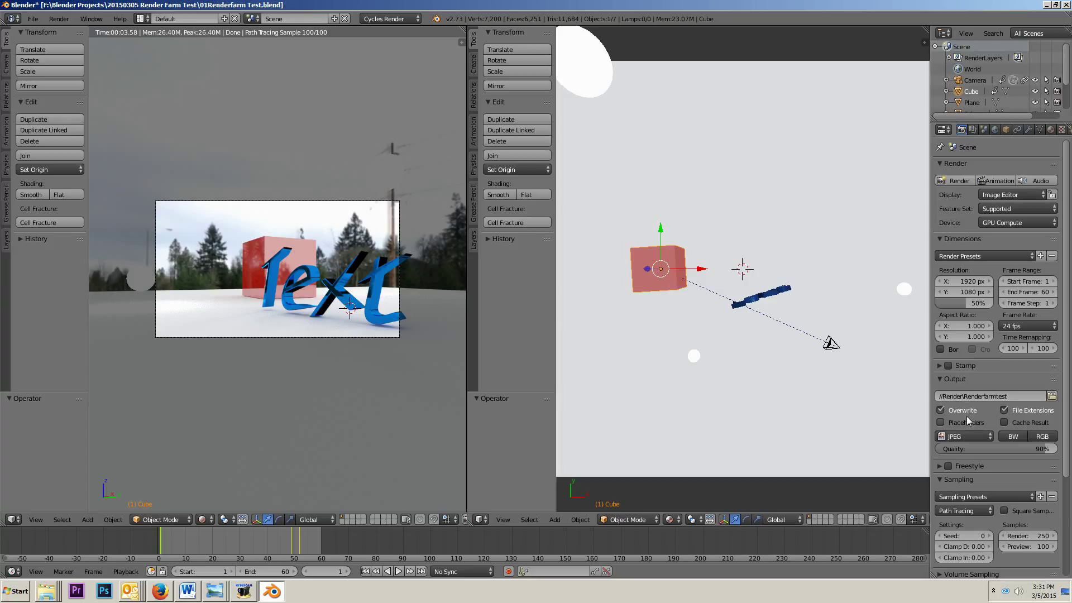
{"action": "mouse_move", "coordinate": [963, 410]}
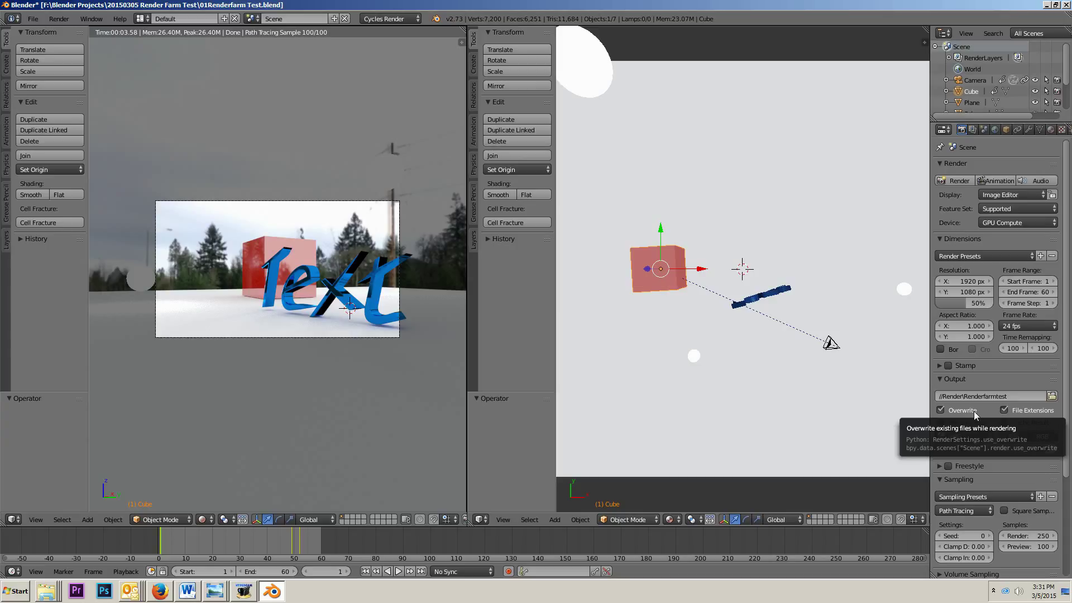
{"action": "mouse_move", "coordinate": [978, 395]}
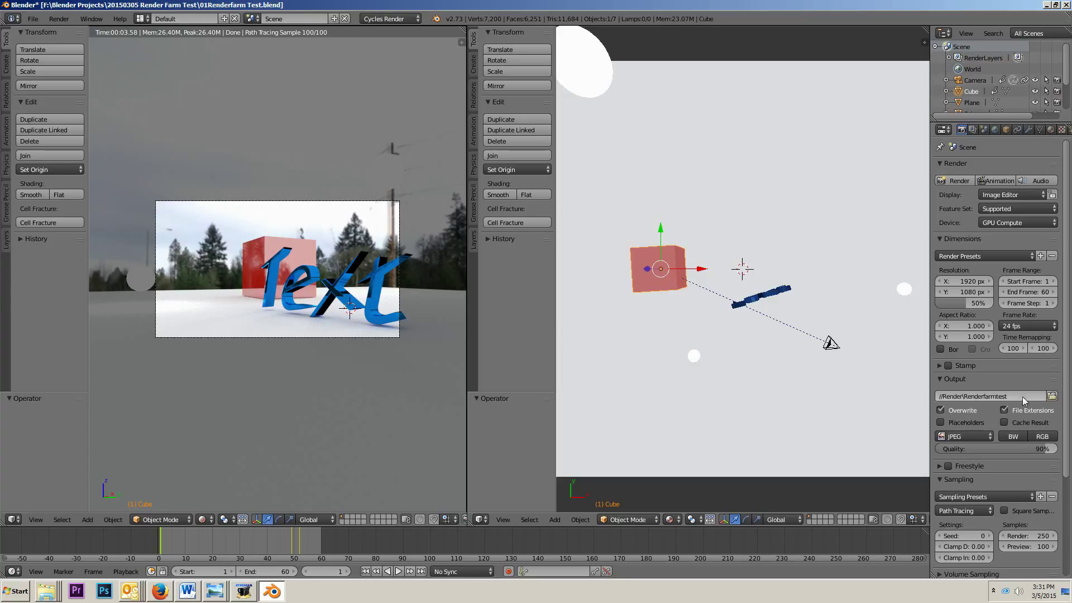
{"action": "mouse_move", "coordinate": [219, 161]}
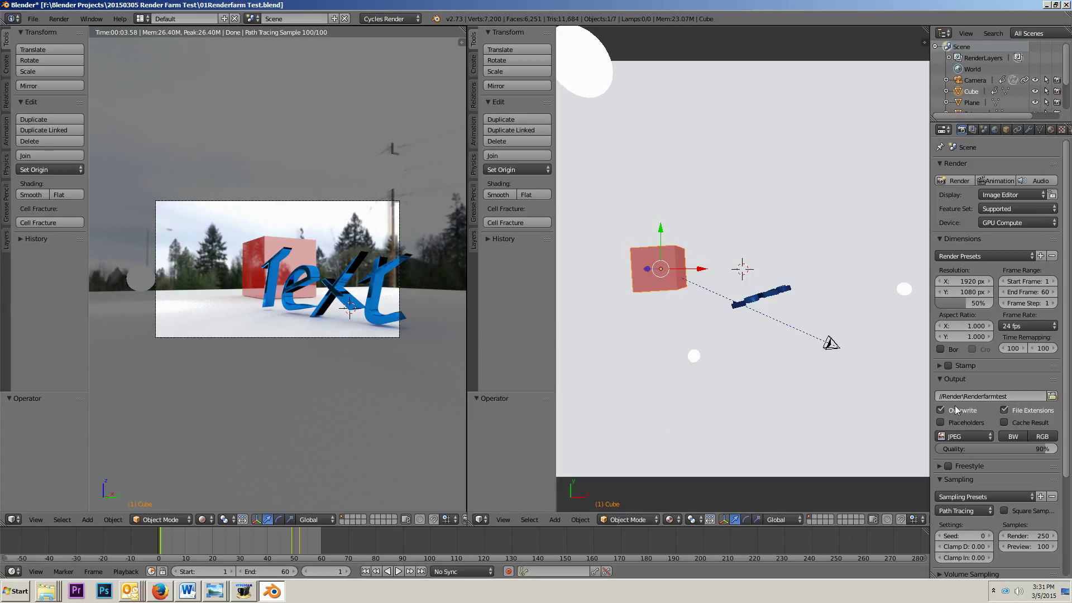
{"action": "mouse_move", "coordinate": [961, 421]}
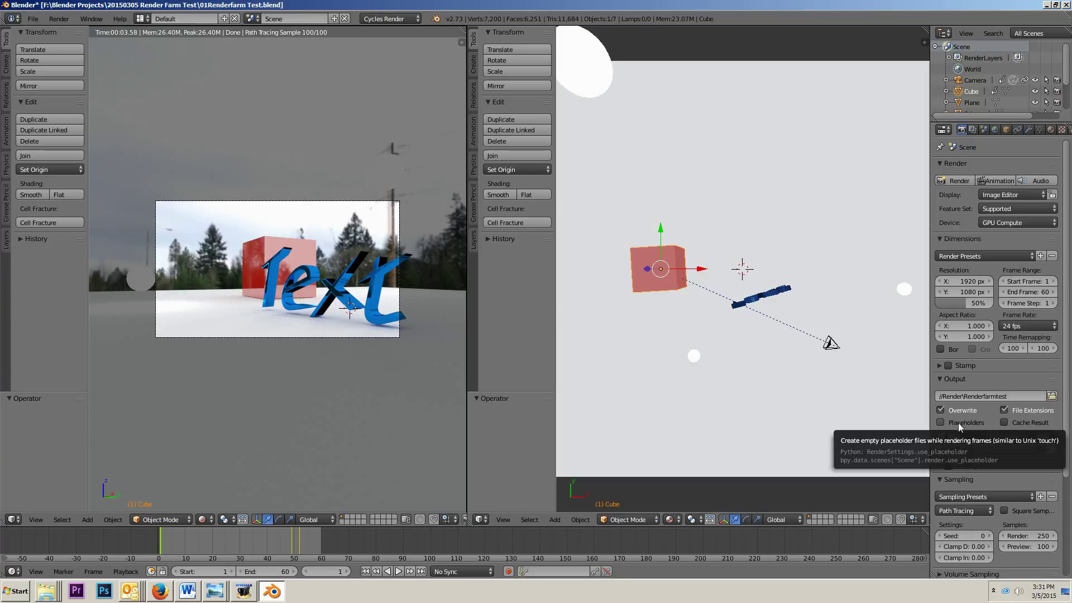
{"action": "mouse_move", "coordinate": [960, 409]}
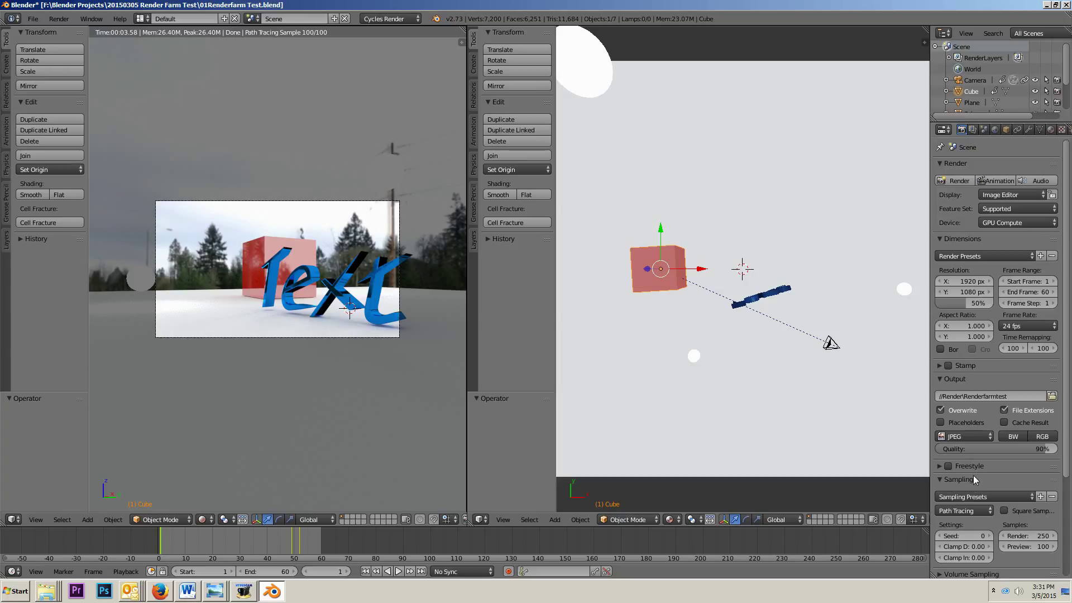
{"action": "mouse_move", "coordinate": [966, 426]}
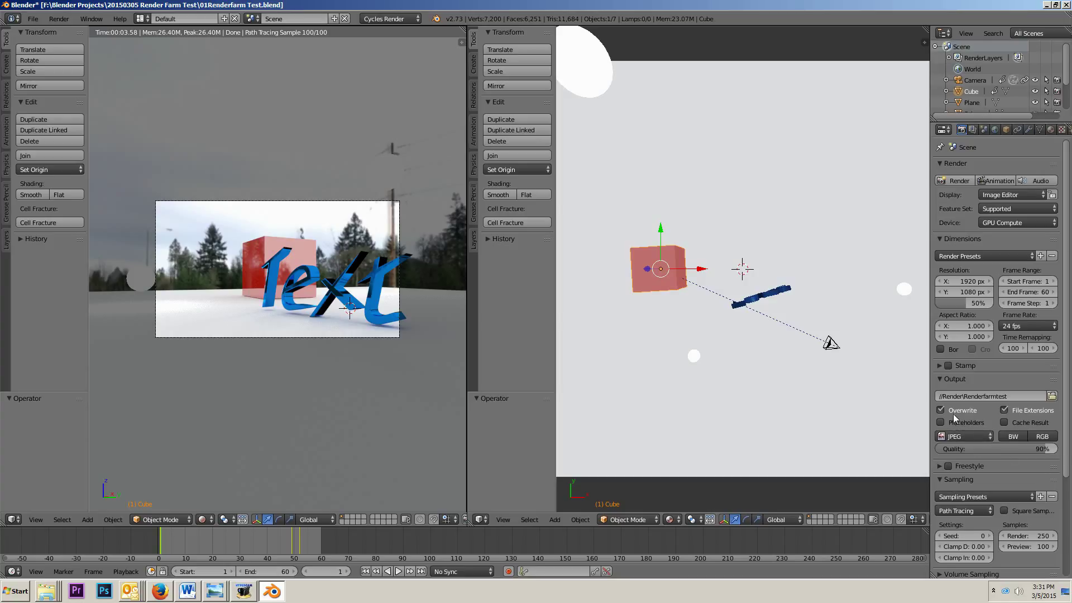
{"action": "mouse_move", "coordinate": [900, 409]}
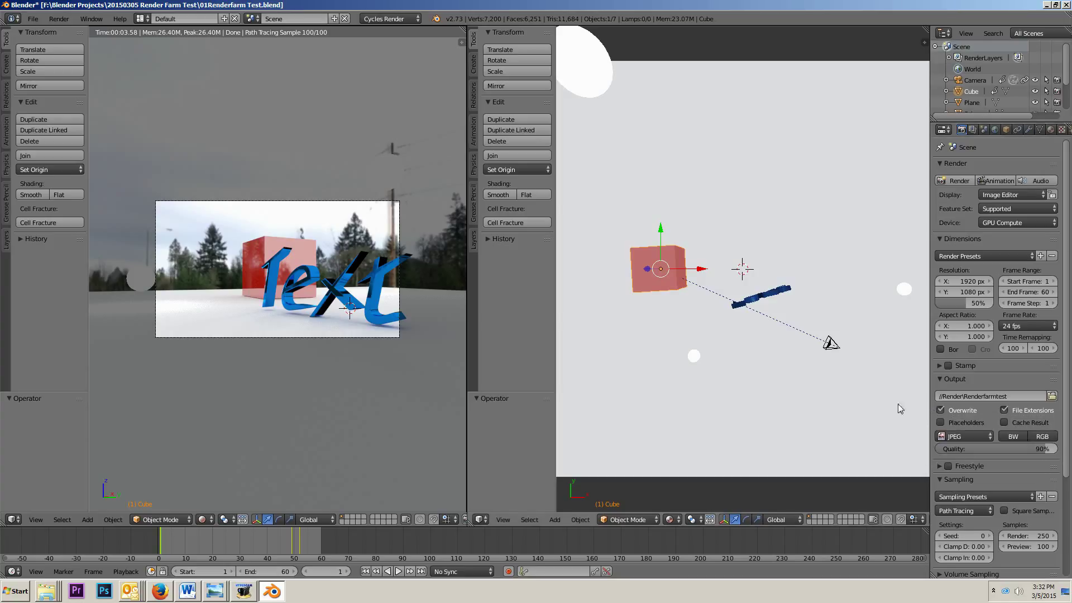
{"action": "mouse_move", "coordinate": [709, 430]}
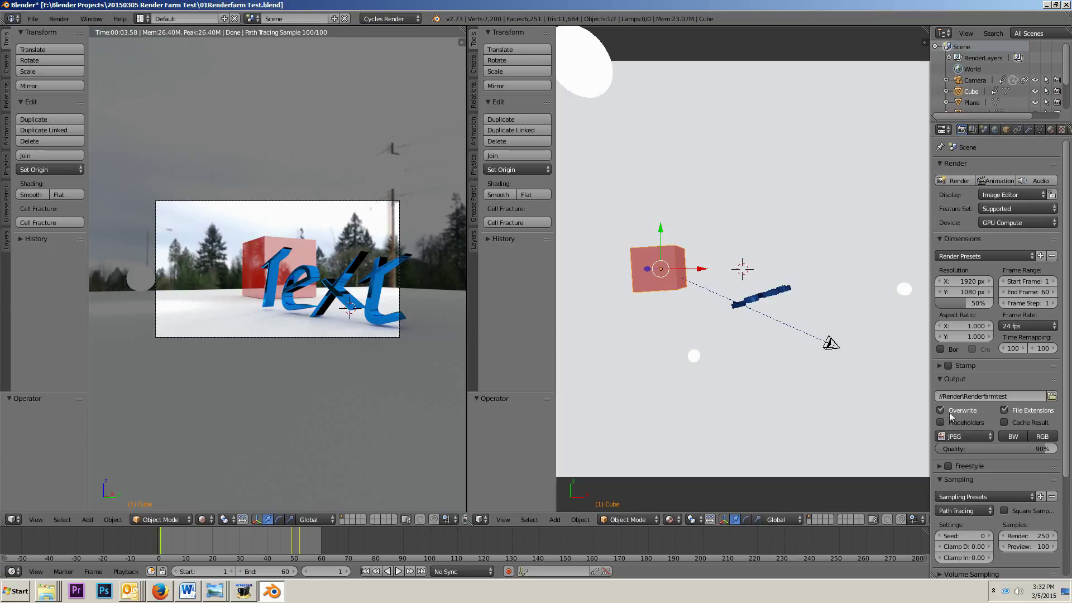
{"action": "left_click", "coordinate": [941, 409]}
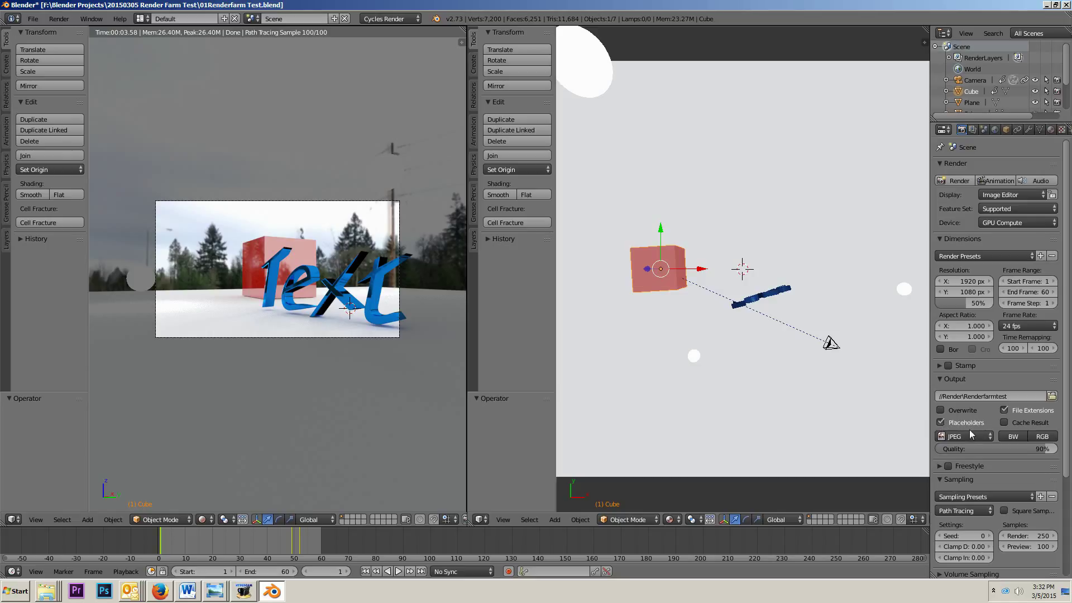
{"action": "mouse_move", "coordinate": [966, 428]}
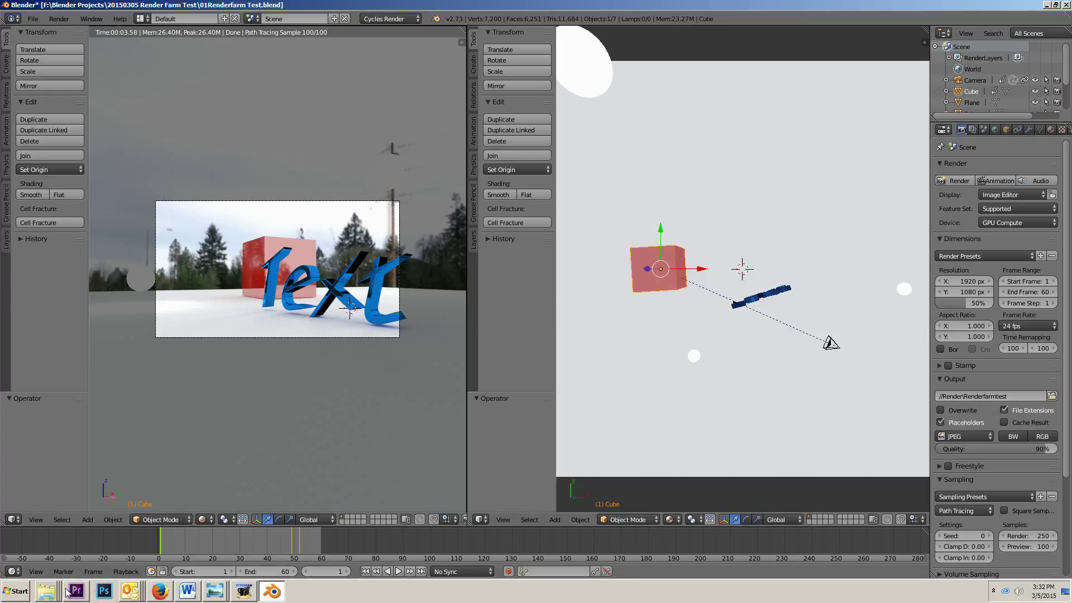
{"action": "mouse_move", "coordinate": [494, 503]}
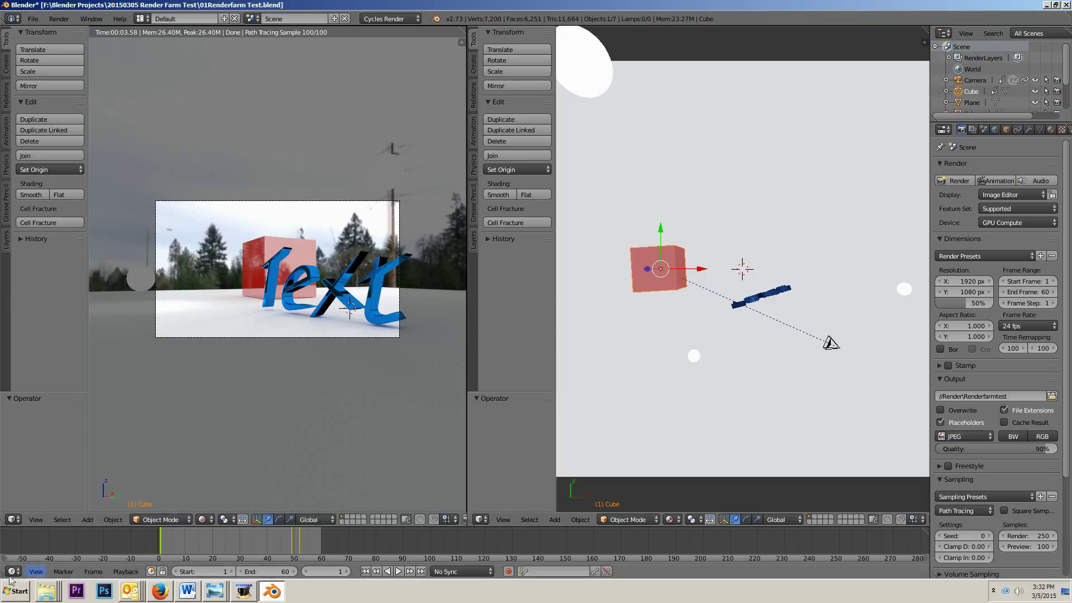
{"action": "mouse_move", "coordinate": [164, 101]}
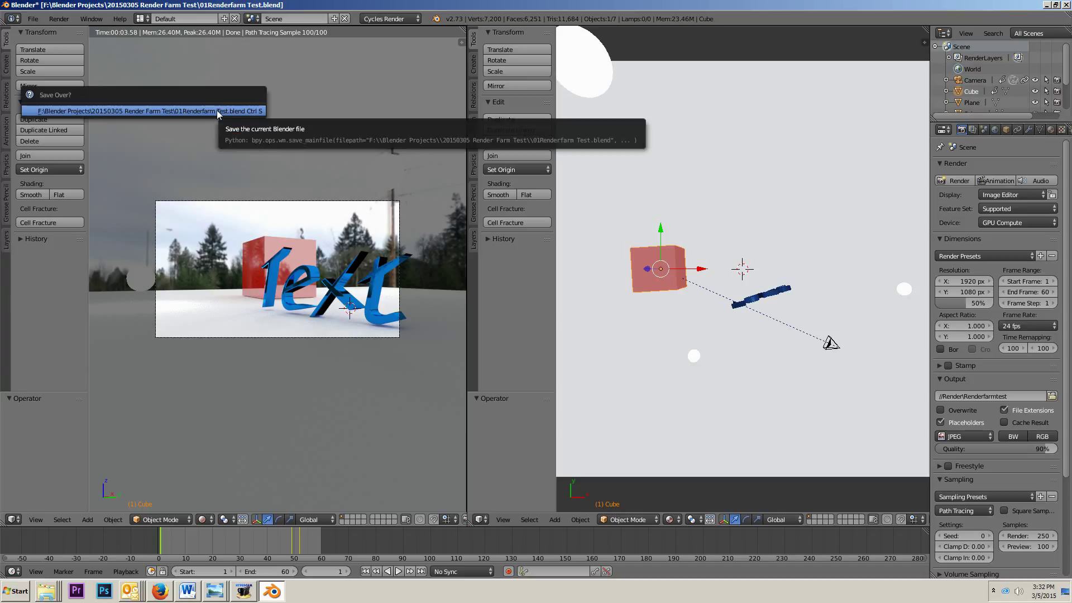
Step: Confirm saving over the existing blend file and switch to the second Blender instance
{"action": "left_click", "coordinate": [142, 111]}
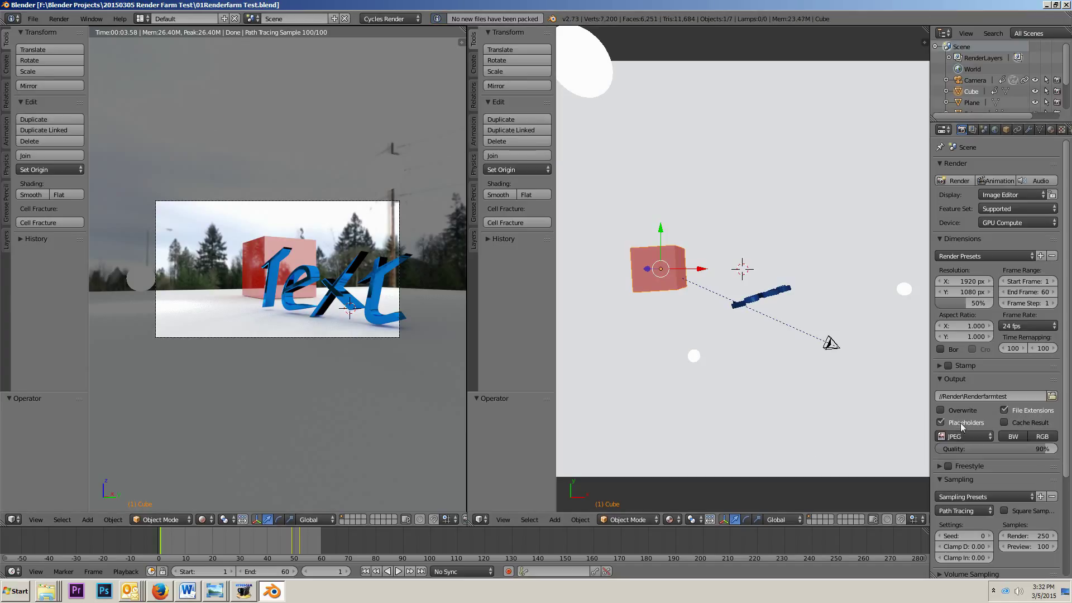
{"action": "left_click", "coordinate": [14, 589]}
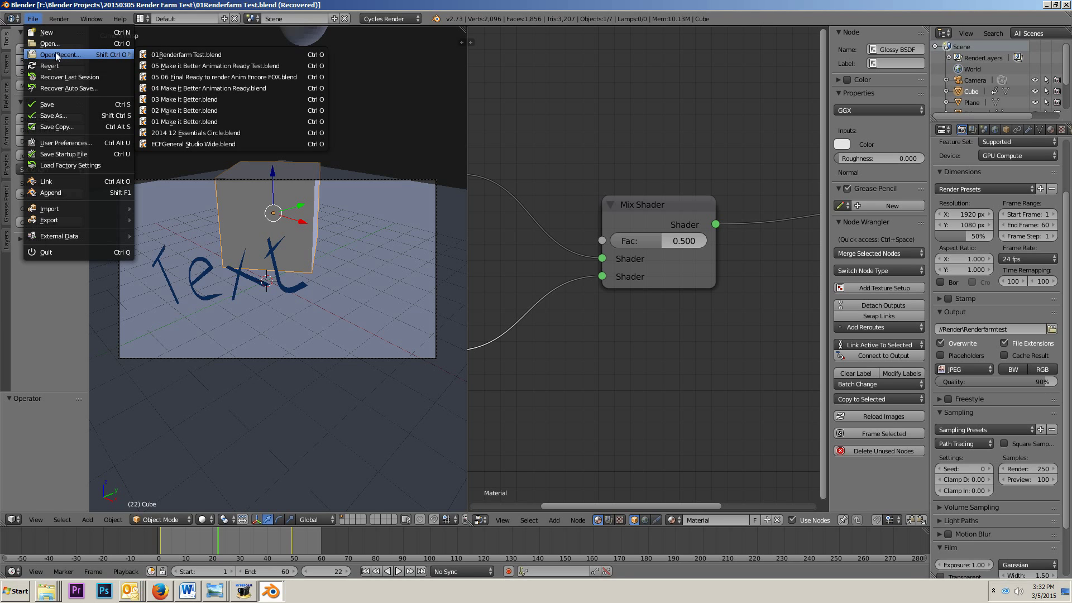
Step: Load 01Renderfarm Test.blend in the second instance and set resolution scale to 100%
{"action": "left_click", "coordinate": [187, 53]}
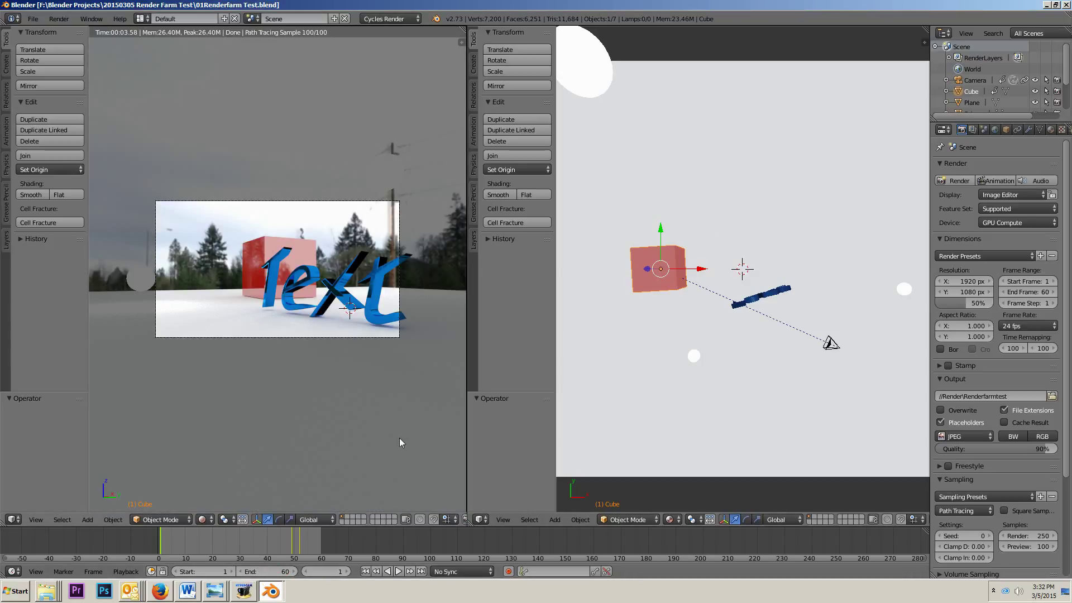
{"action": "mouse_move", "coordinate": [802, 183]}
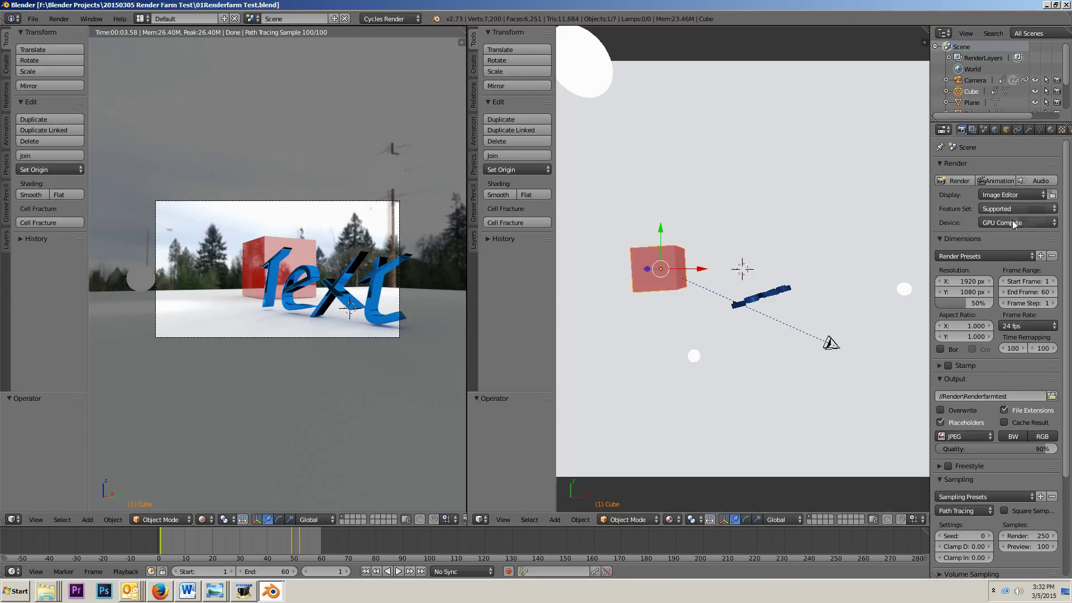
{"action": "left_click", "coordinate": [978, 303]}
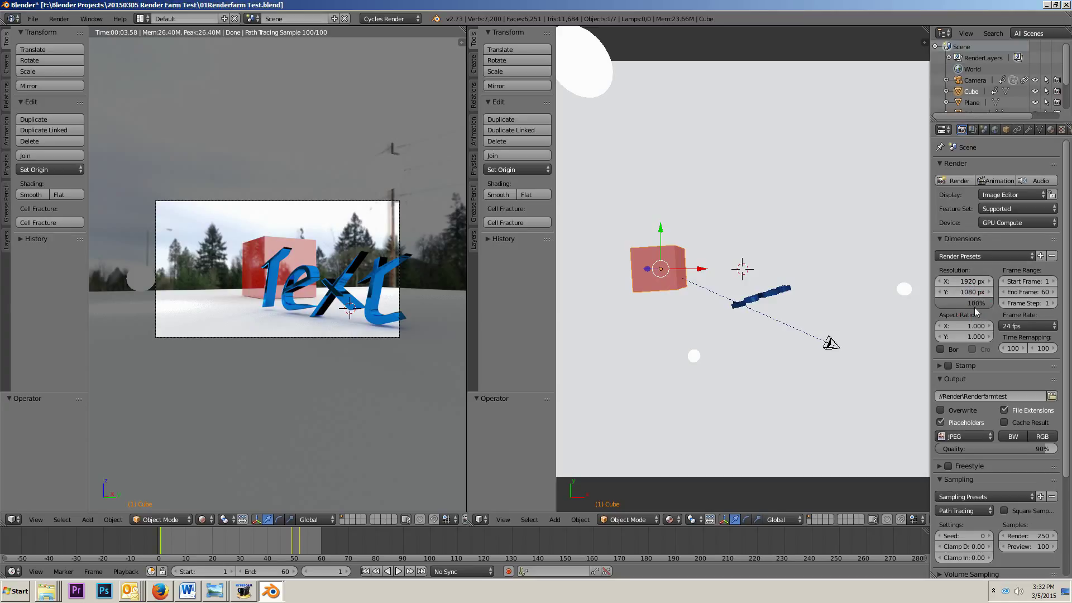
{"action": "mouse_move", "coordinate": [858, 198]}
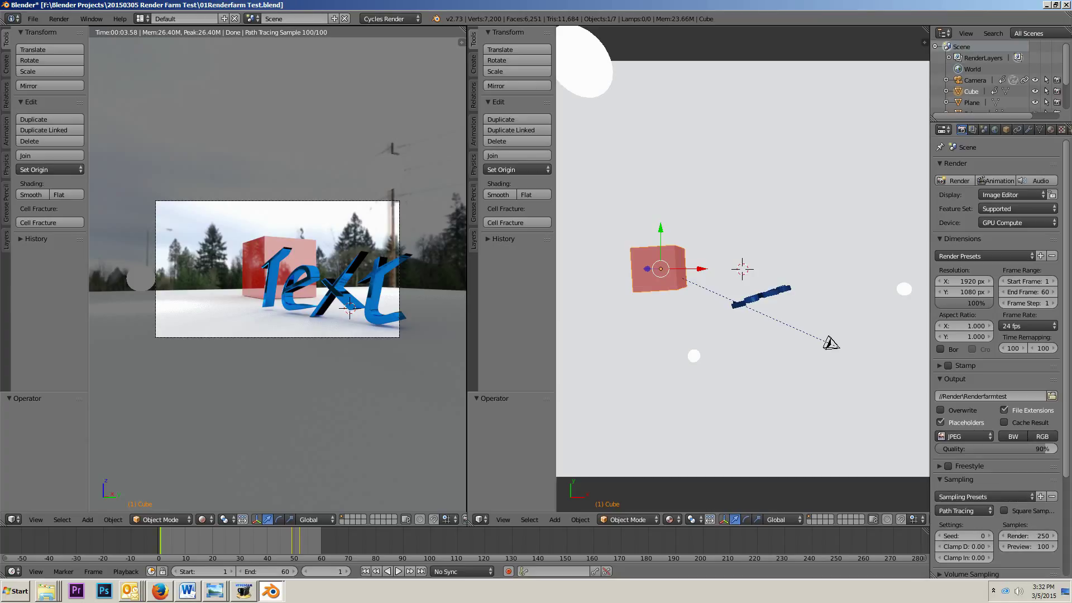
{"action": "mouse_move", "coordinate": [390, 272]}
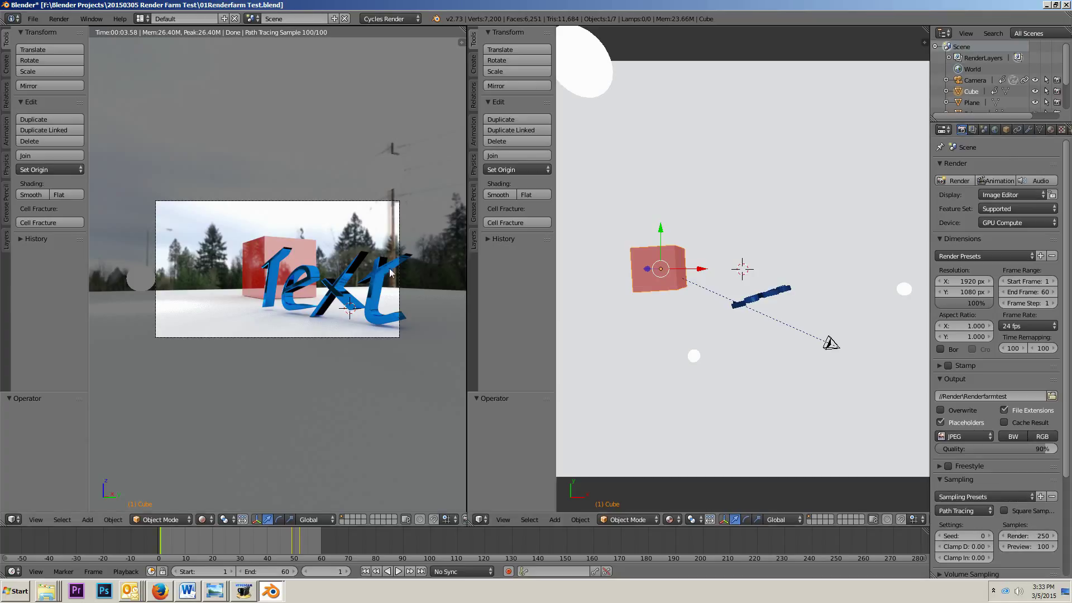
{"action": "mouse_move", "coordinate": [245, 303]}
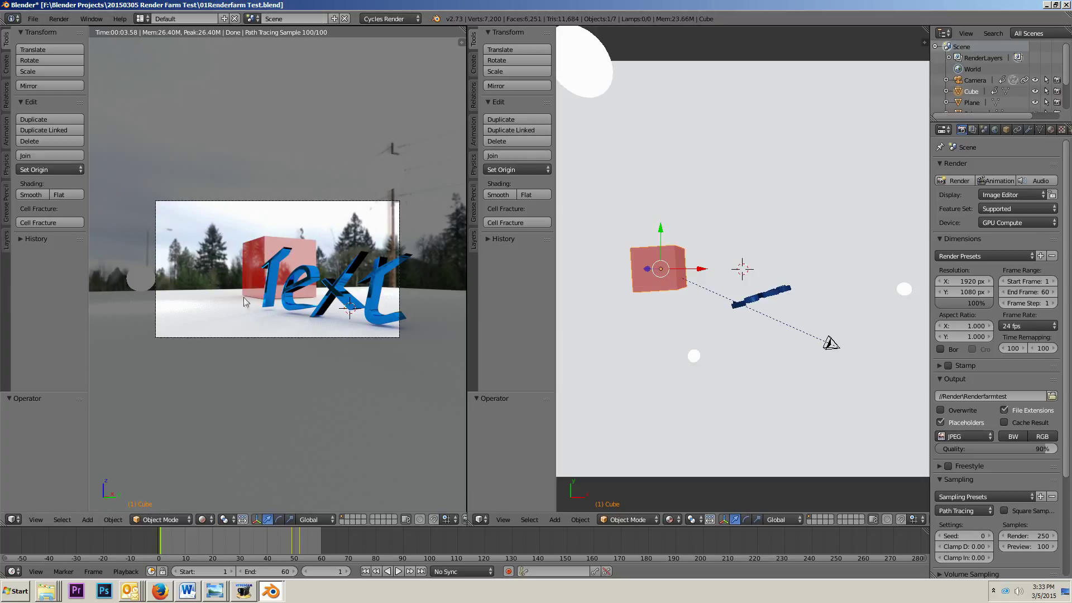
{"action": "mouse_move", "coordinate": [331, 262]}
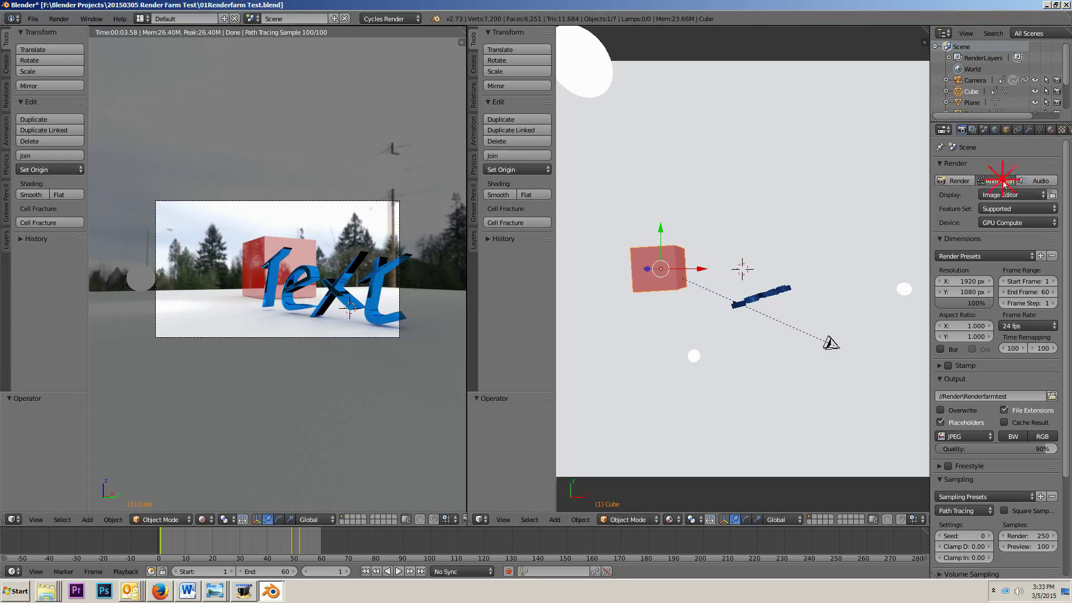
Step: Start the animation render and browse to the project's Render output folder in Explorer
{"action": "left_click", "coordinate": [998, 181]}
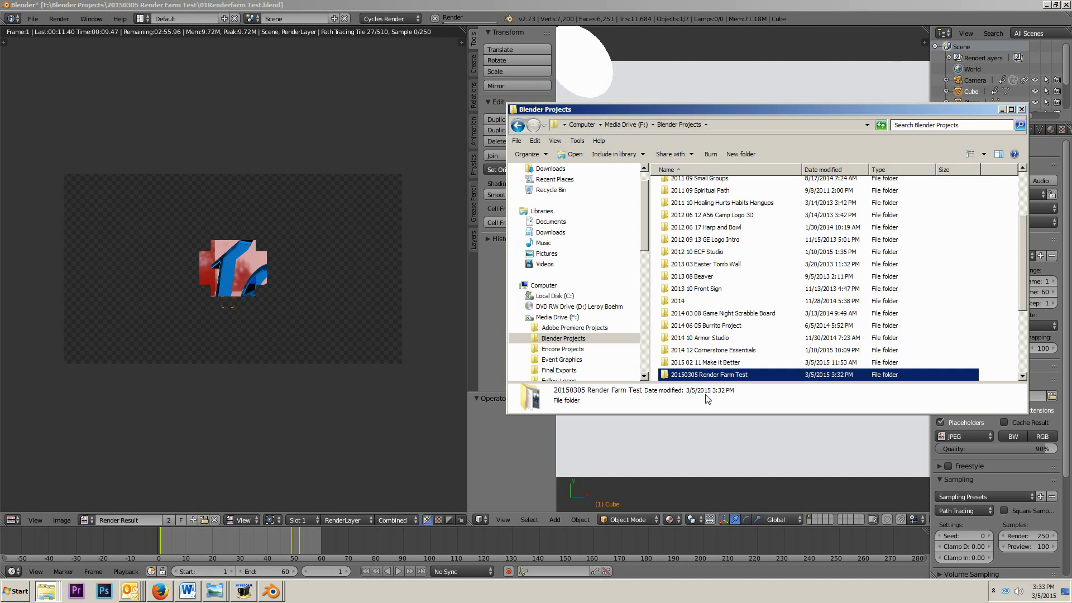
{"action": "double_click", "coordinate": [709, 374]}
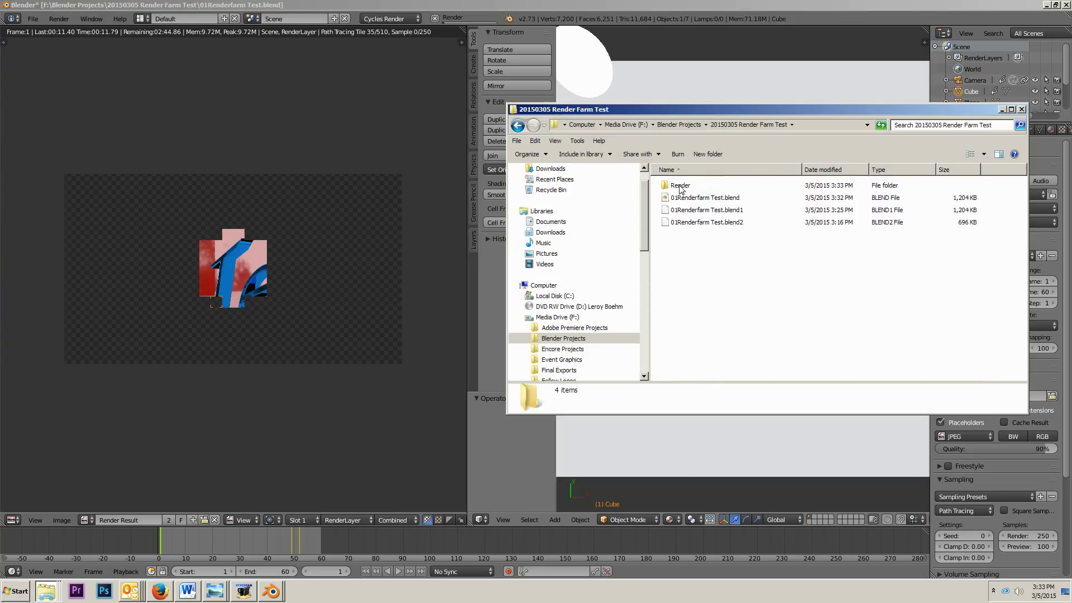
{"action": "double_click", "coordinate": [680, 184]}
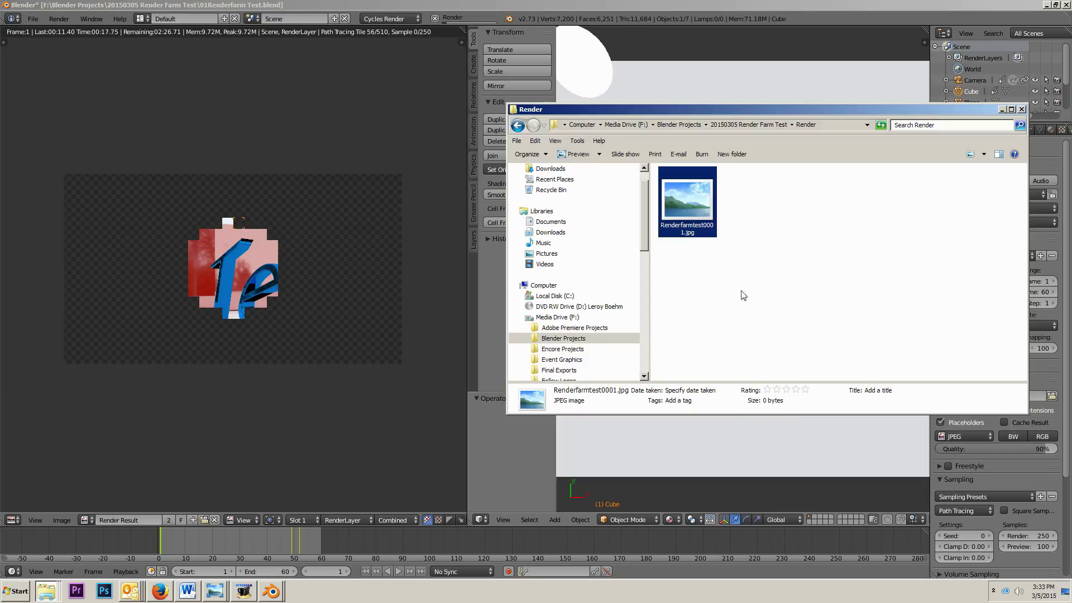
{"action": "mouse_move", "coordinate": [709, 194]}
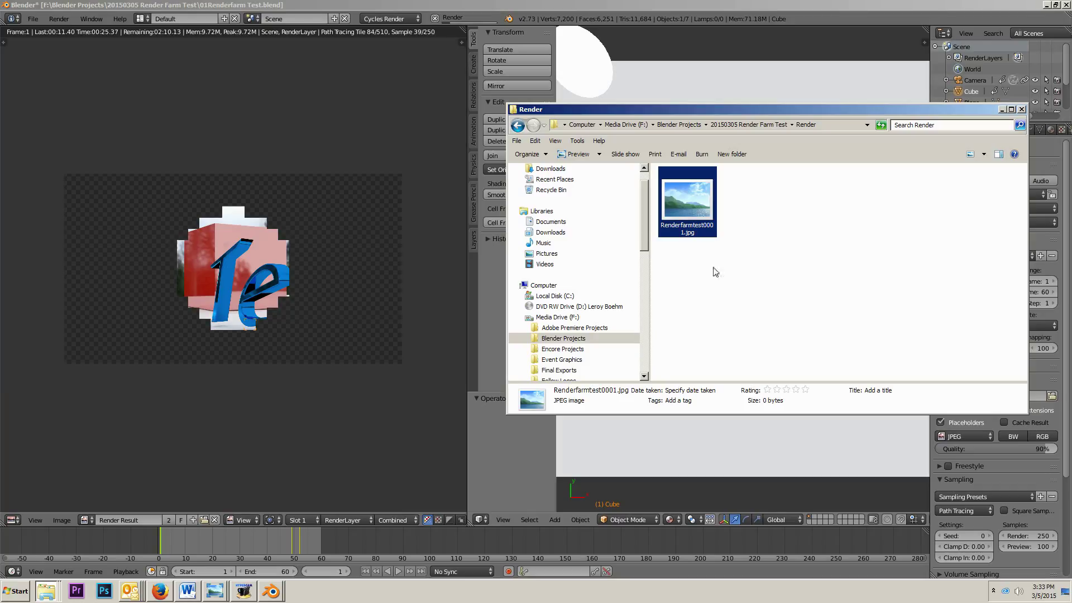
{"action": "mouse_move", "coordinate": [627, 248]}
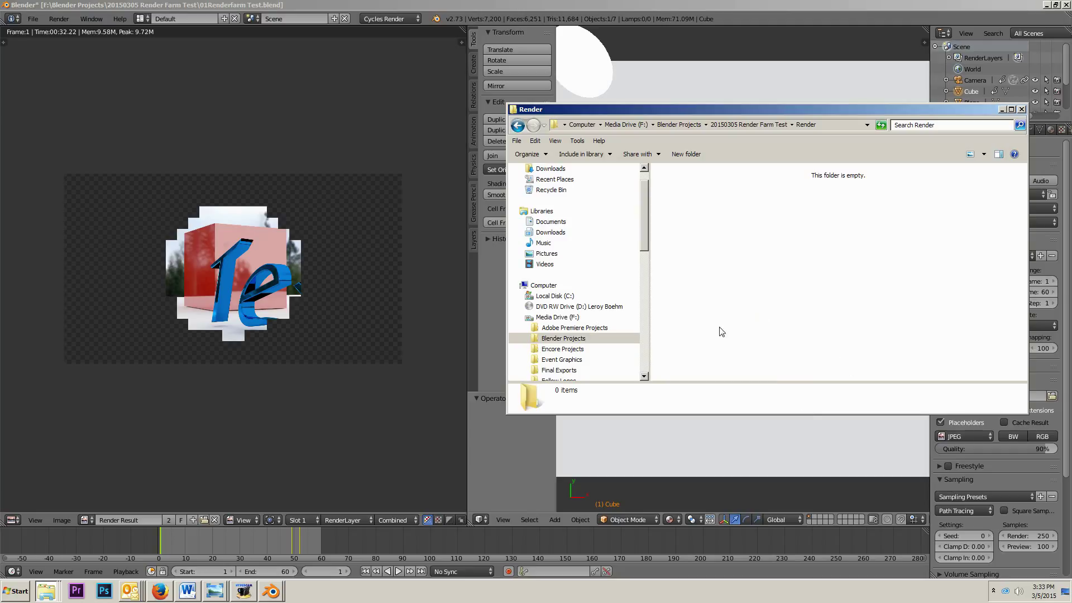
{"action": "mouse_move", "coordinate": [701, 312]}
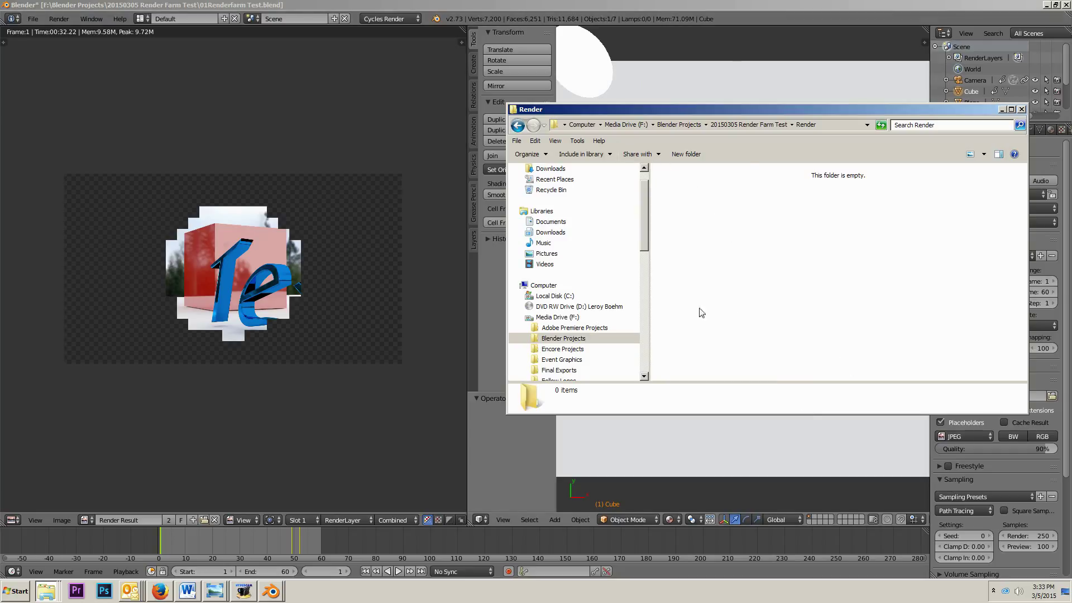
{"action": "mouse_move", "coordinate": [686, 4]}
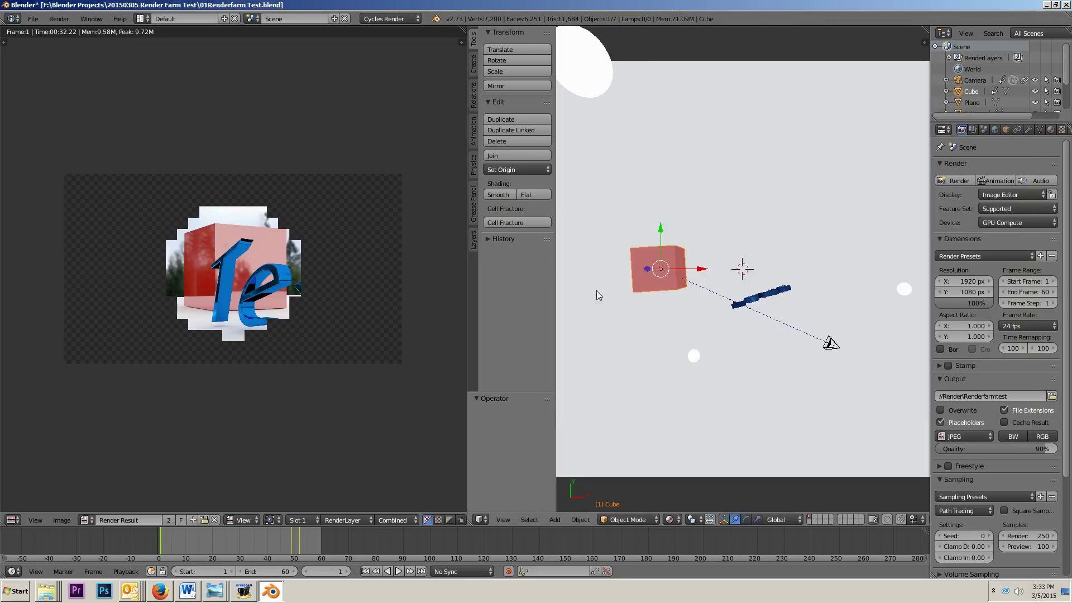
{"action": "mouse_move", "coordinate": [345, 245]}
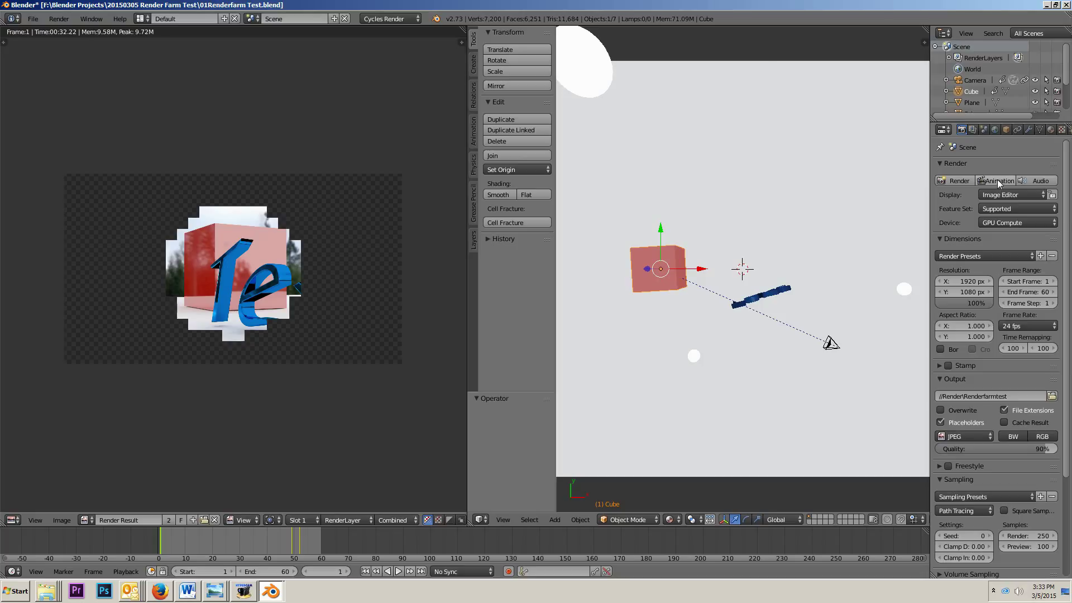
Step: Start the animation render and select Renderfarmtest0001.jpg to check its 0-byte size
{"action": "left_click", "coordinate": [957, 180]}
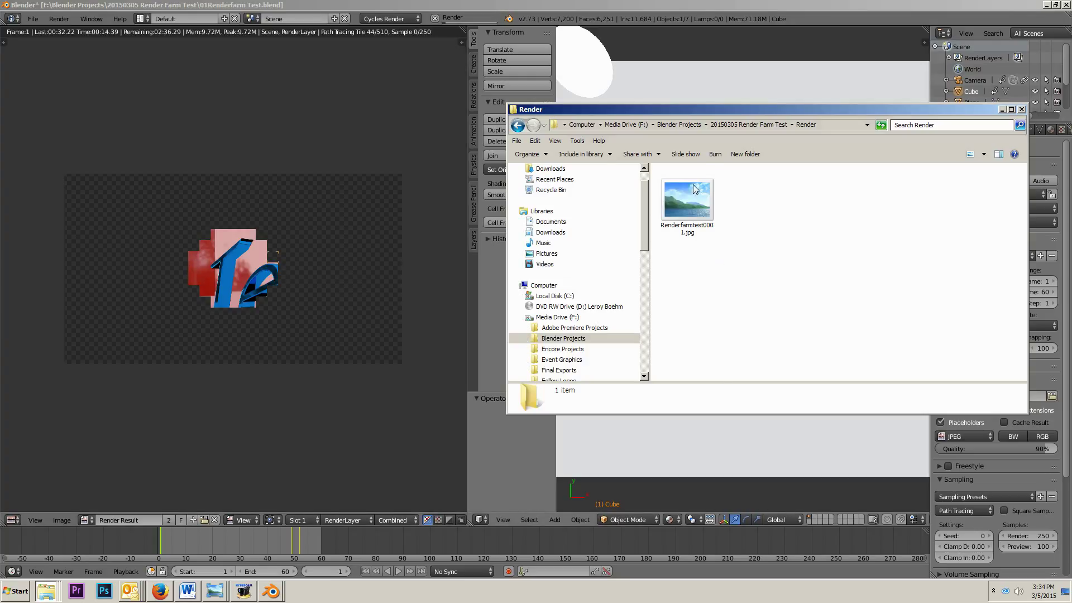
{"action": "left_click", "coordinate": [686, 199]}
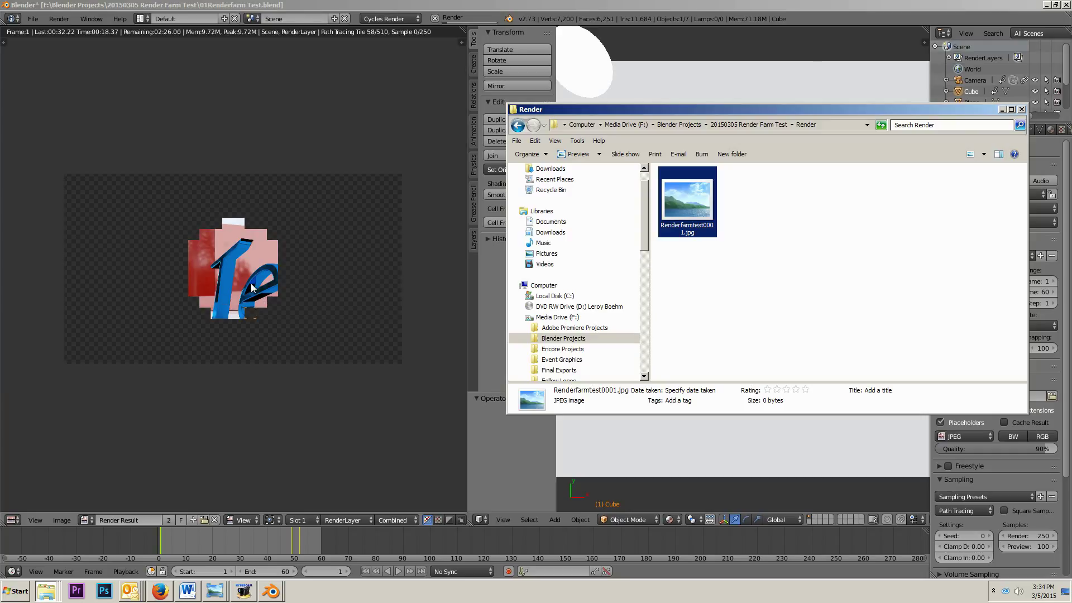
{"action": "left_click", "coordinate": [757, 212]}
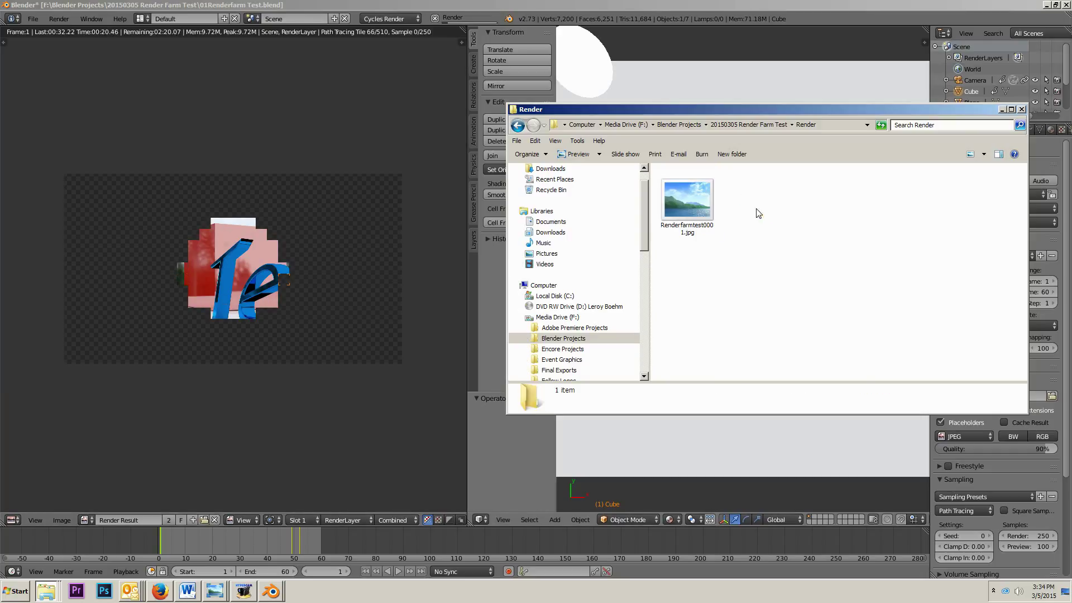
{"action": "left_click", "coordinate": [687, 199]}
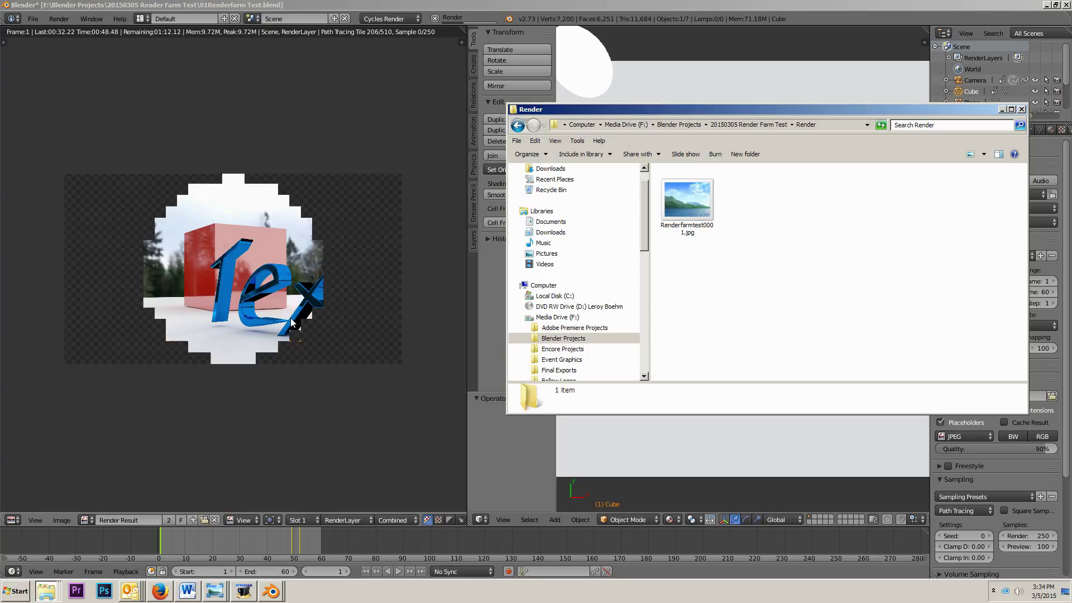
{"action": "mouse_move", "coordinate": [187, 570]}
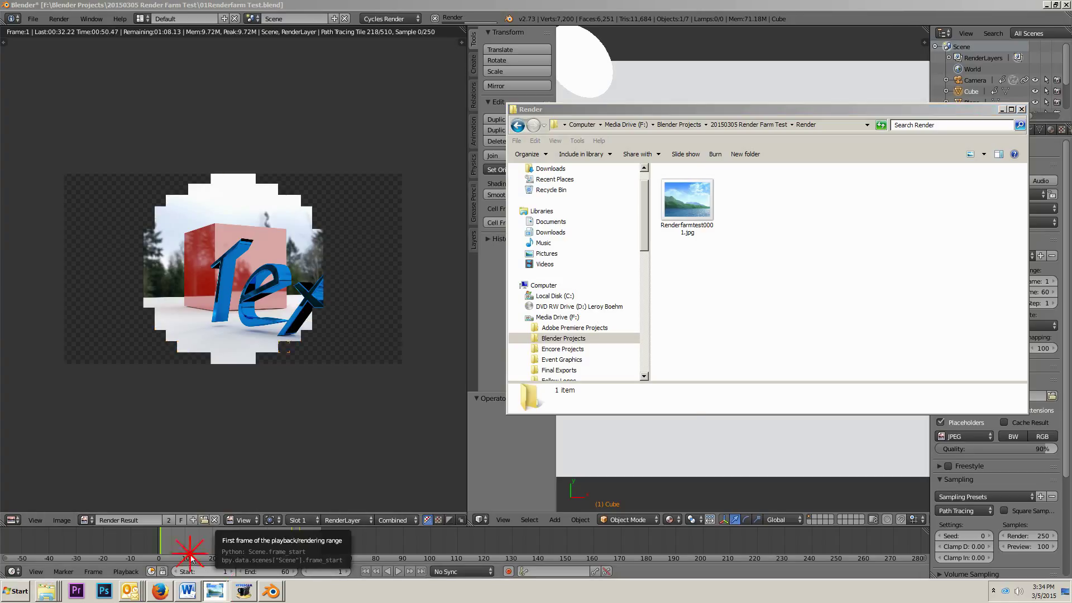
{"action": "double_click", "coordinate": [685, 199]}
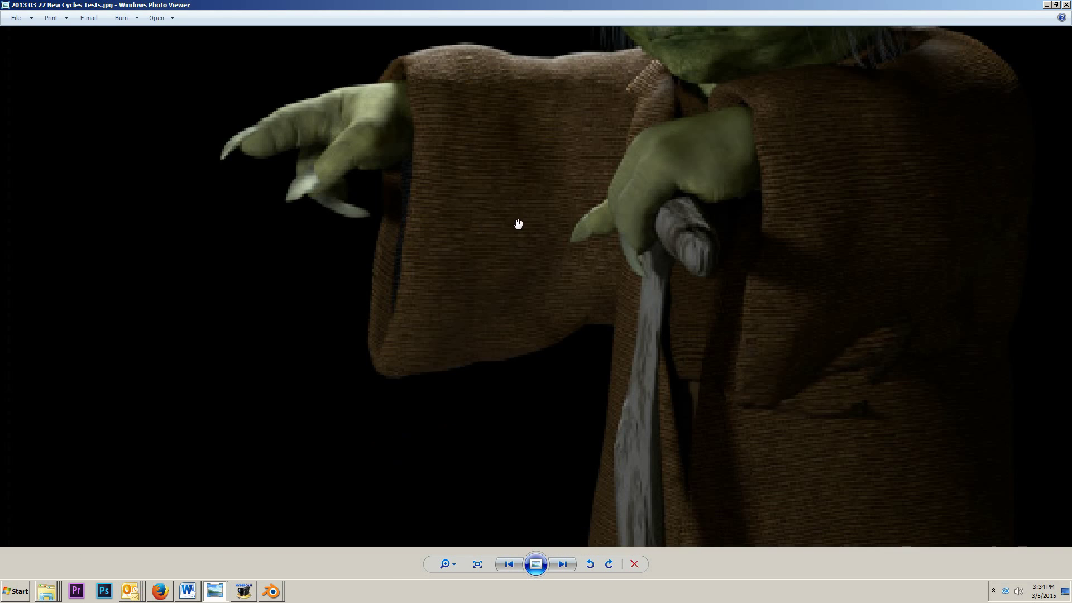
{"action": "left_click", "coordinate": [477, 564]}
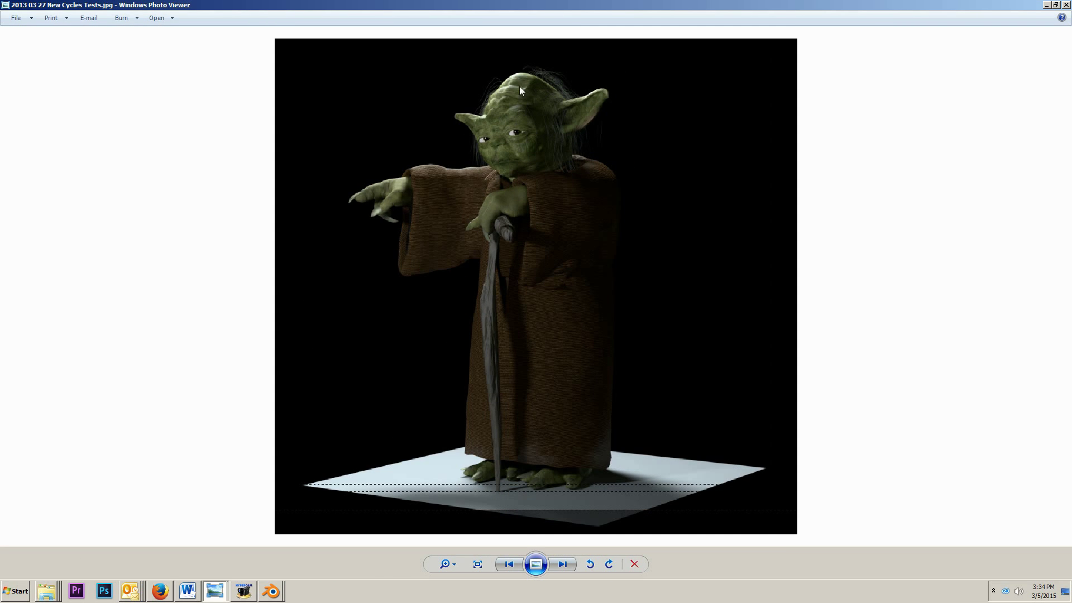
{"action": "mouse_move", "coordinate": [605, 142]}
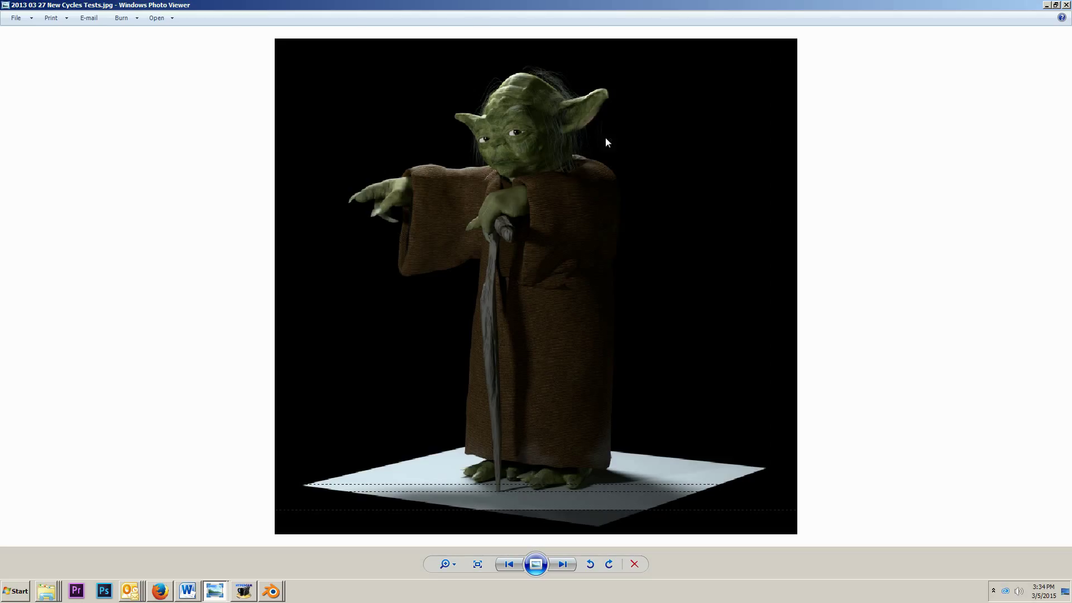
{"action": "mouse_move", "coordinate": [1043, 15]}
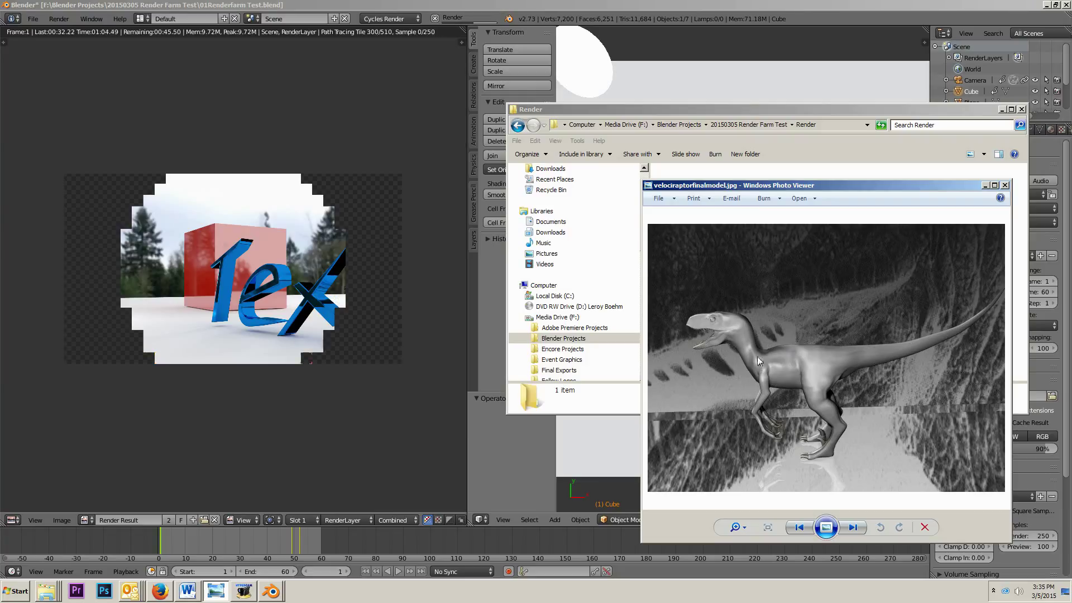
{"action": "mouse_move", "coordinate": [789, 375]}
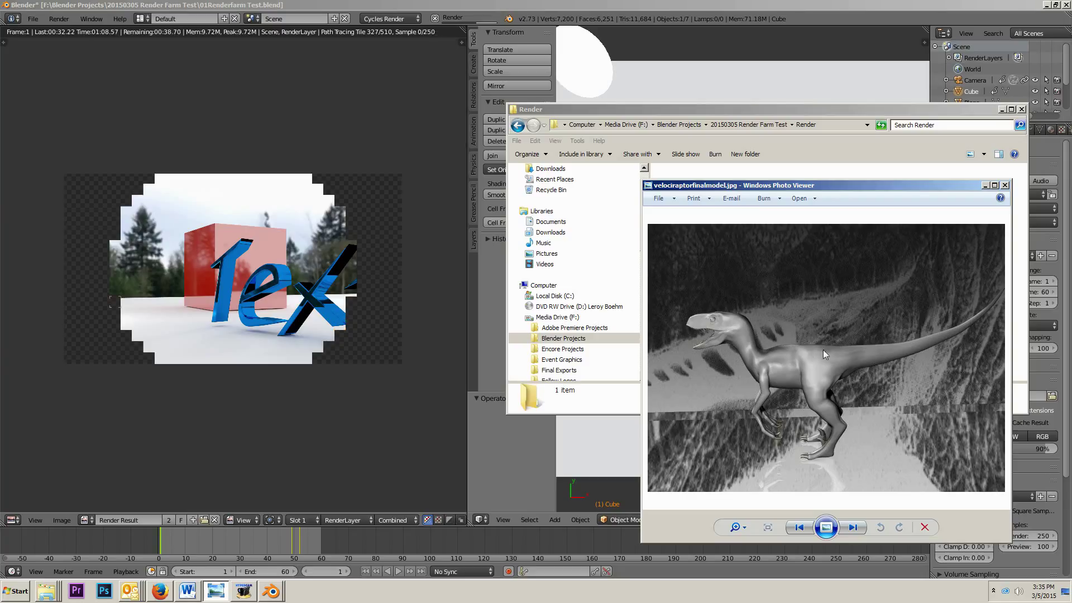
{"action": "left_click", "coordinate": [1004, 184]}
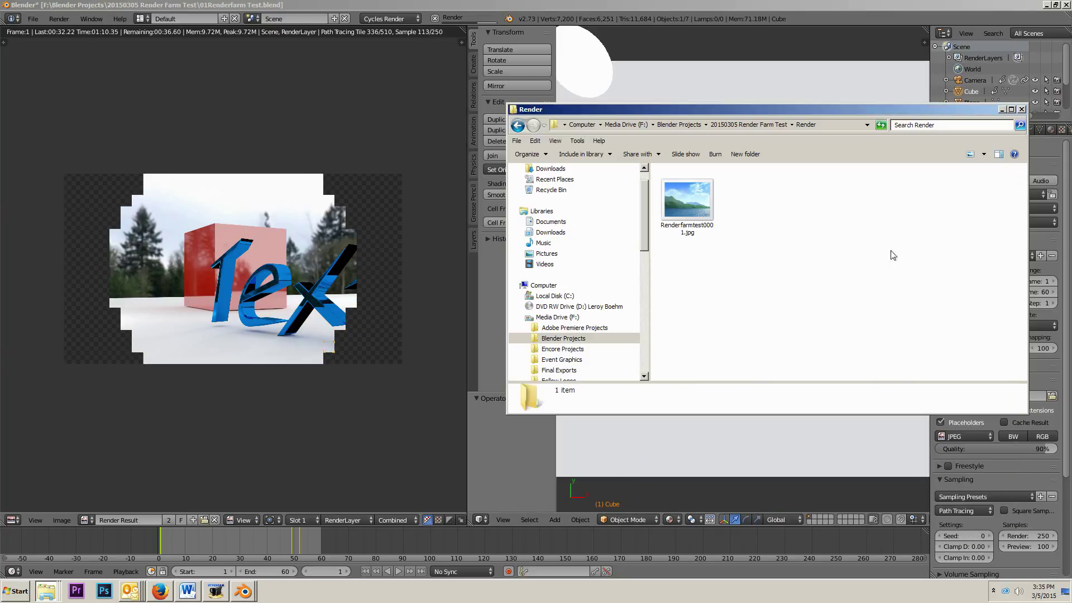
{"action": "mouse_move", "coordinate": [763, 287]}
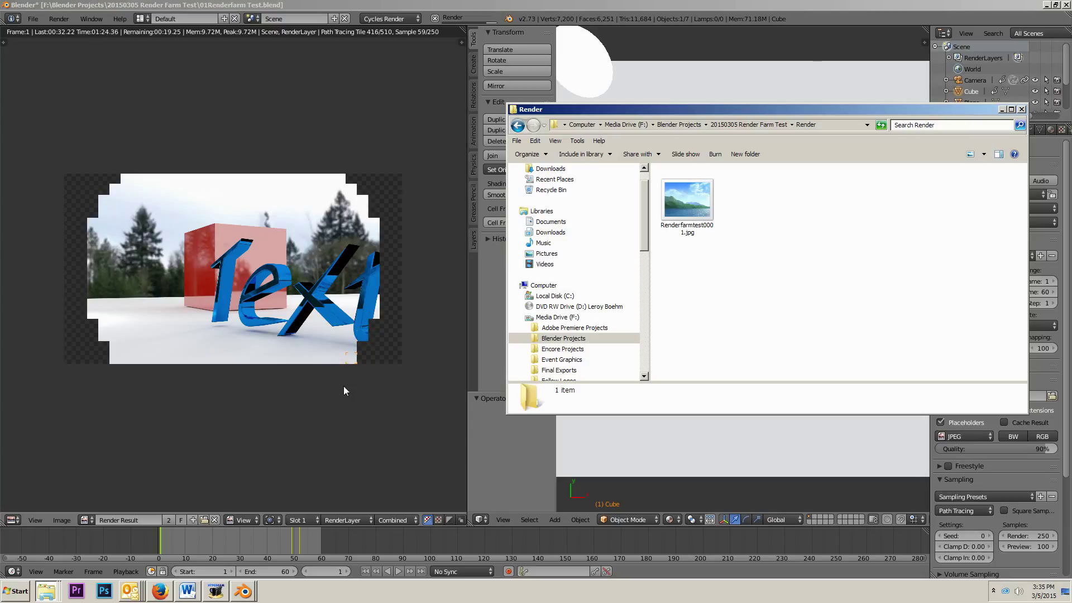
{"action": "mouse_move", "coordinate": [126, 570]}
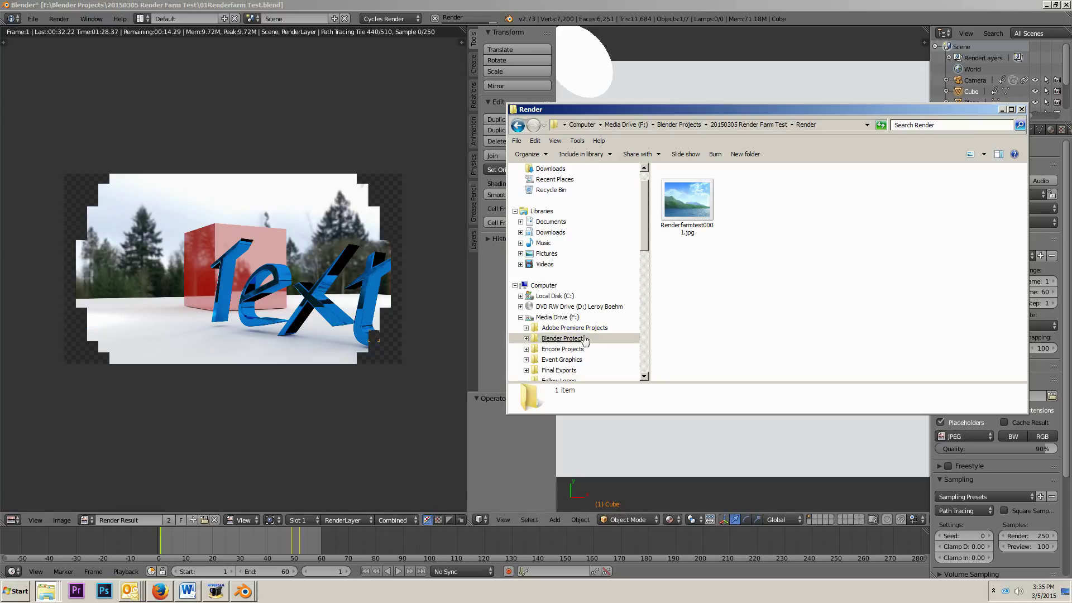
{"action": "mouse_move", "coordinate": [635, 300]}
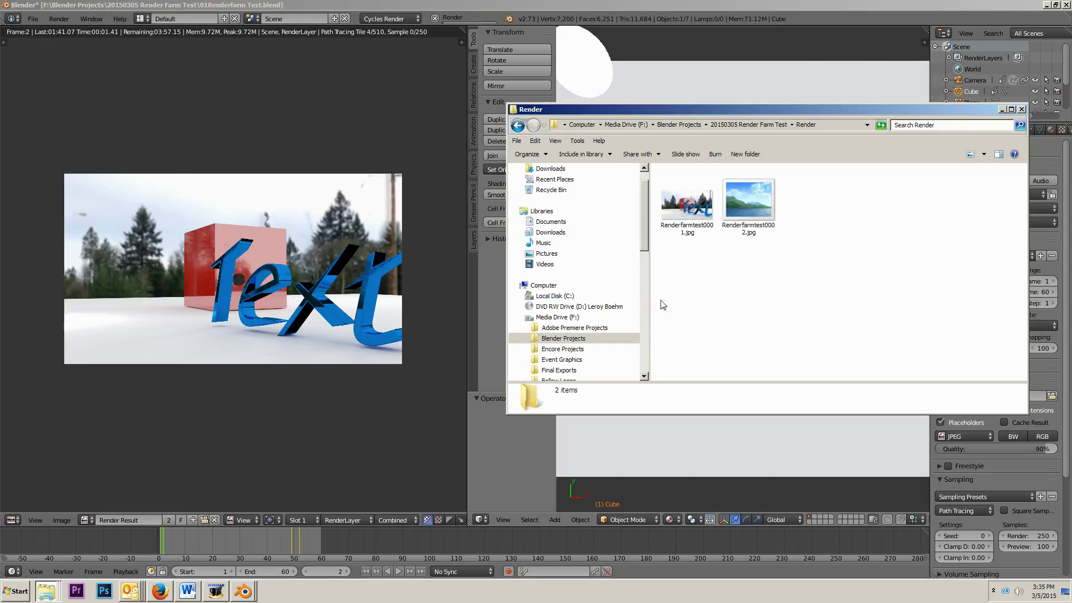
Step: Check frame 0001's 1920x1080, 200 KB details, preview it and close Photo Viewer
{"action": "left_click", "coordinate": [687, 202]}
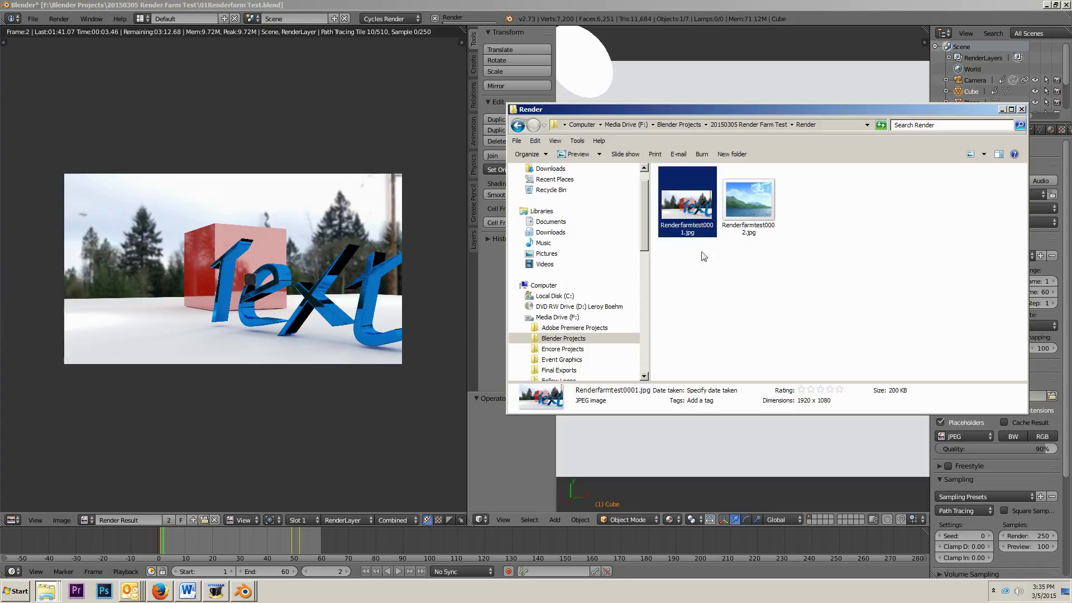
{"action": "mouse_move", "coordinate": [803, 412]}
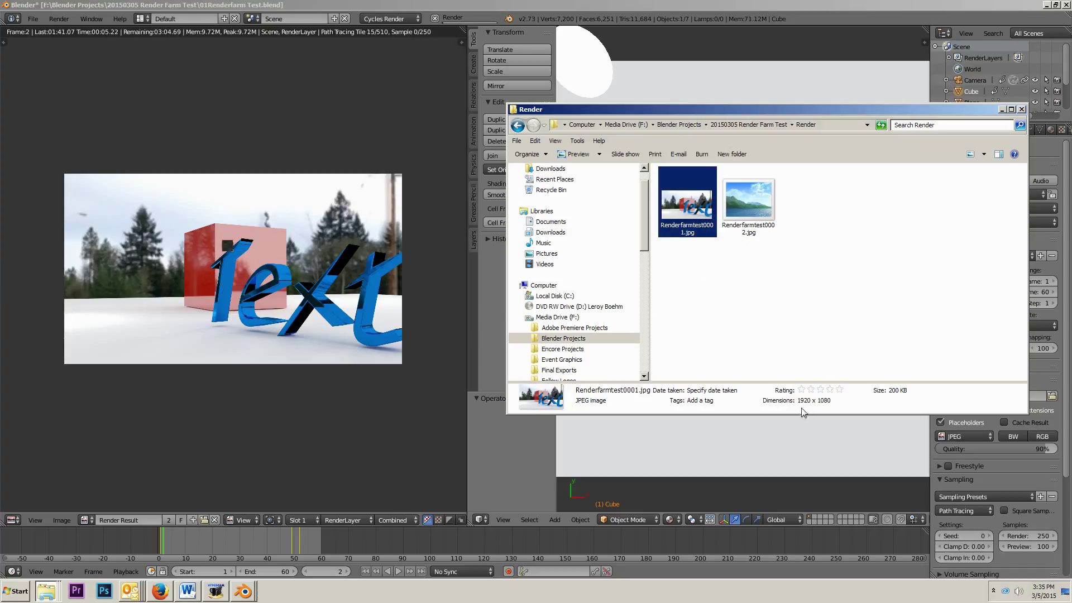
{"action": "mouse_move", "coordinate": [913, 394]}
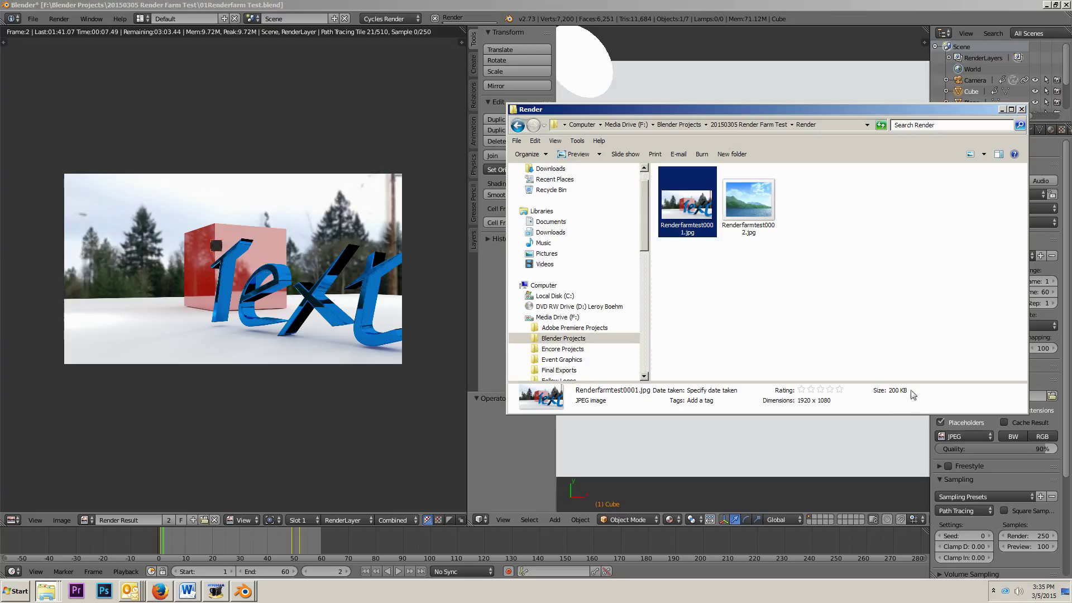
{"action": "right_click", "coordinate": [686, 199]}
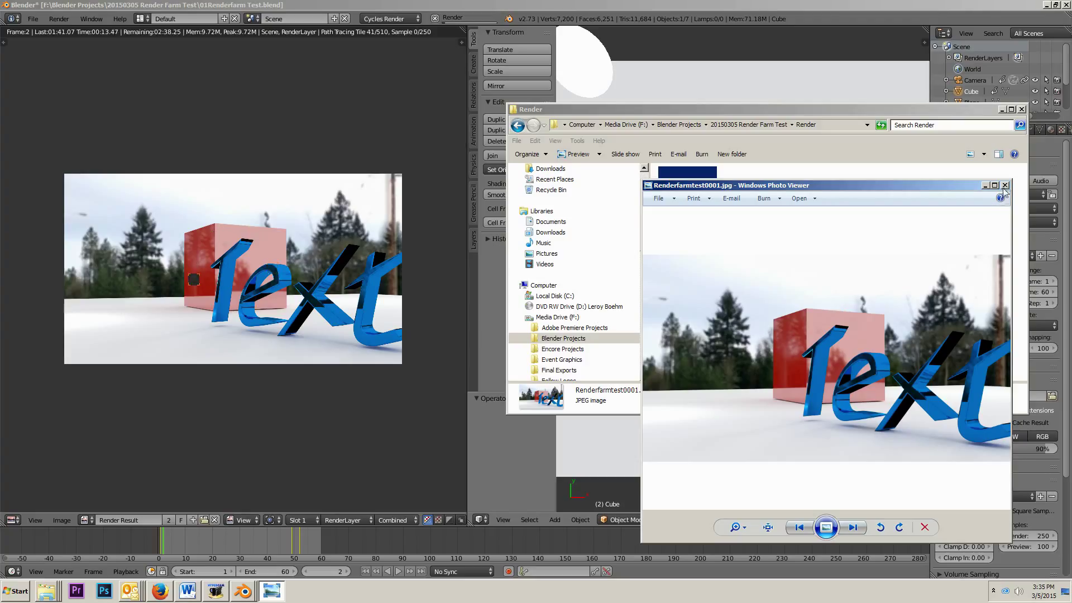
{"action": "left_click", "coordinate": [1005, 184]}
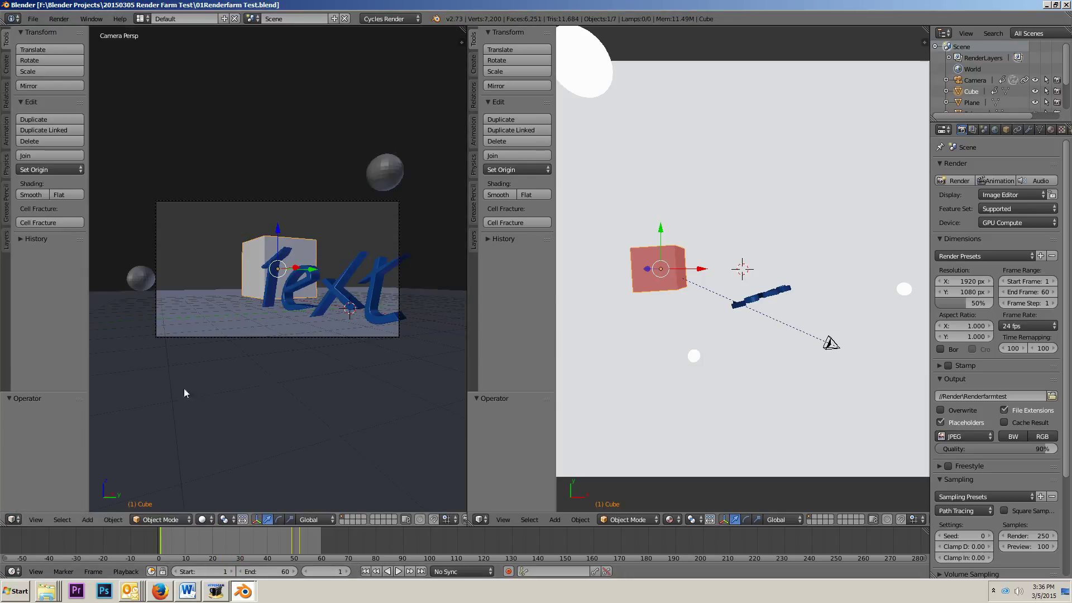
{"action": "mouse_move", "coordinate": [575, 231]}
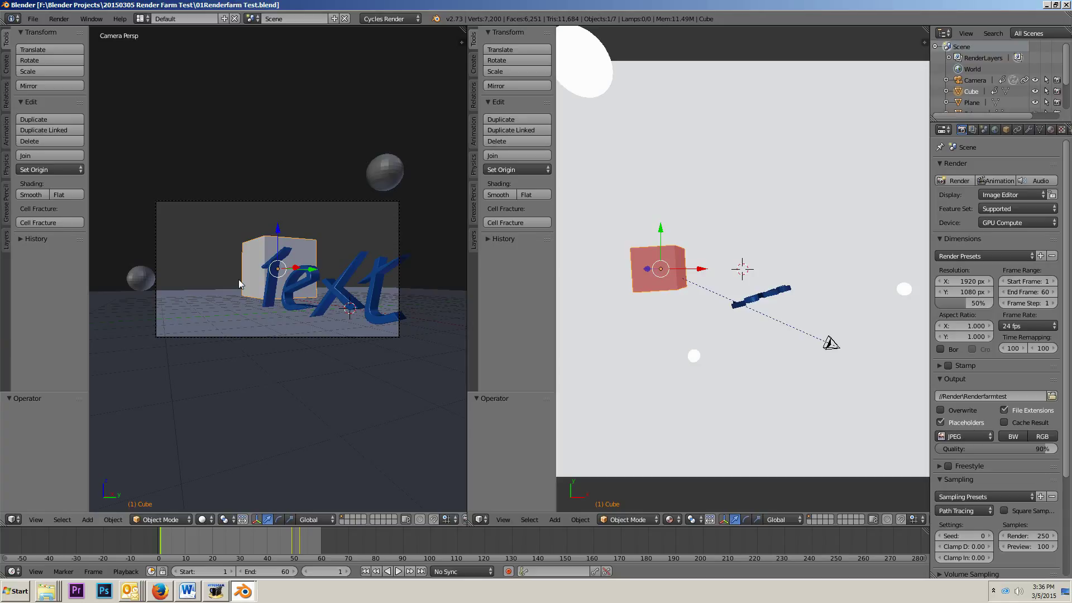
{"action": "mouse_move", "coordinate": [288, 282]}
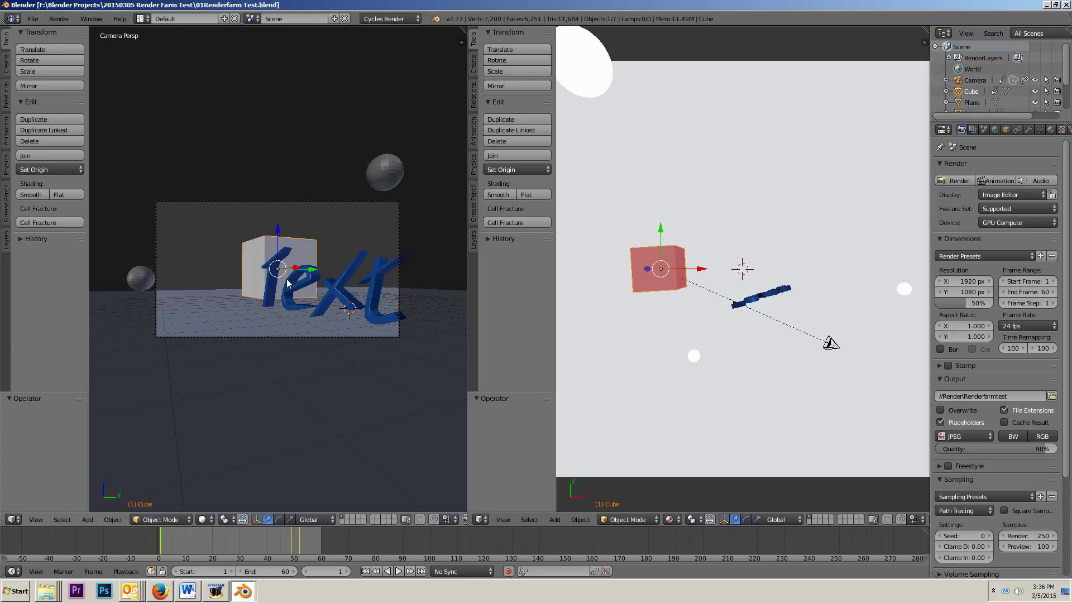
{"action": "mouse_move", "coordinate": [570, 315]}
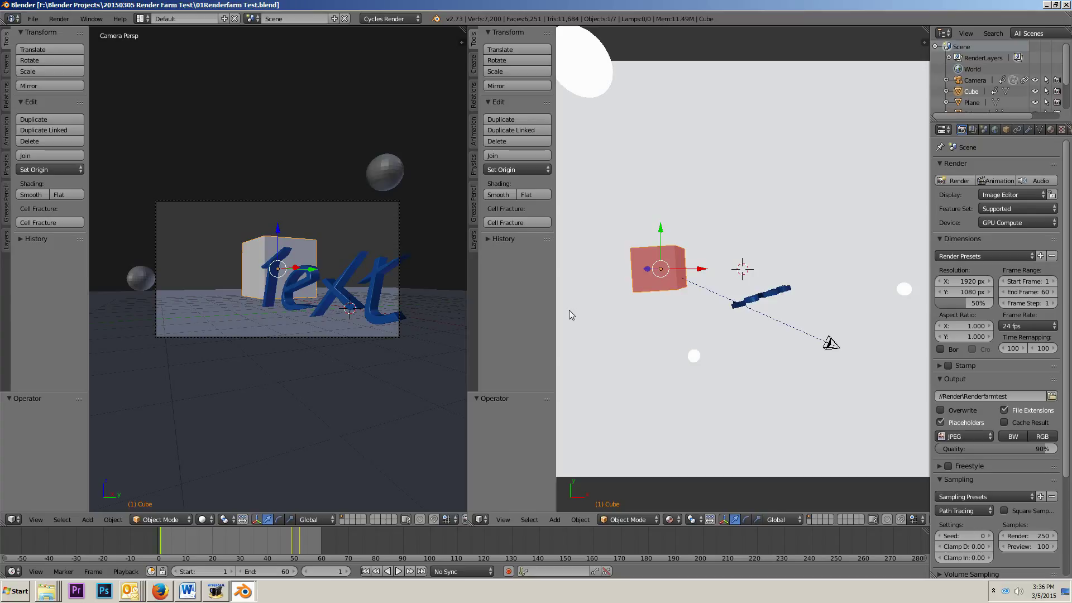
{"action": "mouse_move", "coordinate": [702, 296]}
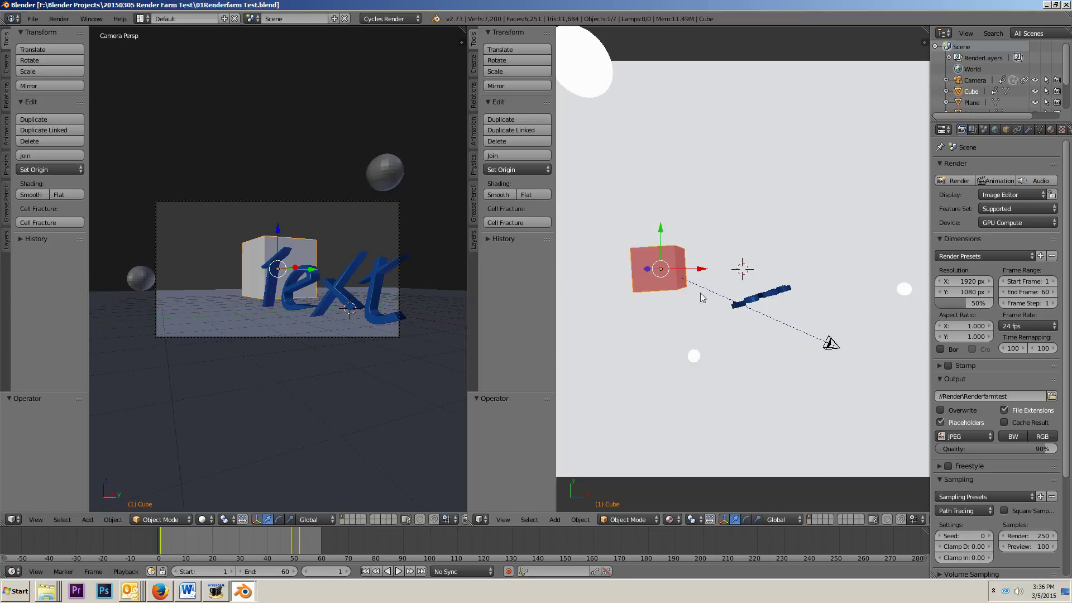
{"action": "mouse_move", "coordinate": [892, 401]}
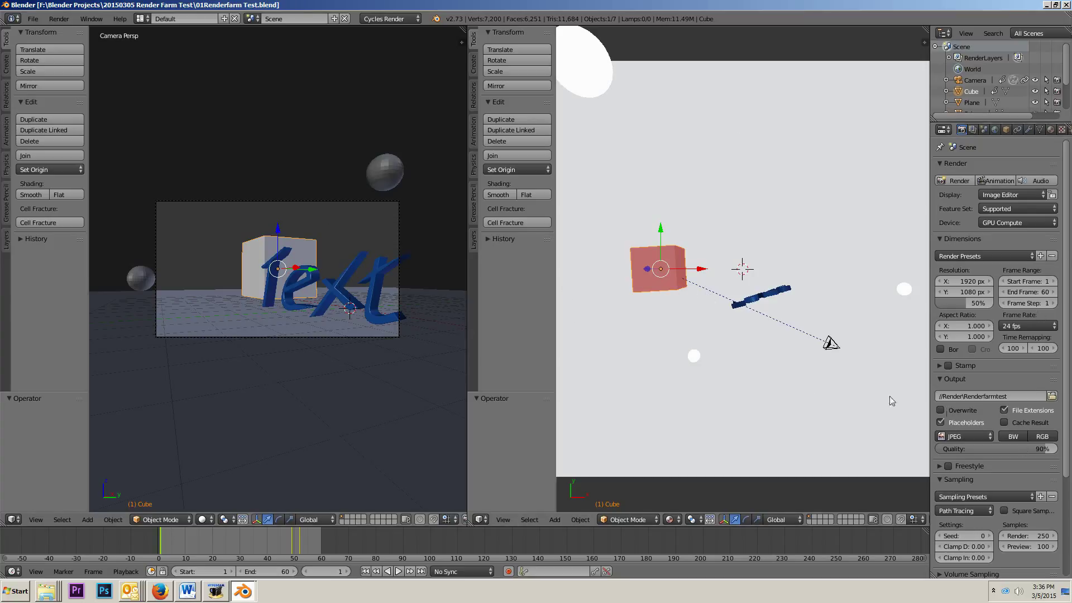
{"action": "mouse_move", "coordinate": [958, 422]}
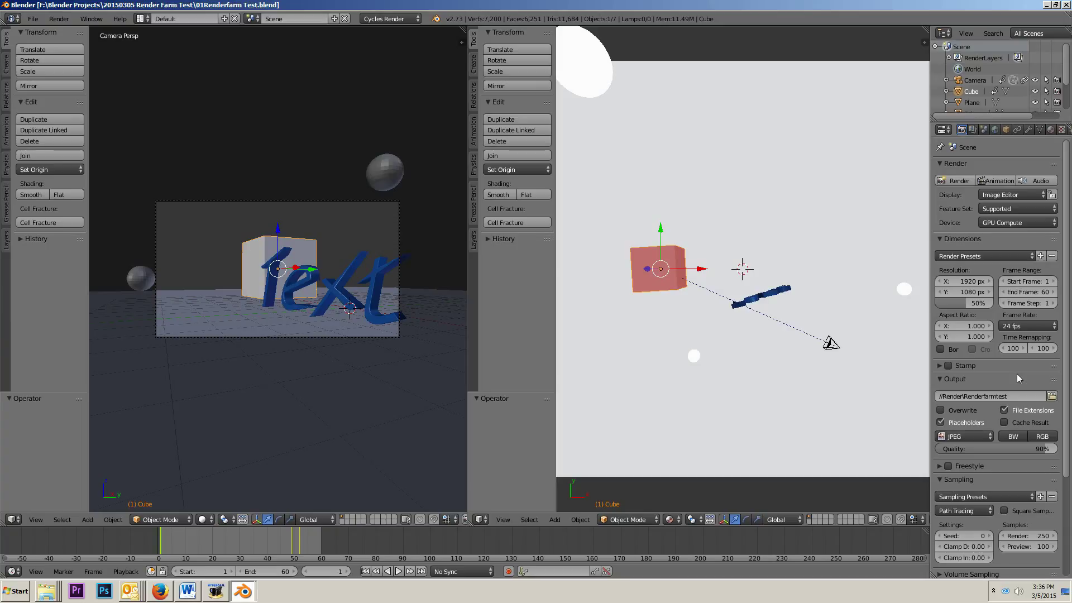
{"action": "mouse_move", "coordinate": [1017, 377]}
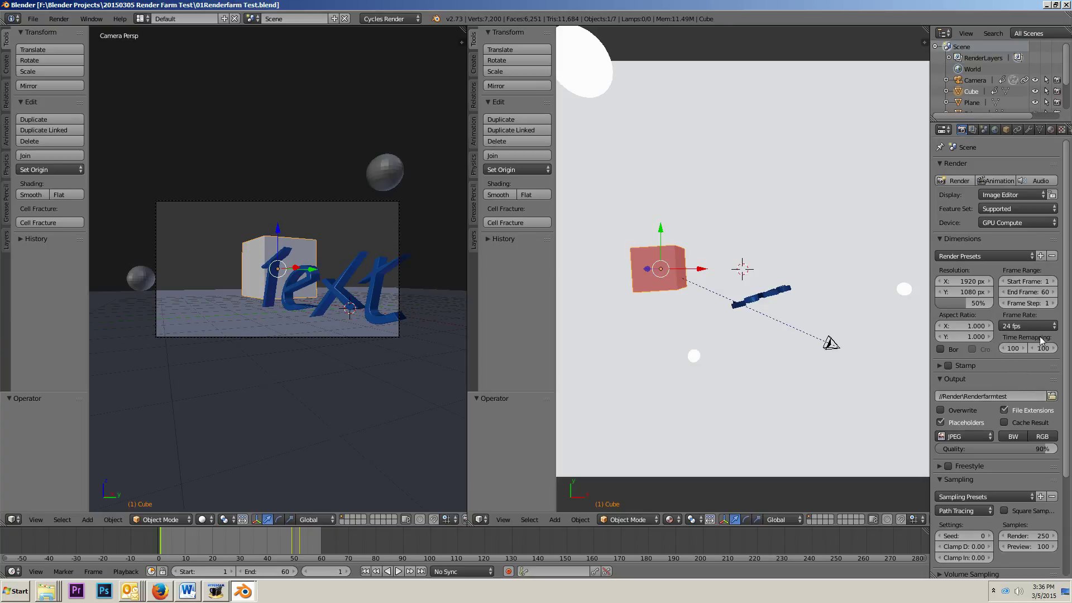
Step: Start rendering the animation sequence again at the reduced 50% scale
{"action": "left_click", "coordinate": [995, 181]}
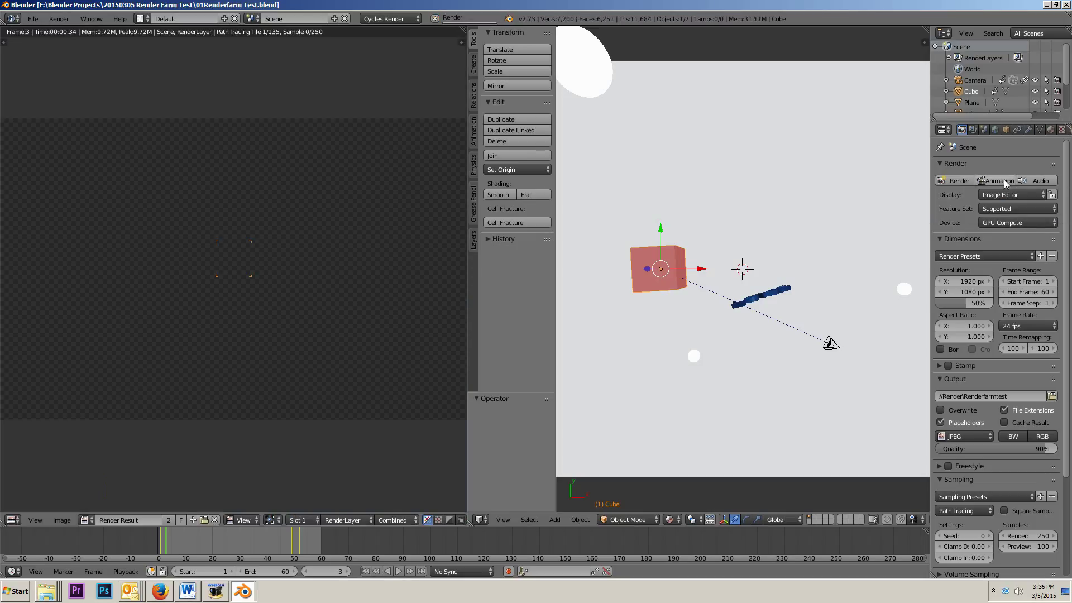
Step: Check the second Blender instance rendering frame 2, then bring up the shared Render folder
{"action": "left_click", "coordinate": [120, 19]}
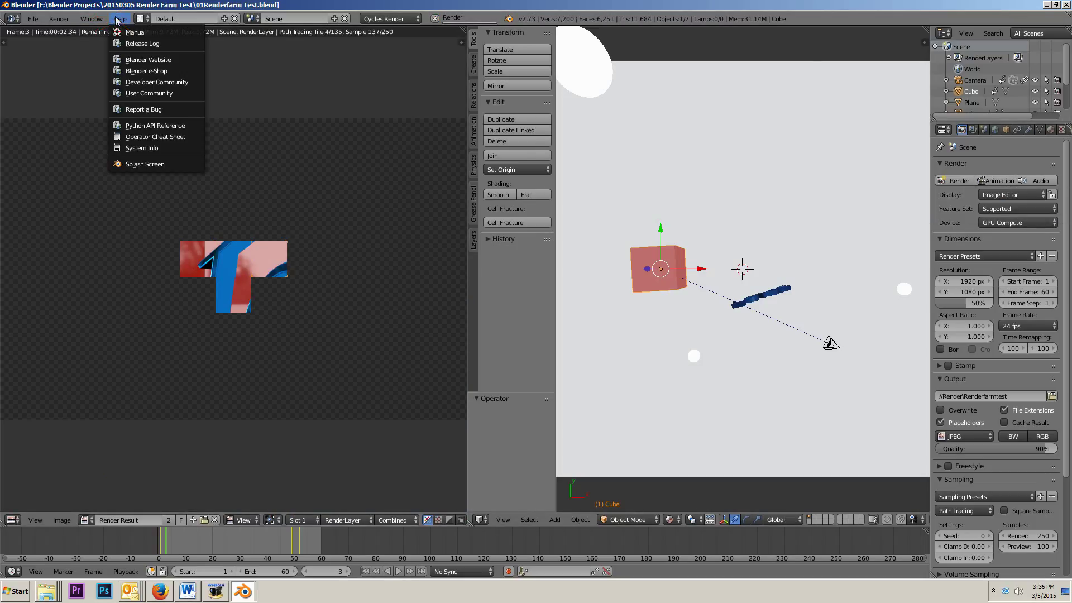
{"action": "left_click", "coordinate": [141, 147]}
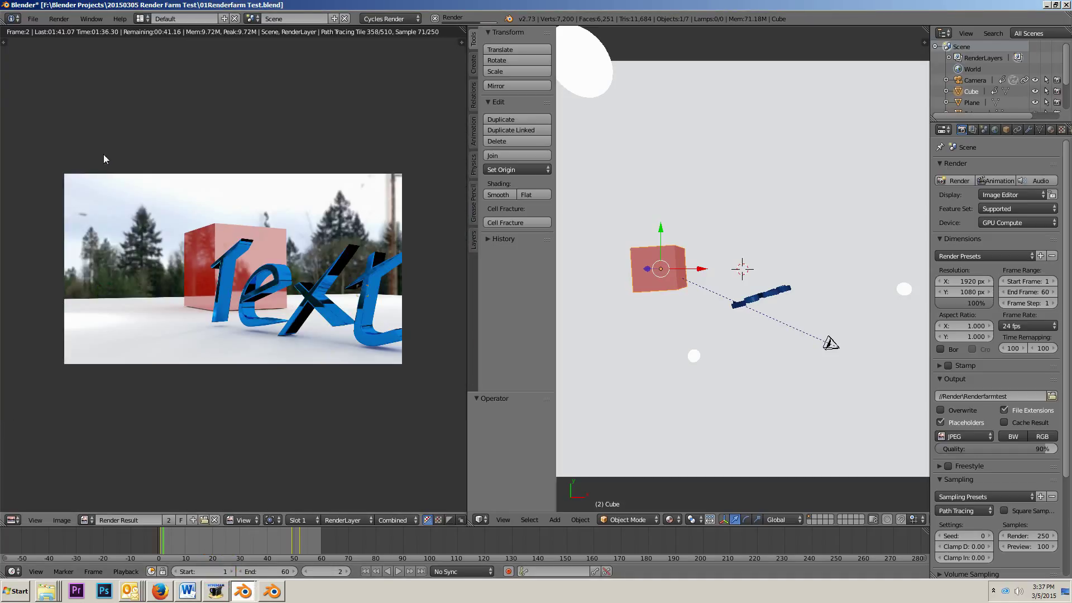
{"action": "mouse_move", "coordinate": [174, 164]}
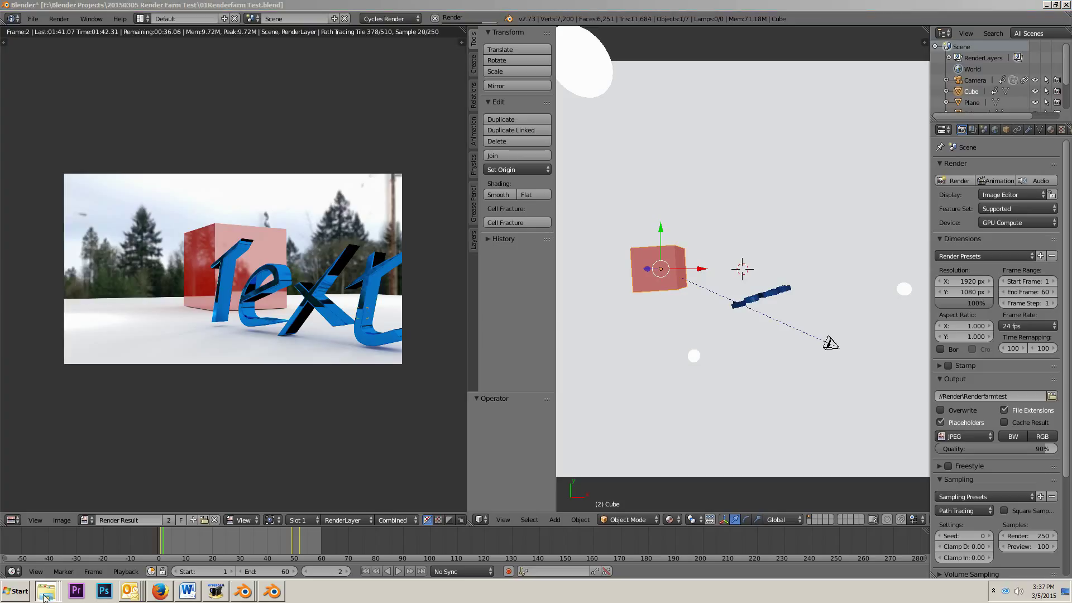
{"action": "left_click", "coordinate": [46, 590]}
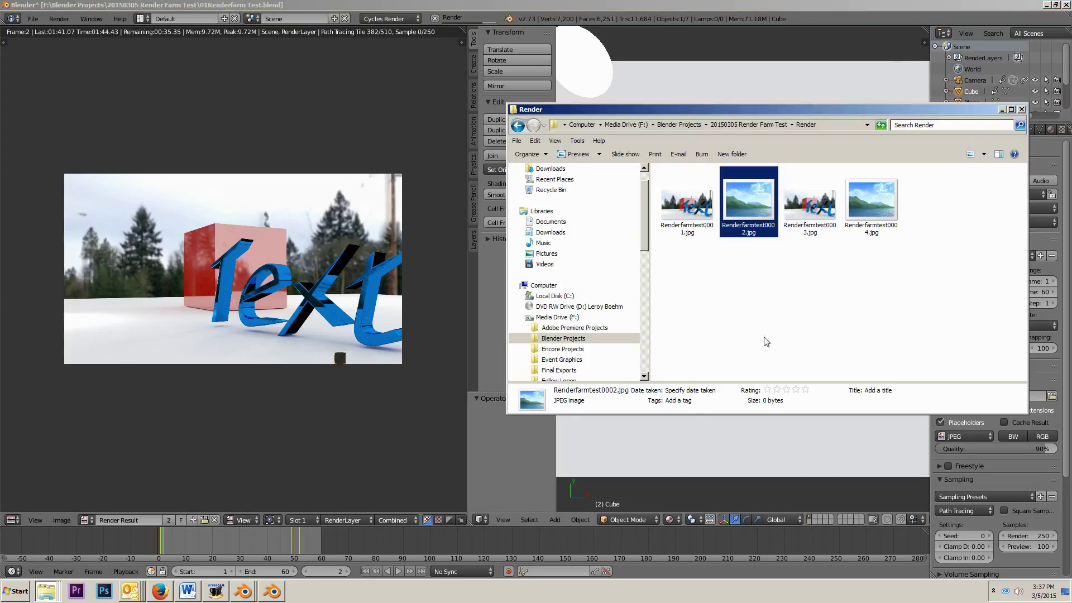
Step: Select Renderfarmtest0003.jpg to read its 960x540 dimensions in the details pane
{"action": "left_click", "coordinate": [811, 202]}
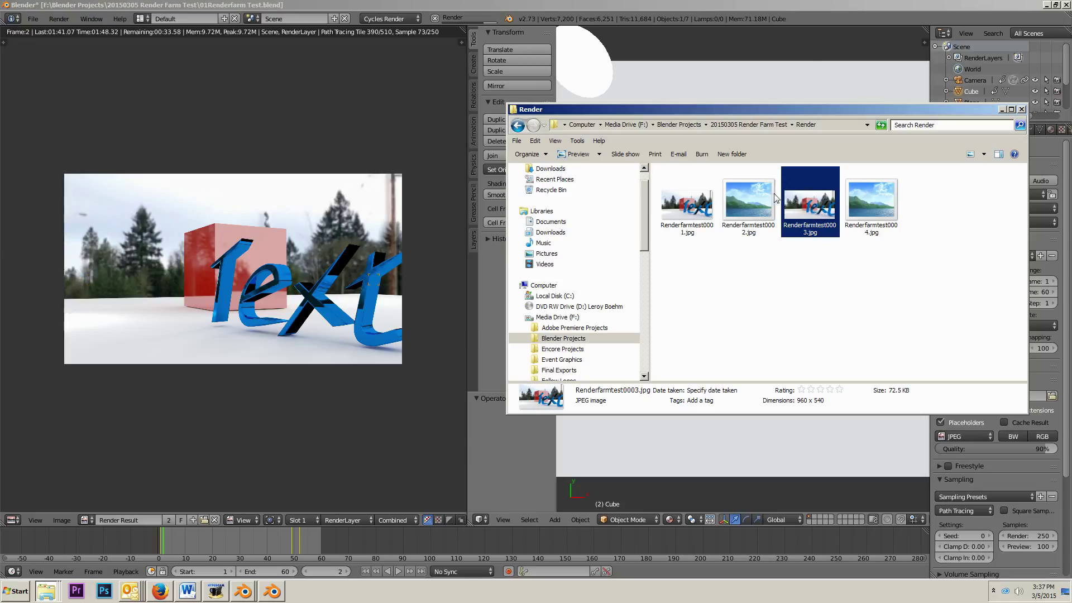
{"action": "mouse_move", "coordinate": [800, 233]}
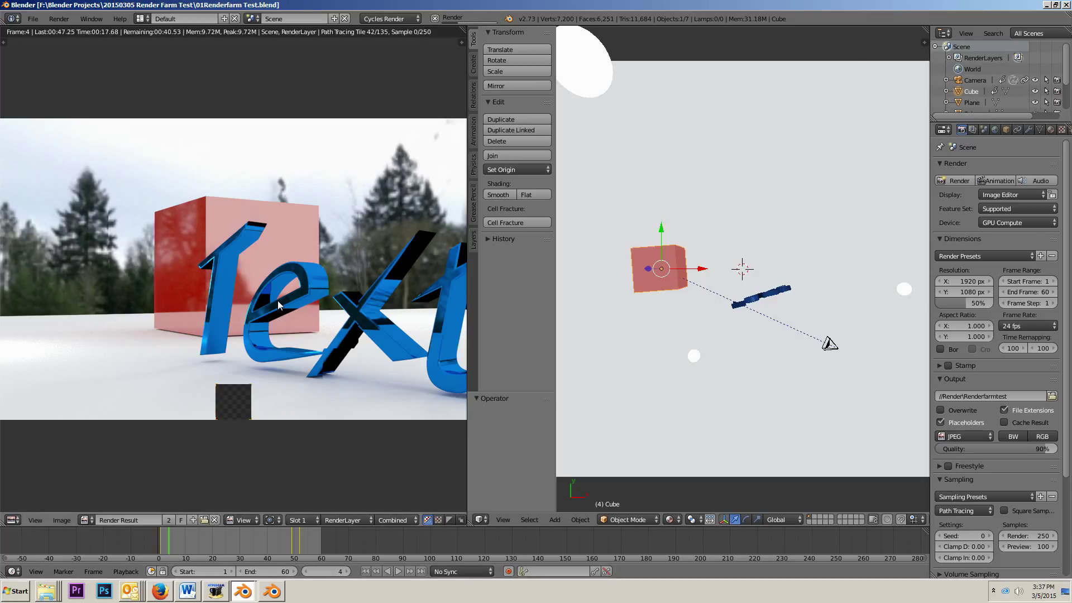
{"action": "mouse_move", "coordinate": [316, 234]}
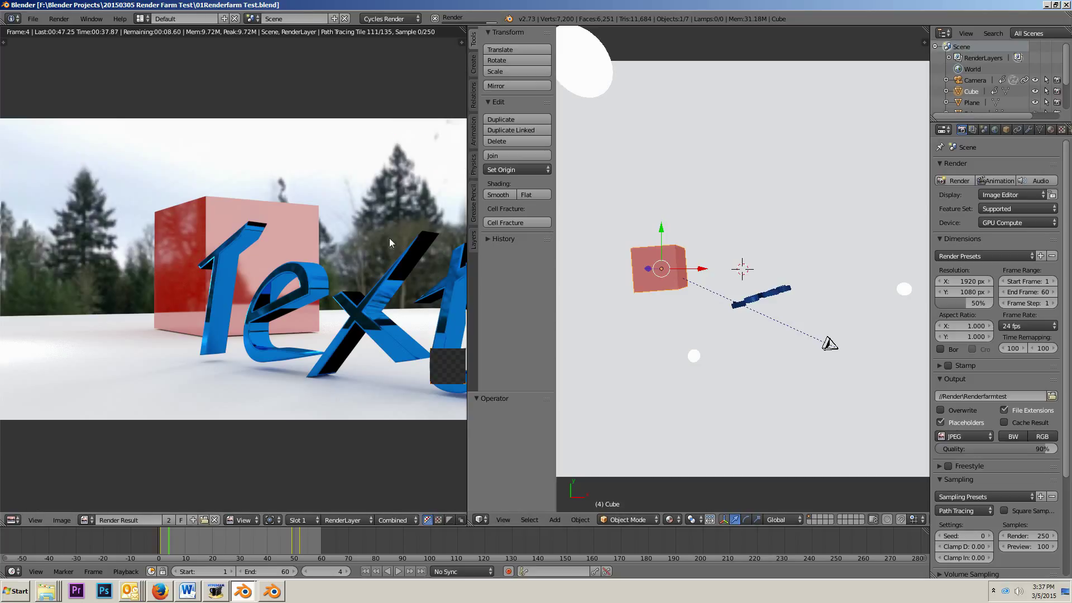
{"action": "mouse_move", "coordinate": [381, 254]}
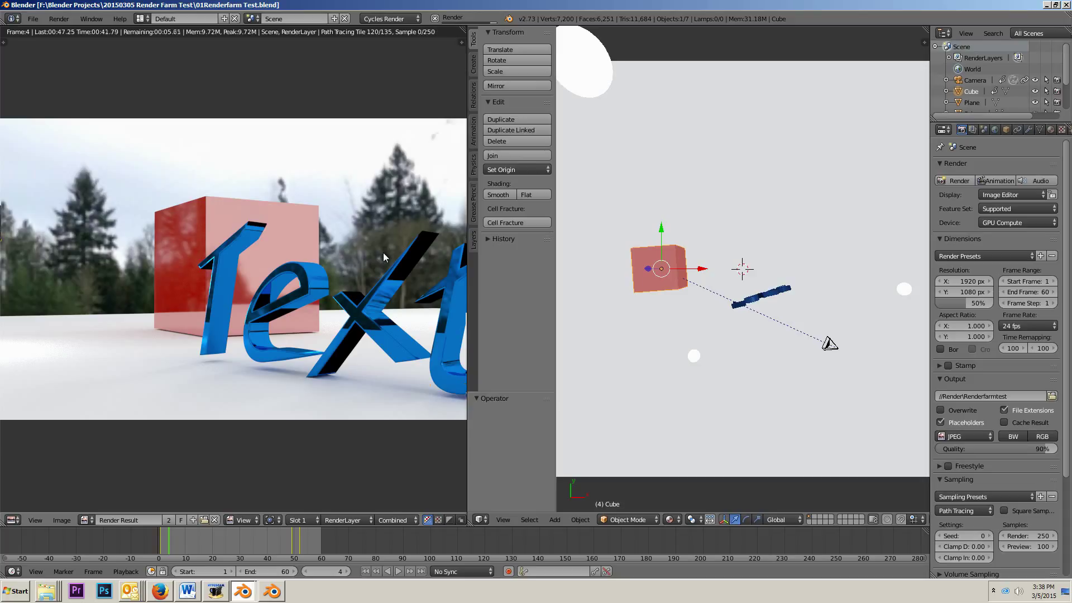
{"action": "mouse_move", "coordinate": [373, 239]}
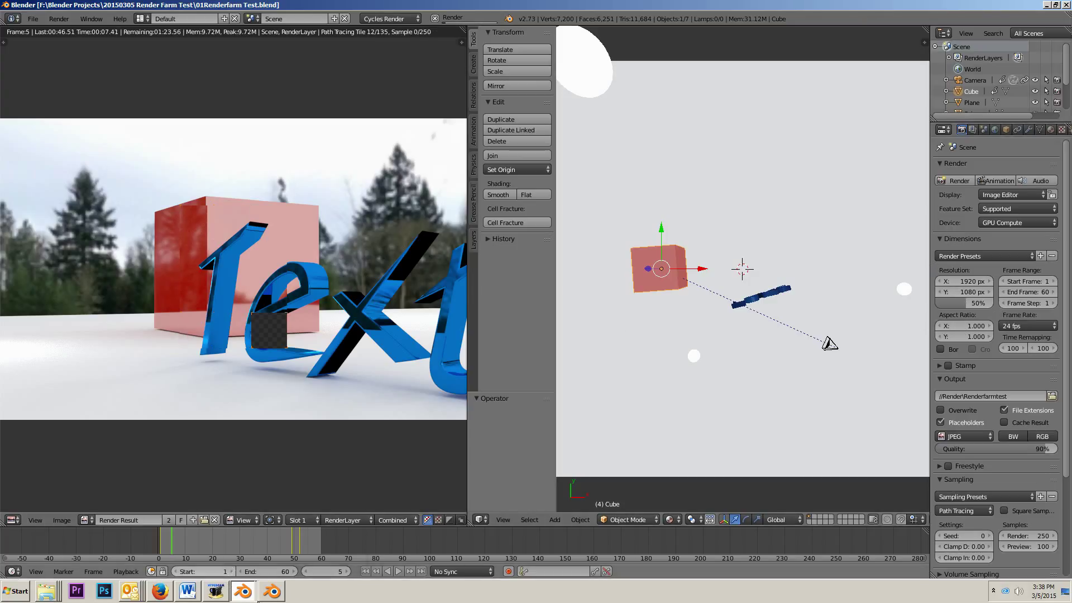
{"action": "mouse_move", "coordinate": [249, 570]}
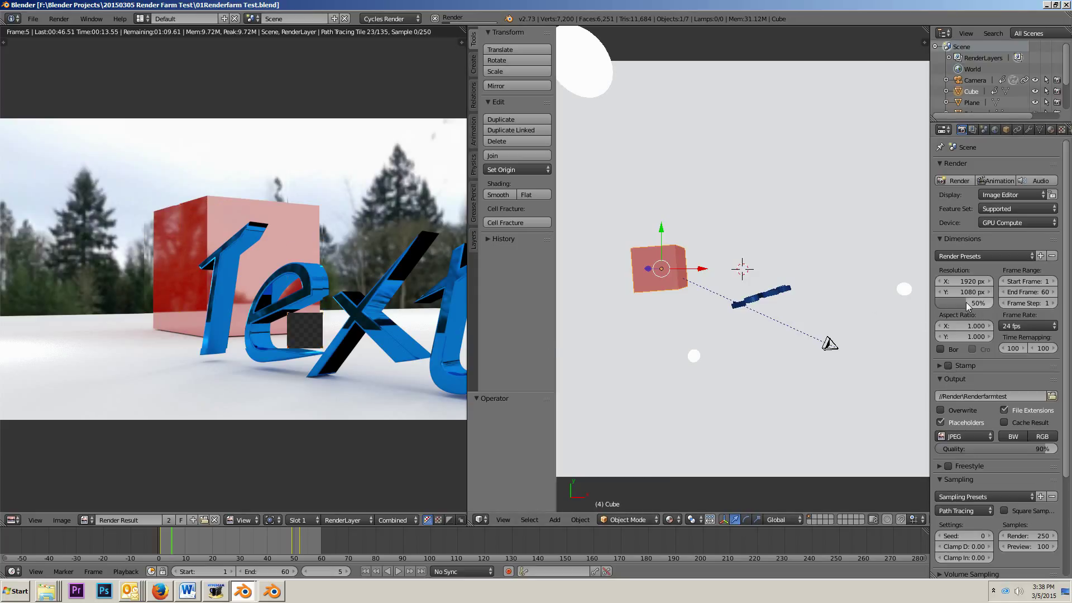
{"action": "mouse_move", "coordinate": [978, 303]}
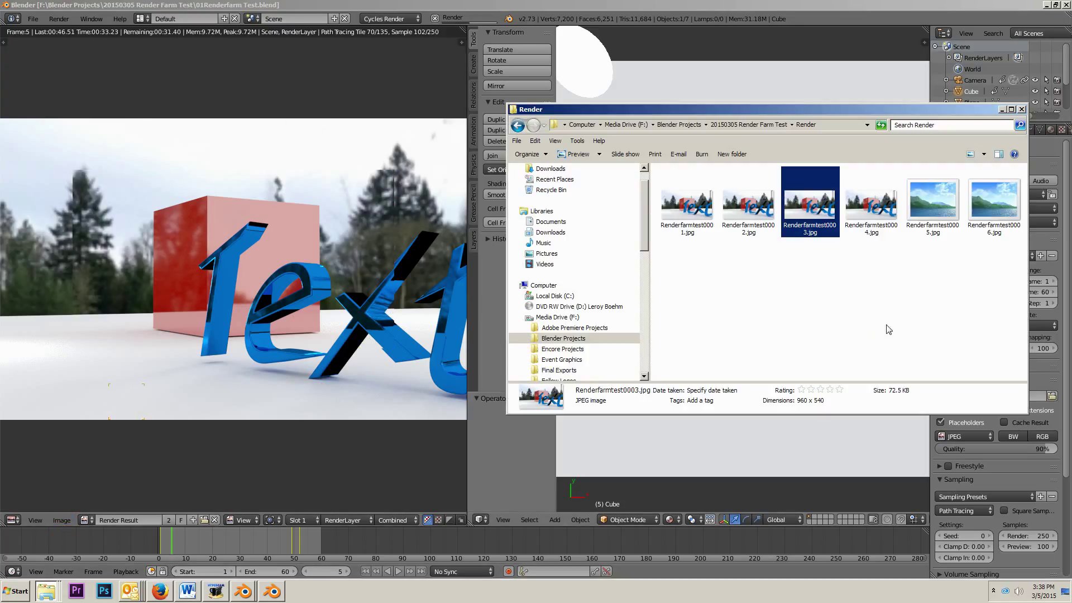
Step: Delete the mismatched 1920x1080 Renderfarmtest0001.jpg from the Render folder
{"action": "right_click", "coordinate": [687, 200]}
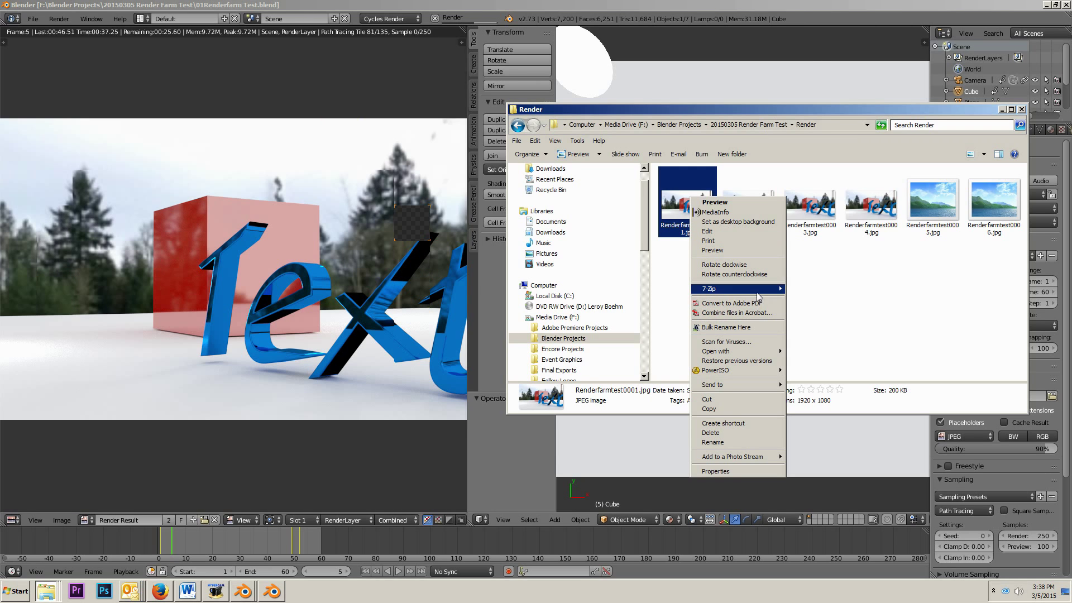
{"action": "left_click", "coordinate": [760, 361]}
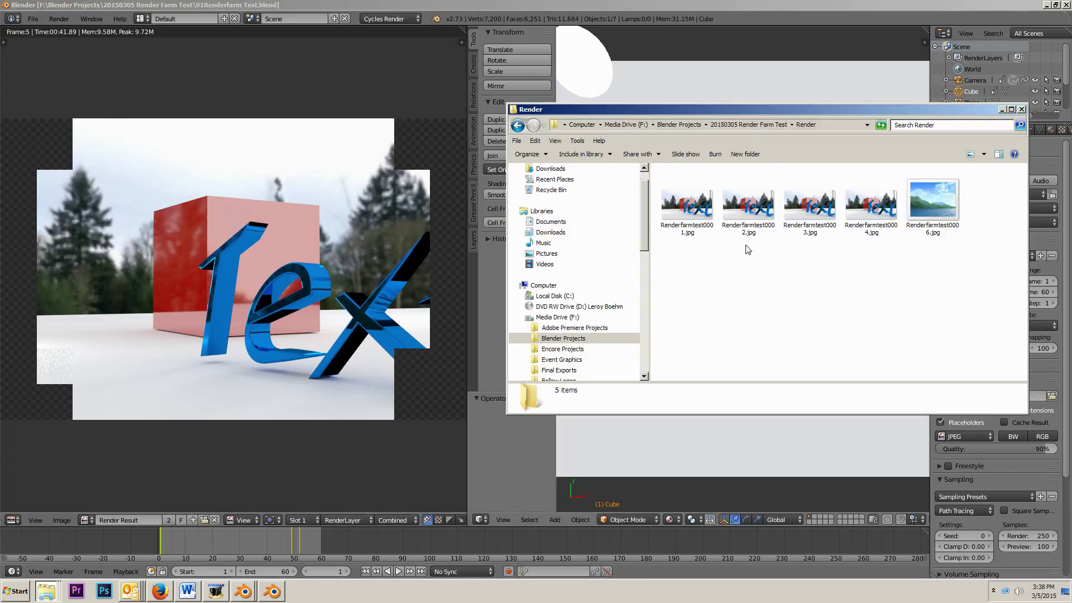
Step: Compare the dimensions of frames 0002, 0003 and 0004 in the details pane
{"action": "left_click", "coordinate": [809, 202]}
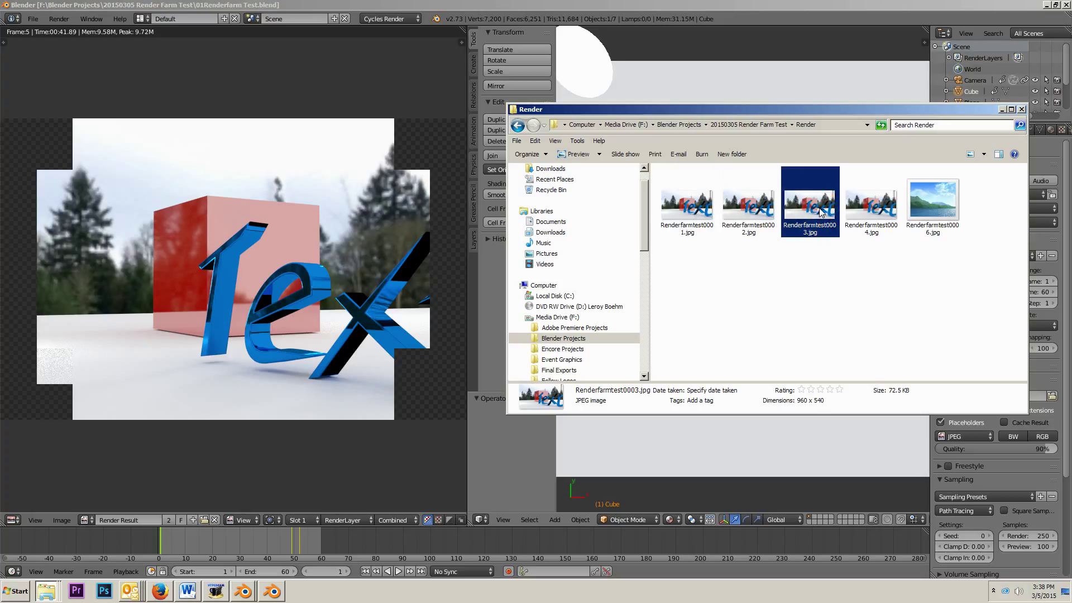
{"action": "left_click", "coordinate": [932, 200]}
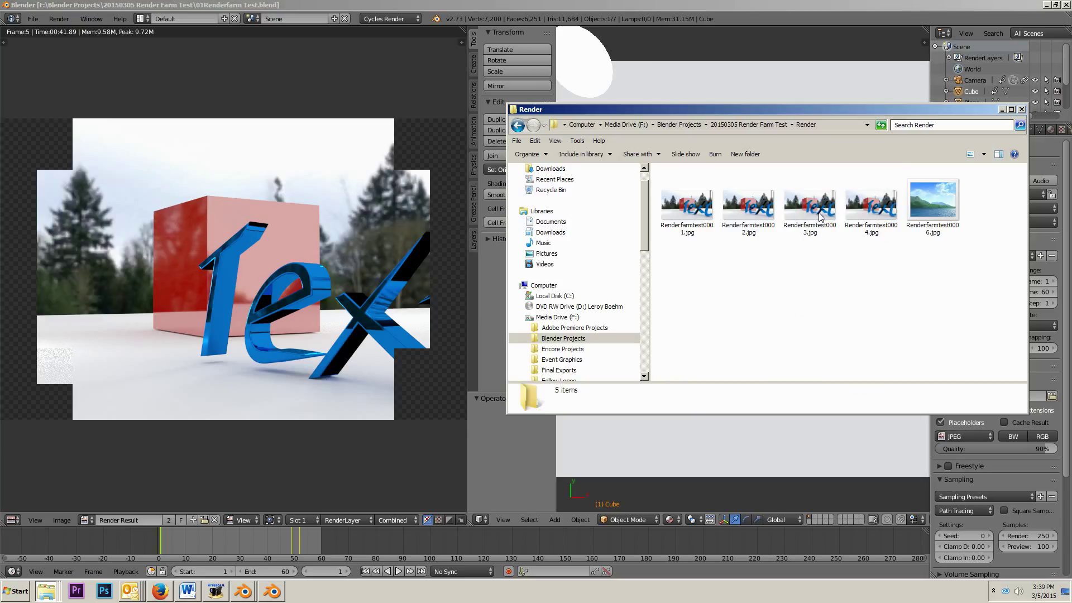
{"action": "mouse_move", "coordinate": [823, 279]}
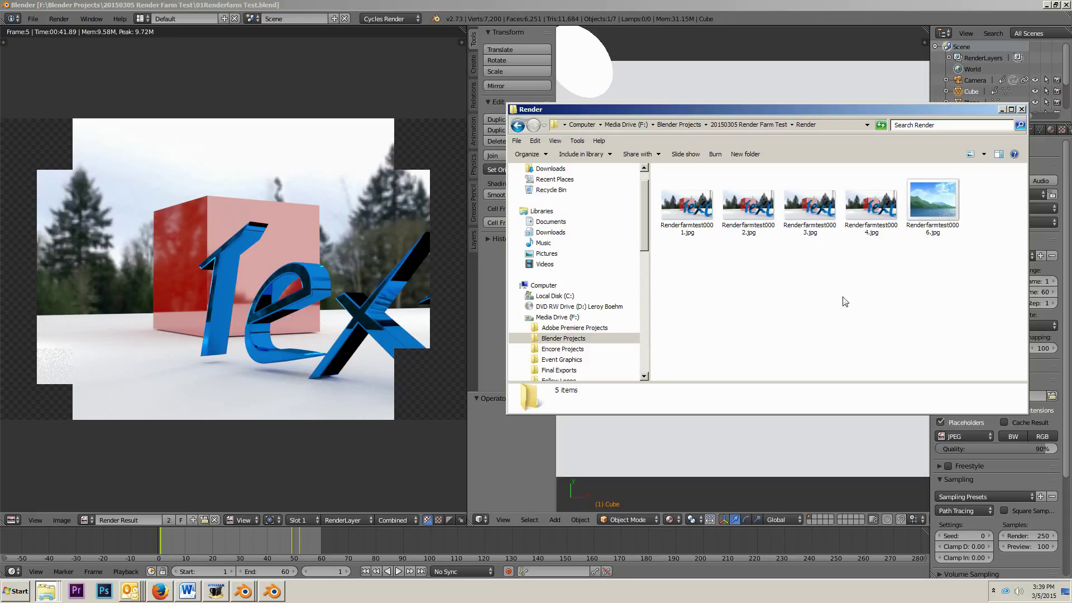
{"action": "mouse_move", "coordinate": [795, 218]}
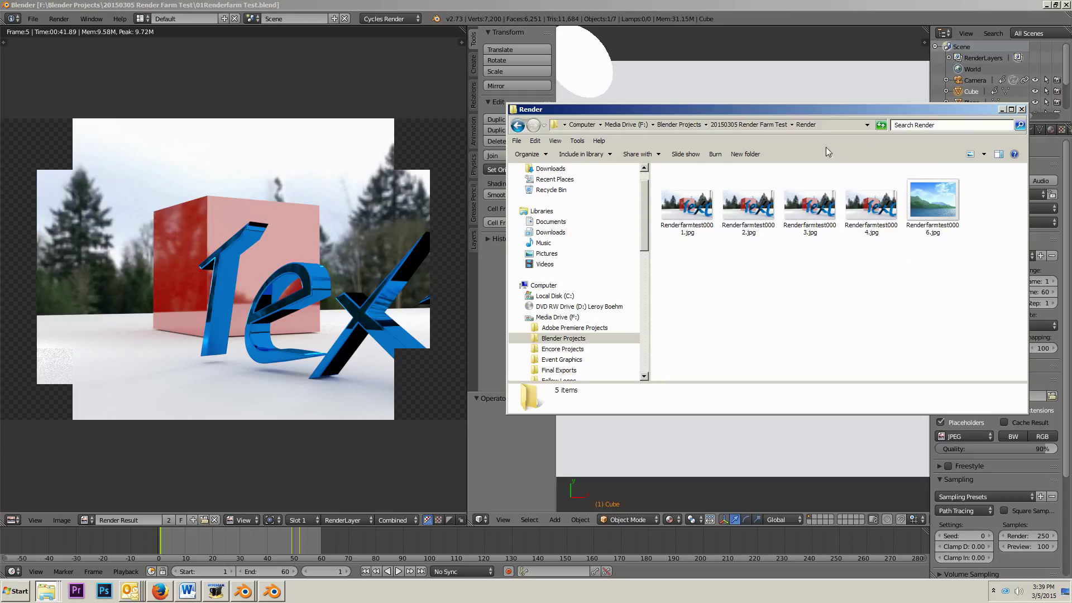
{"action": "mouse_move", "coordinate": [960, 294]}
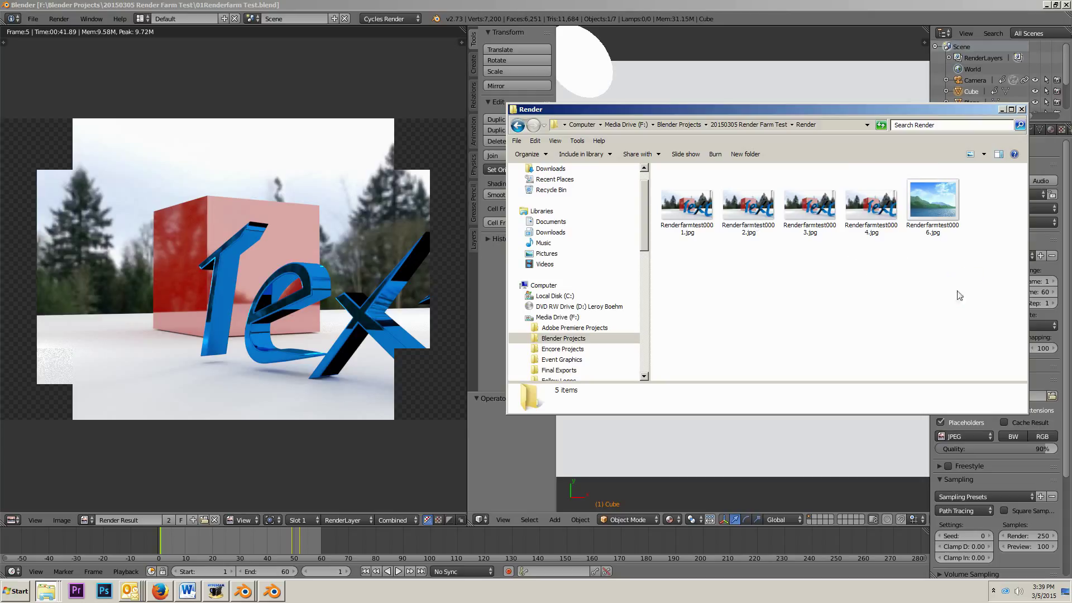
{"action": "left_click", "coordinate": [870, 202]}
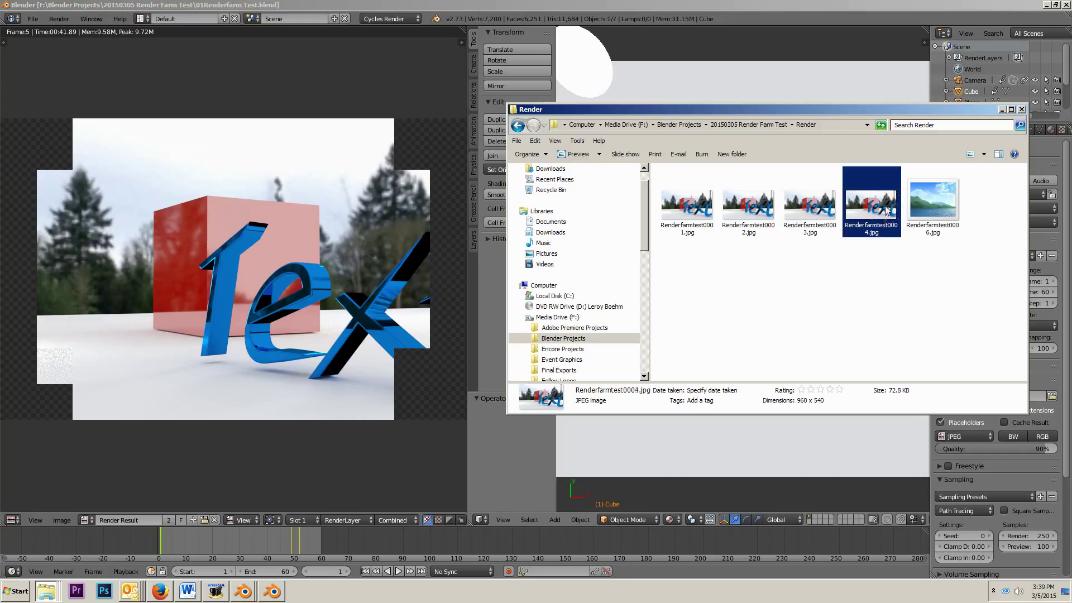
{"action": "left_click", "coordinate": [809, 205]}
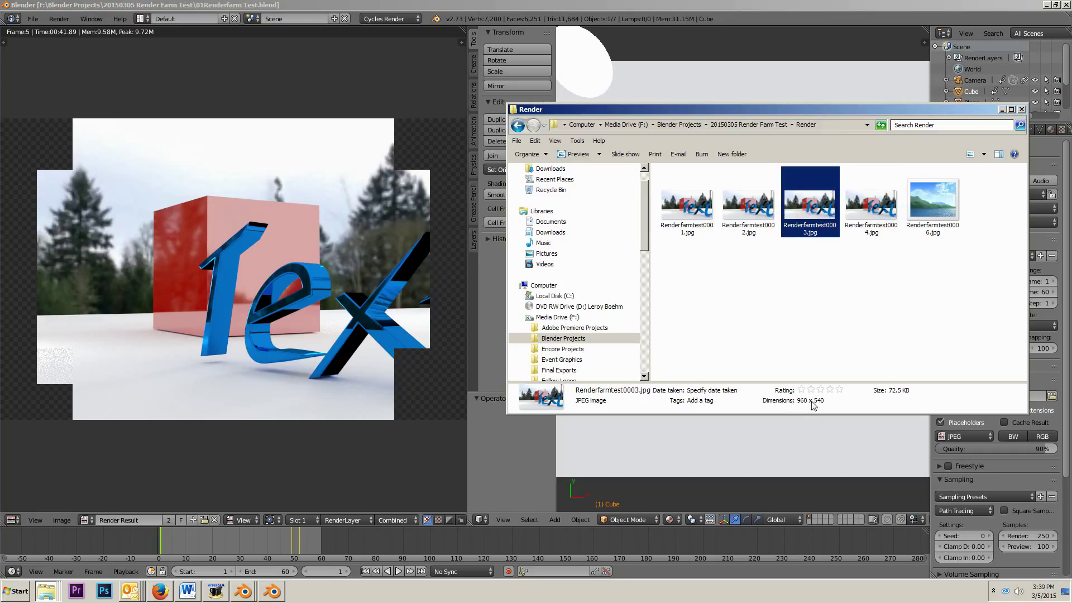
{"action": "left_click", "coordinate": [748, 202]}
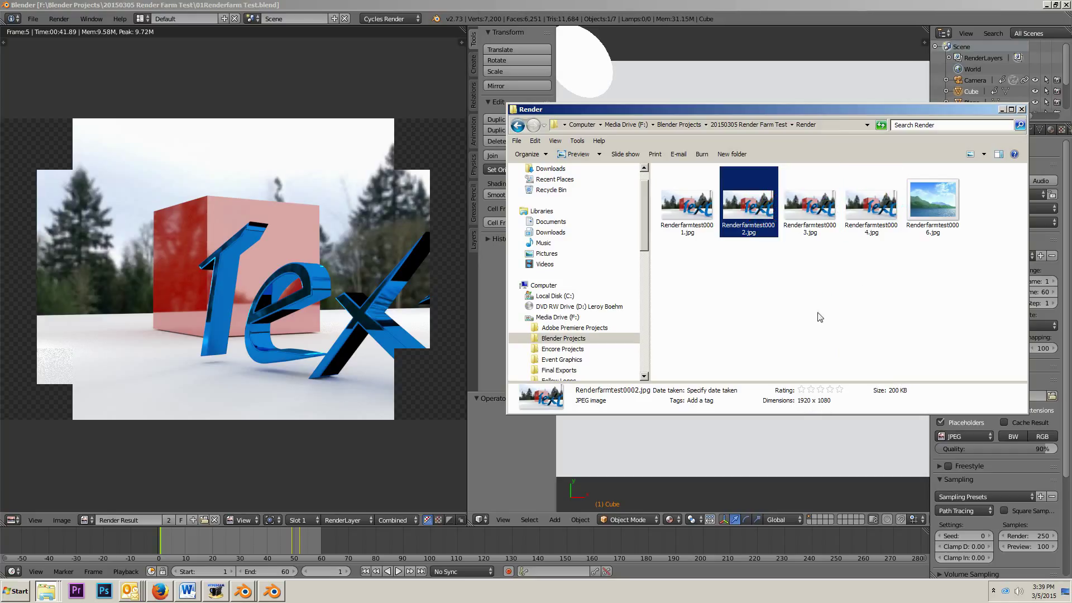
{"action": "left_click", "coordinate": [762, 292]}
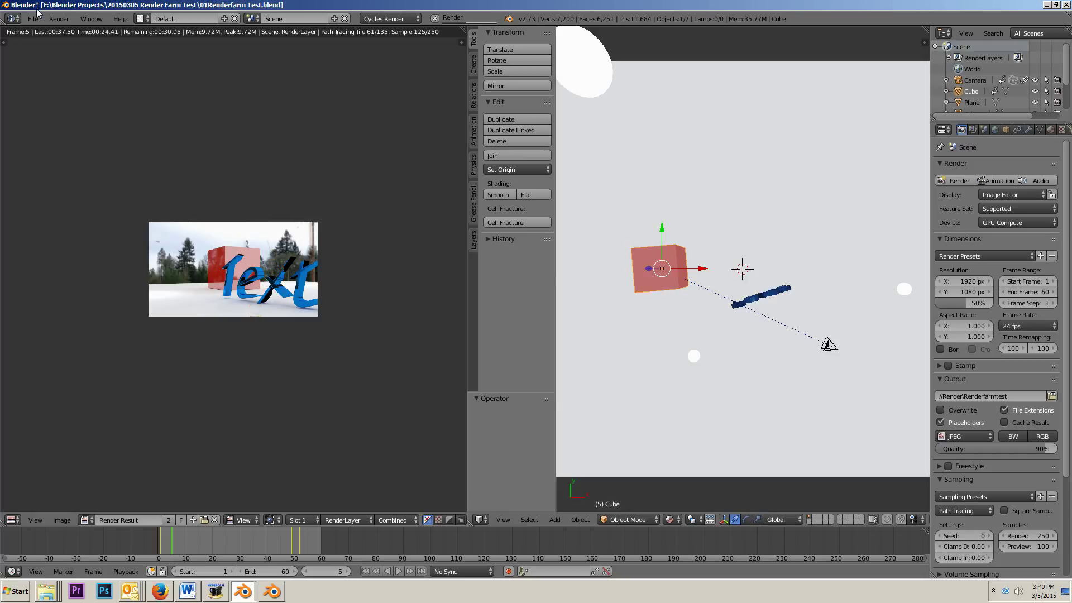
{"action": "mouse_move", "coordinate": [59, 43]}
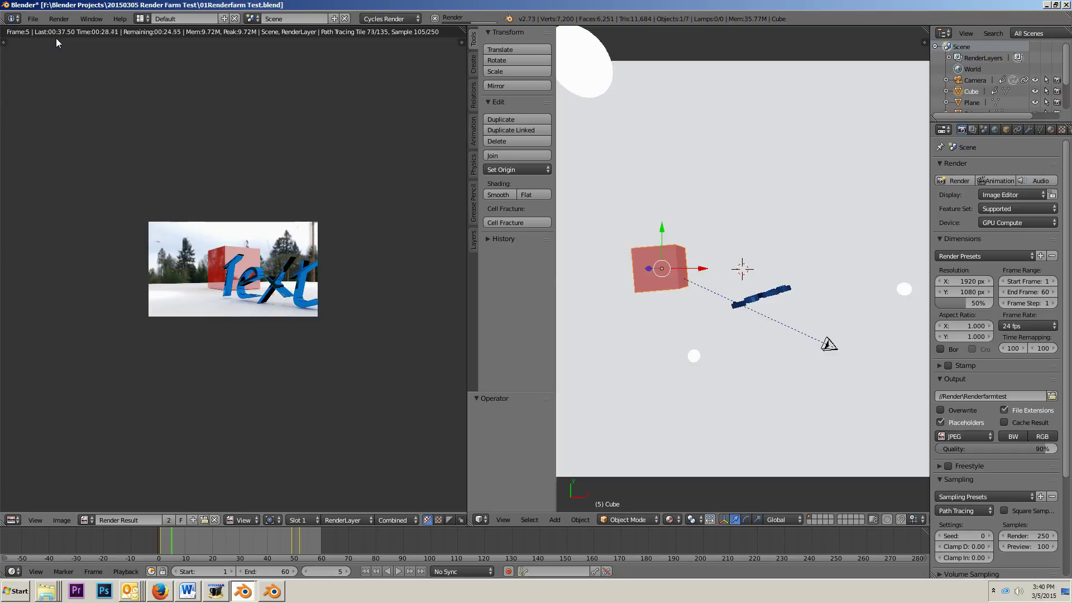
{"action": "mouse_move", "coordinate": [220, 200]}
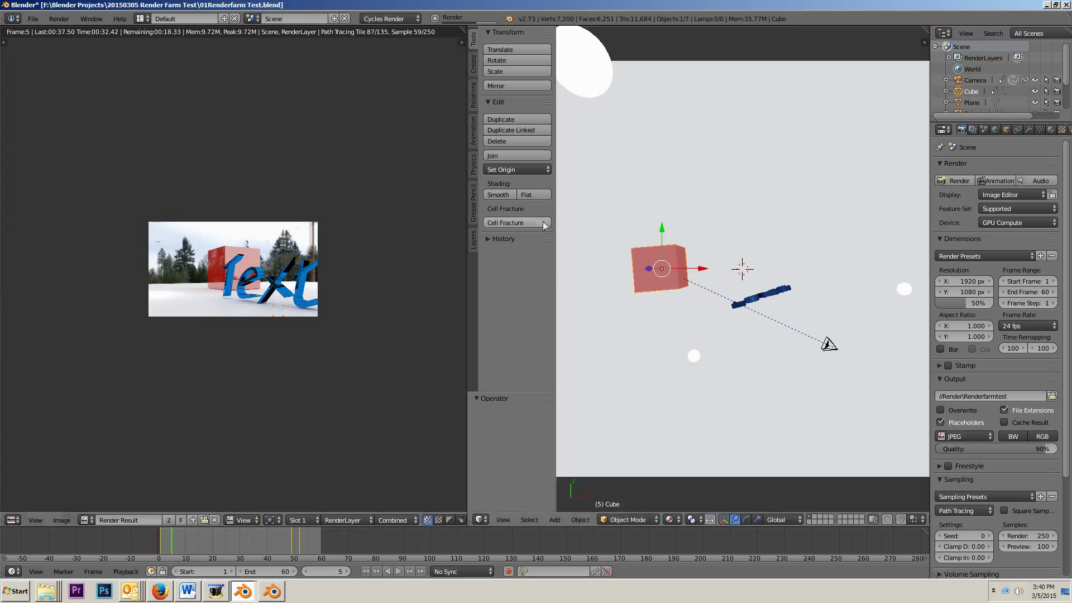
{"action": "mouse_move", "coordinate": [308, 363]}
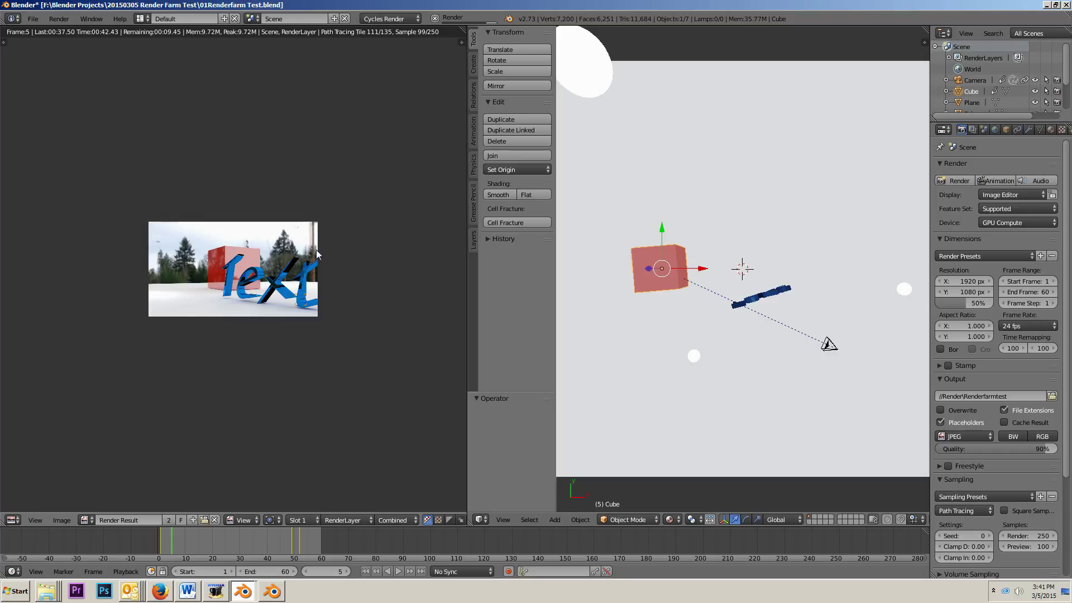
{"action": "mouse_move", "coordinate": [325, 71]}
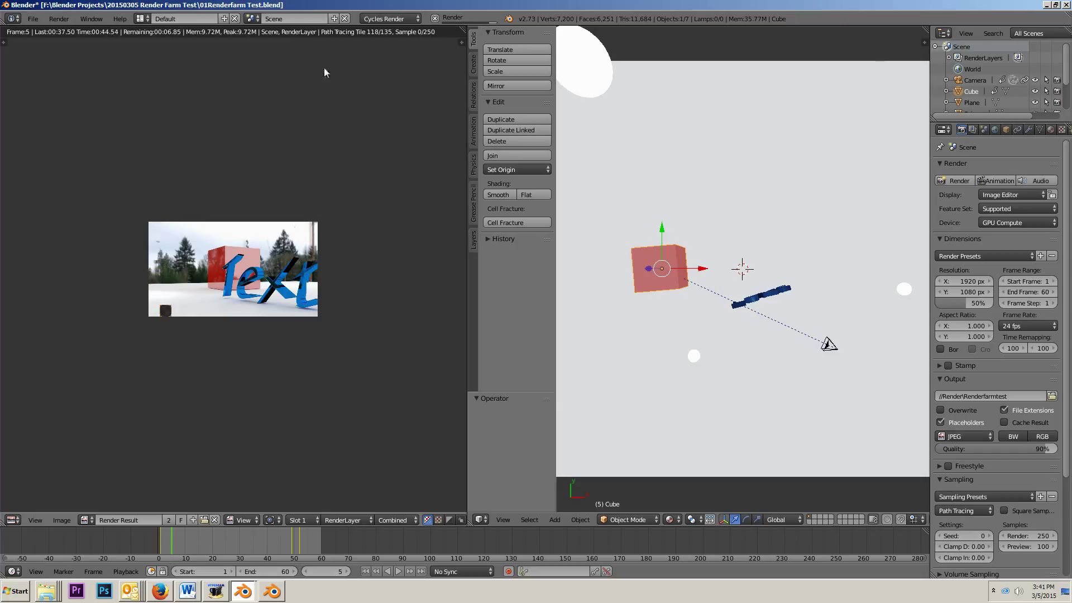
{"action": "mouse_move", "coordinate": [228, 195]}
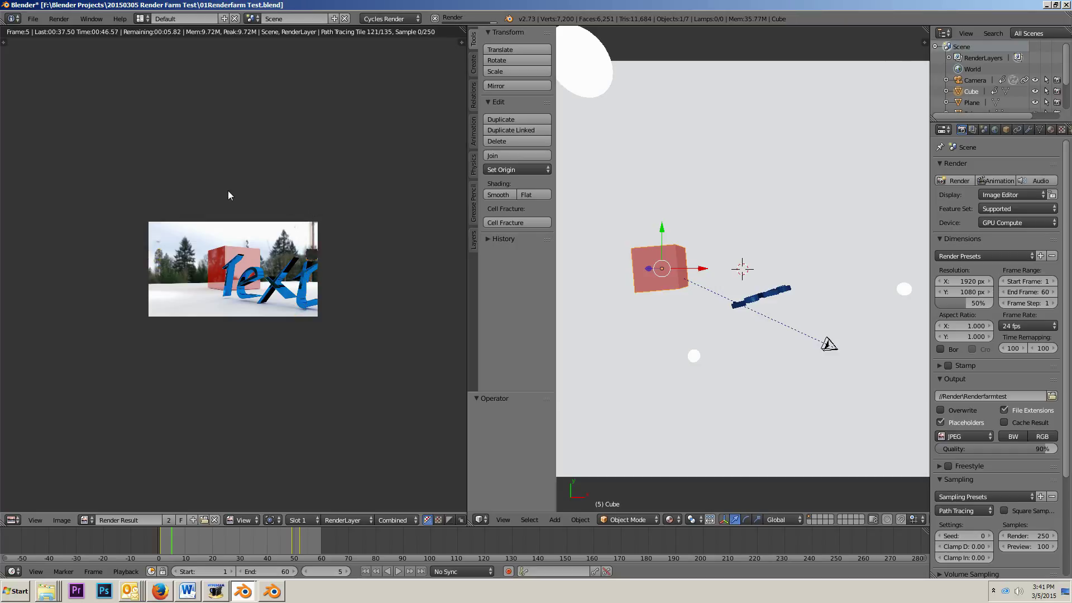